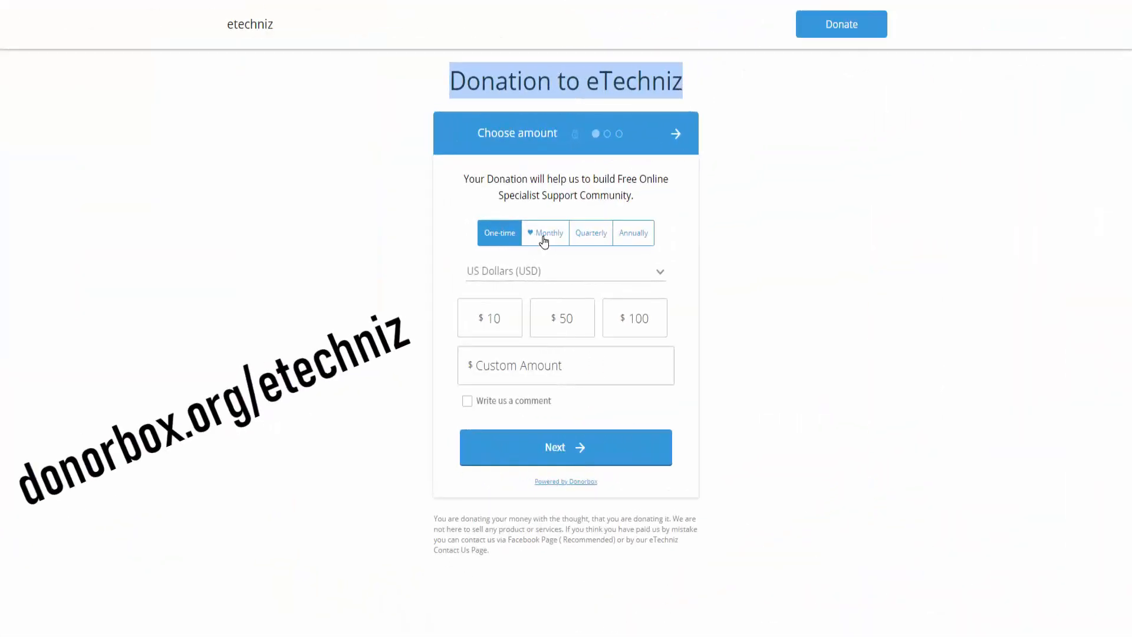
Choose a one-time $100 donation, then enter the donor's Gmail email and contact details.
type("1")
type("Your Comment he")
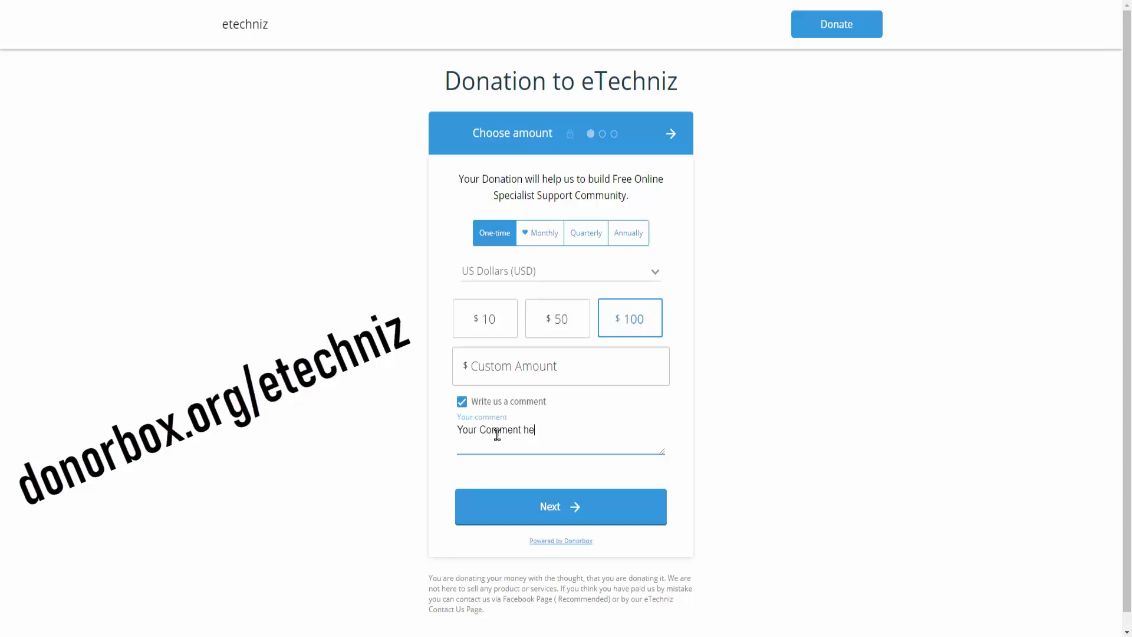
left_click(560, 506)
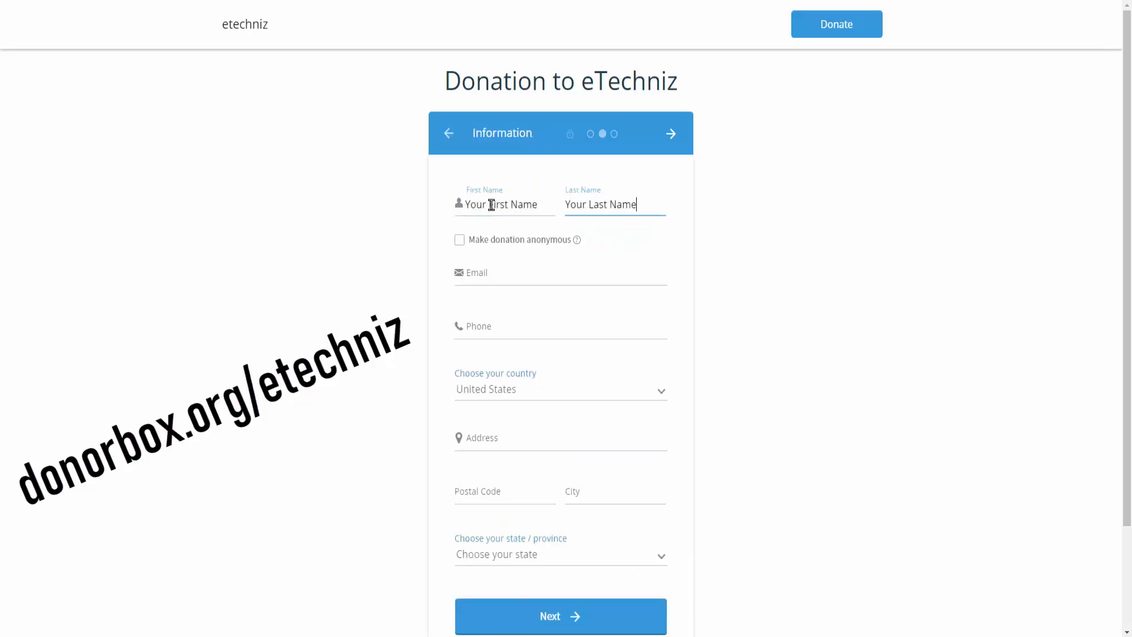
left_click(459, 240)
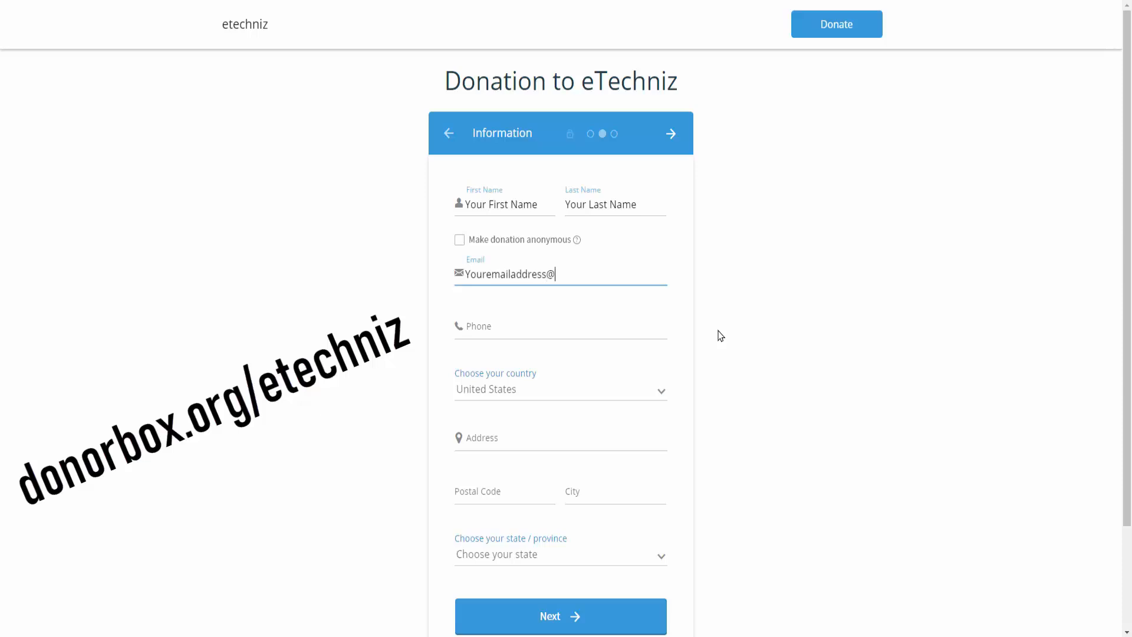
type("gmail.com")
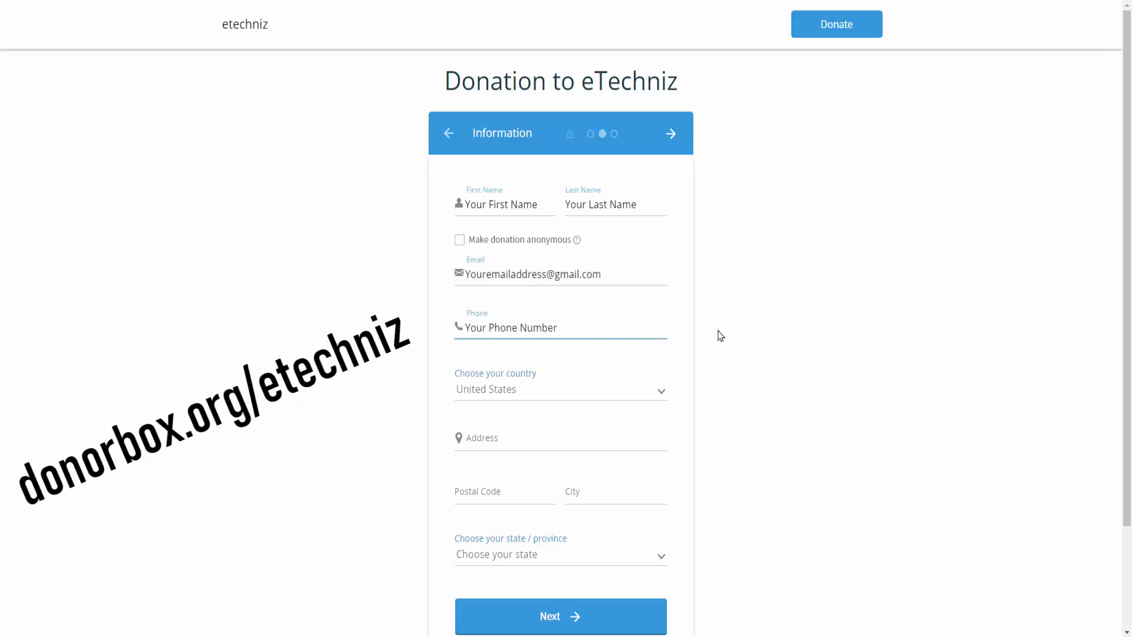
left_click(559, 389)
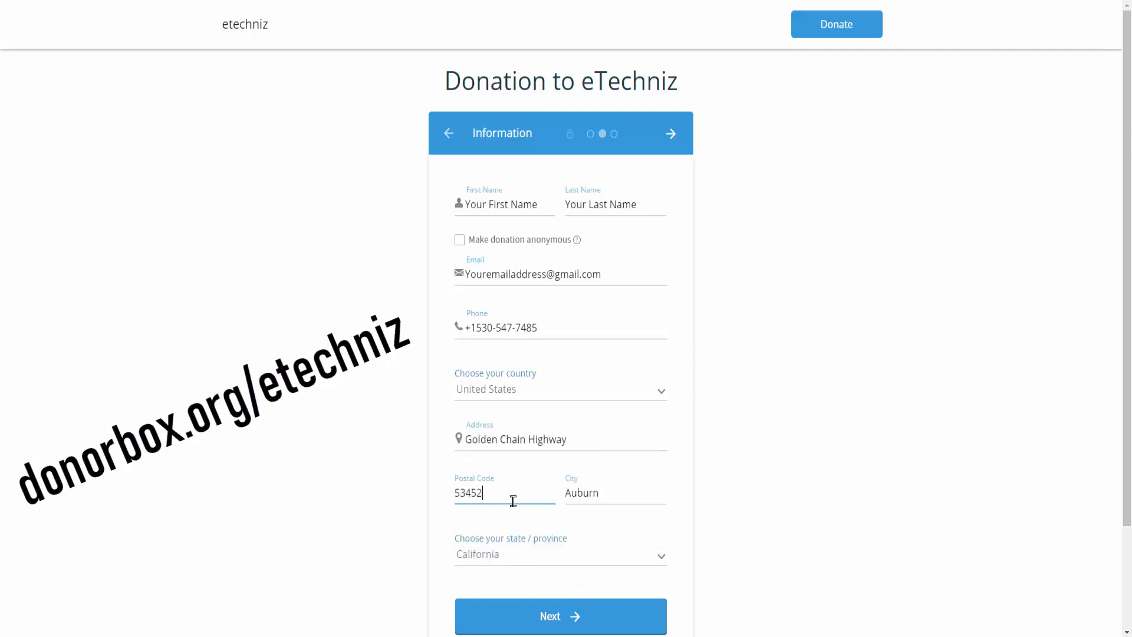
left_click(560, 616)
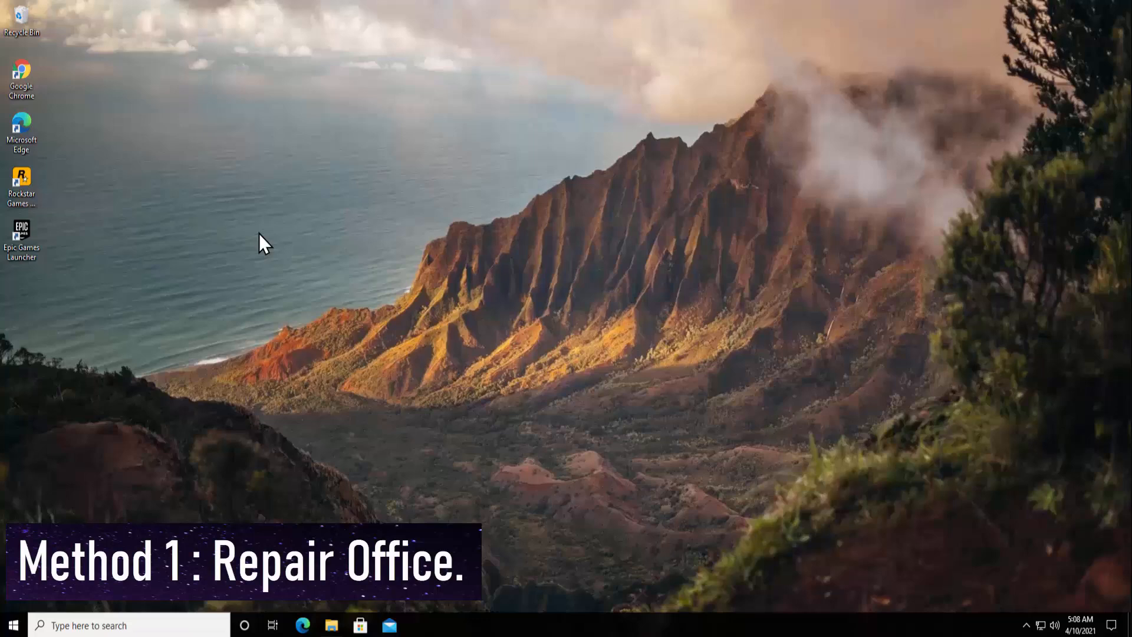
mouse_move(347, 200)
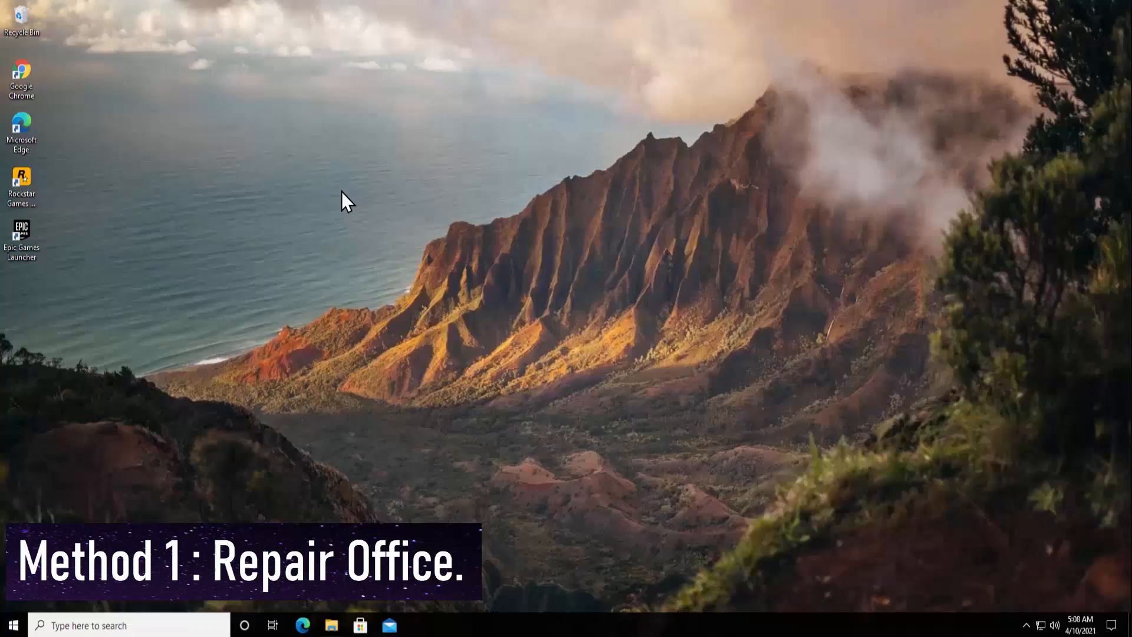
mouse_move(422, 196)
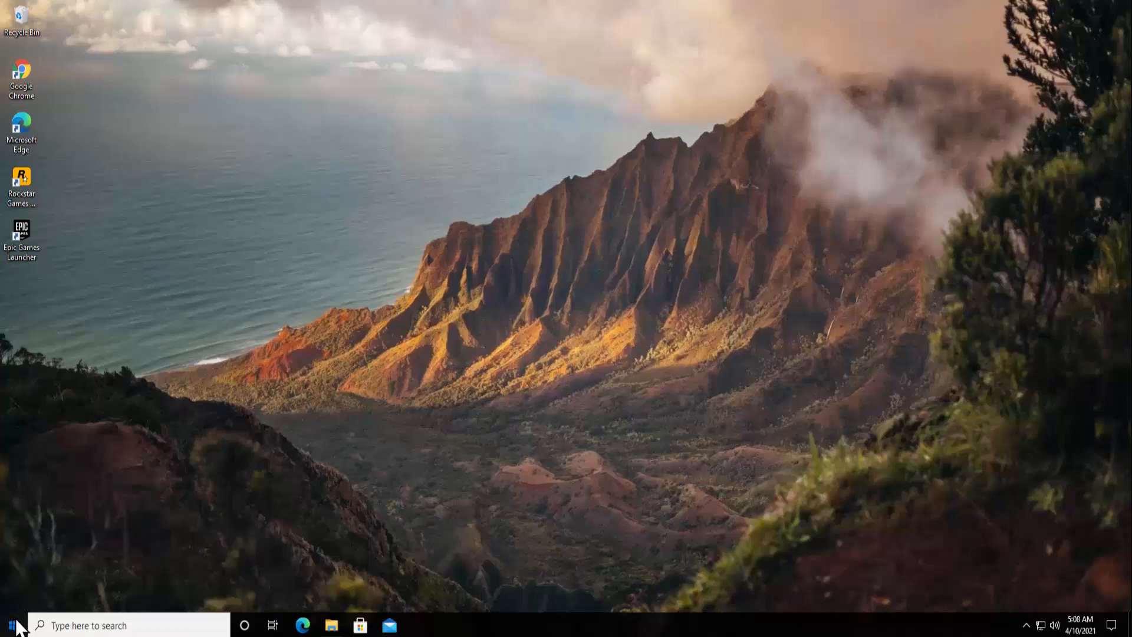
Go to Settings > Apps and expand Microsoft Office Home and Student 2016.
left_click(11, 626)
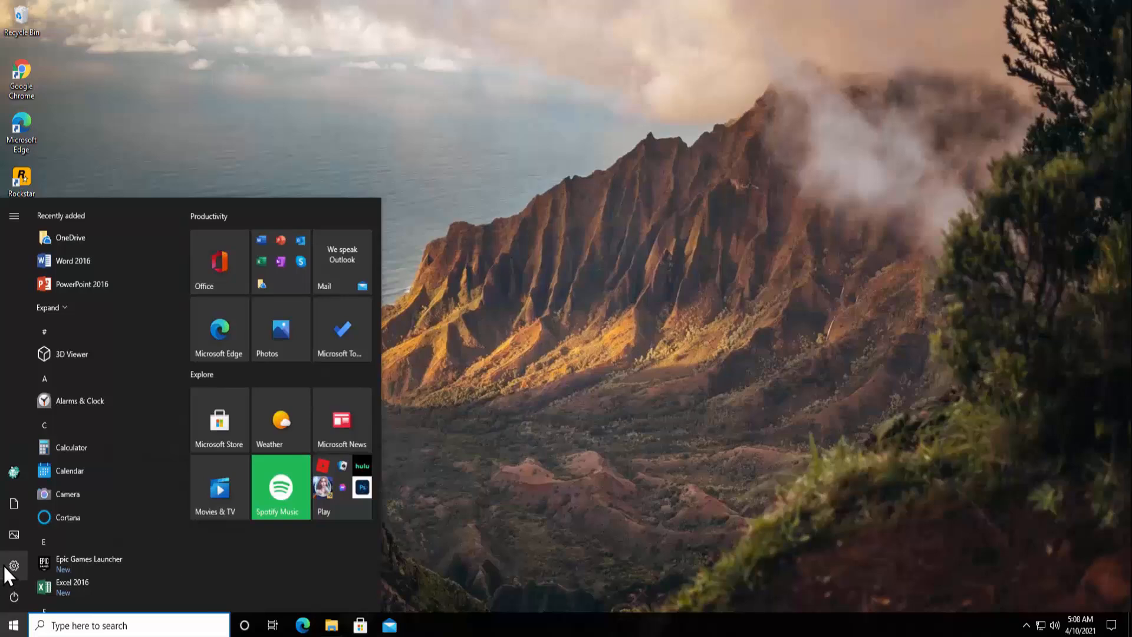
left_click(13, 565)
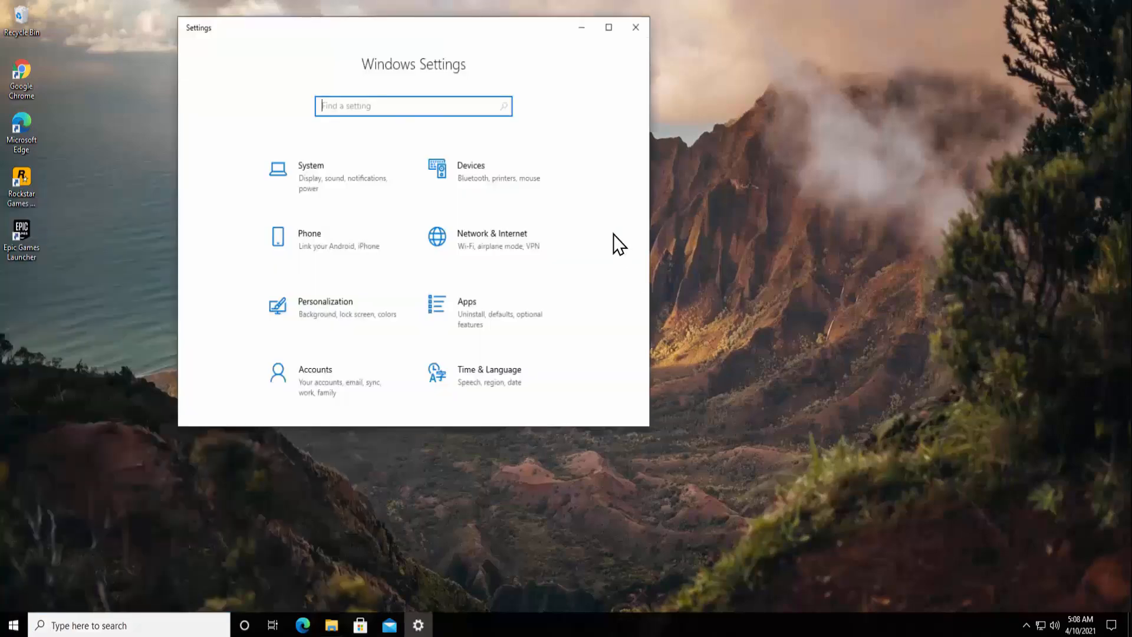
mouse_move(598, 93)
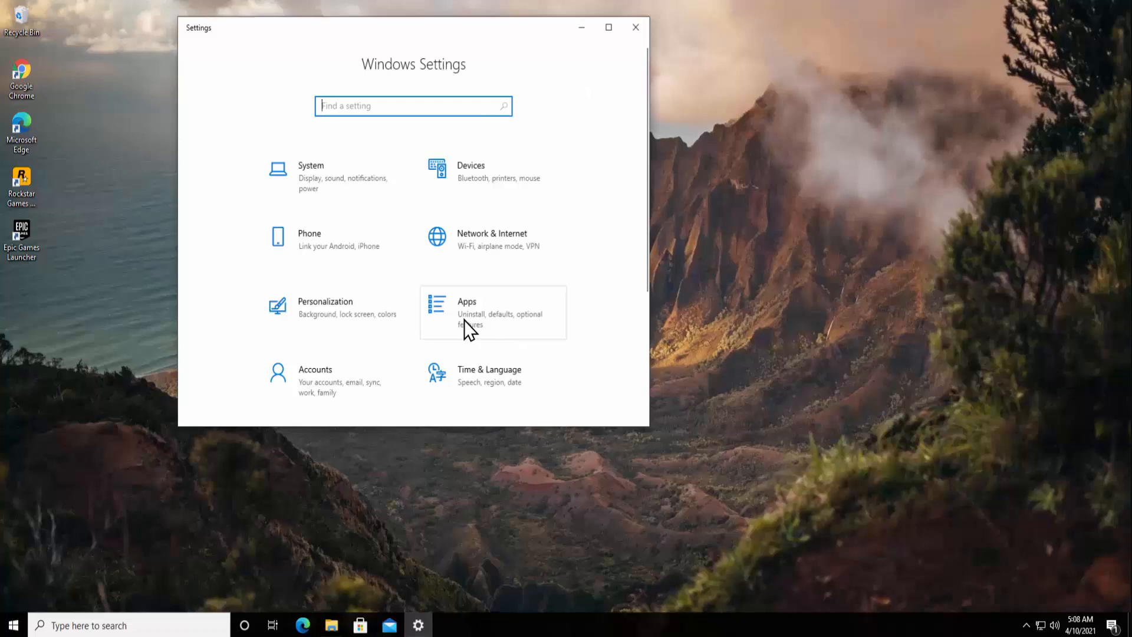
mouse_move(480, 322)
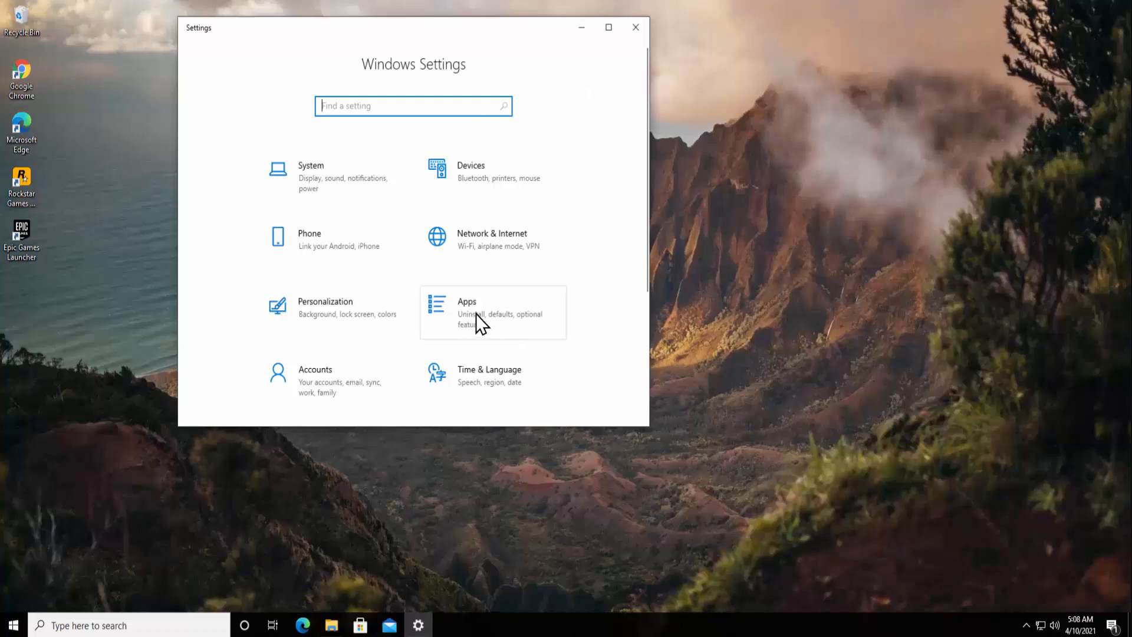
left_click(493, 312)
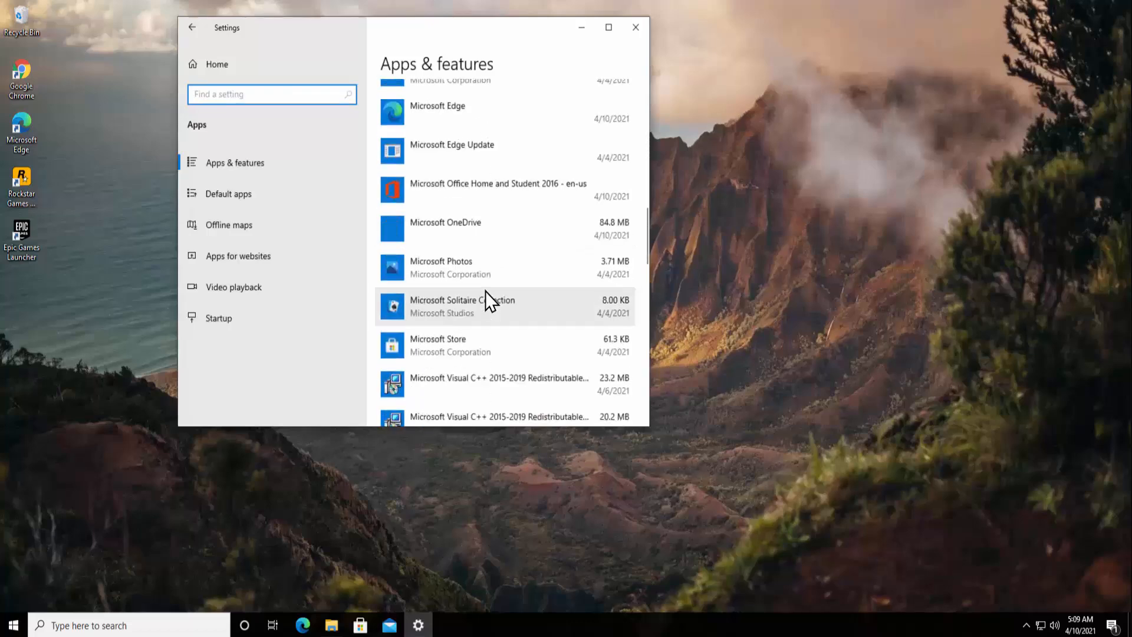
mouse_move(513, 195)
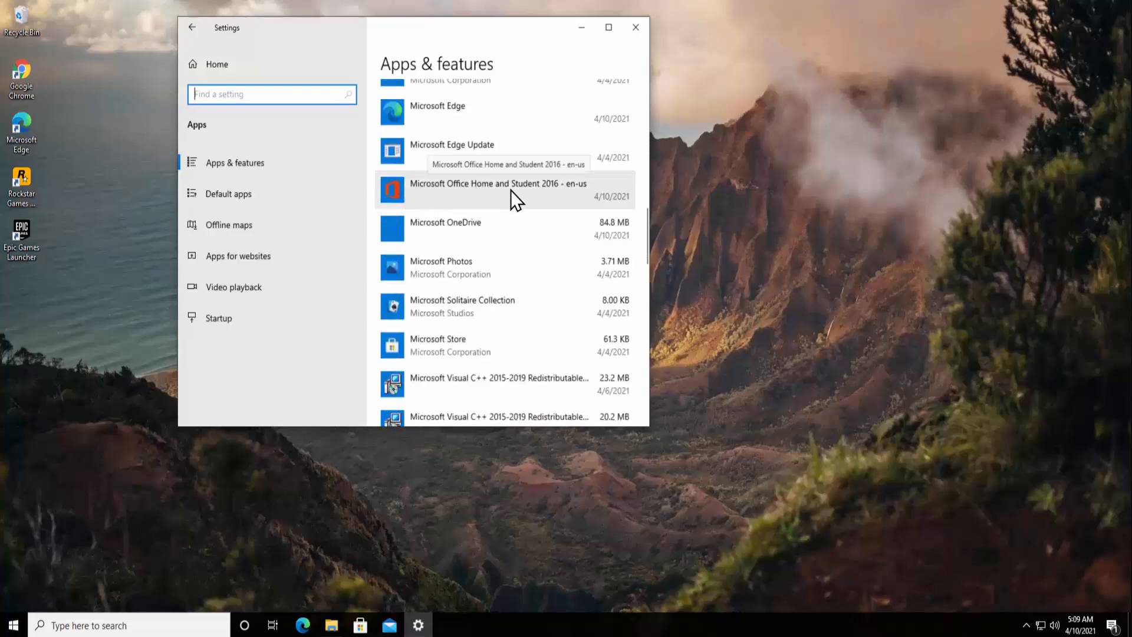
mouse_move(492, 204)
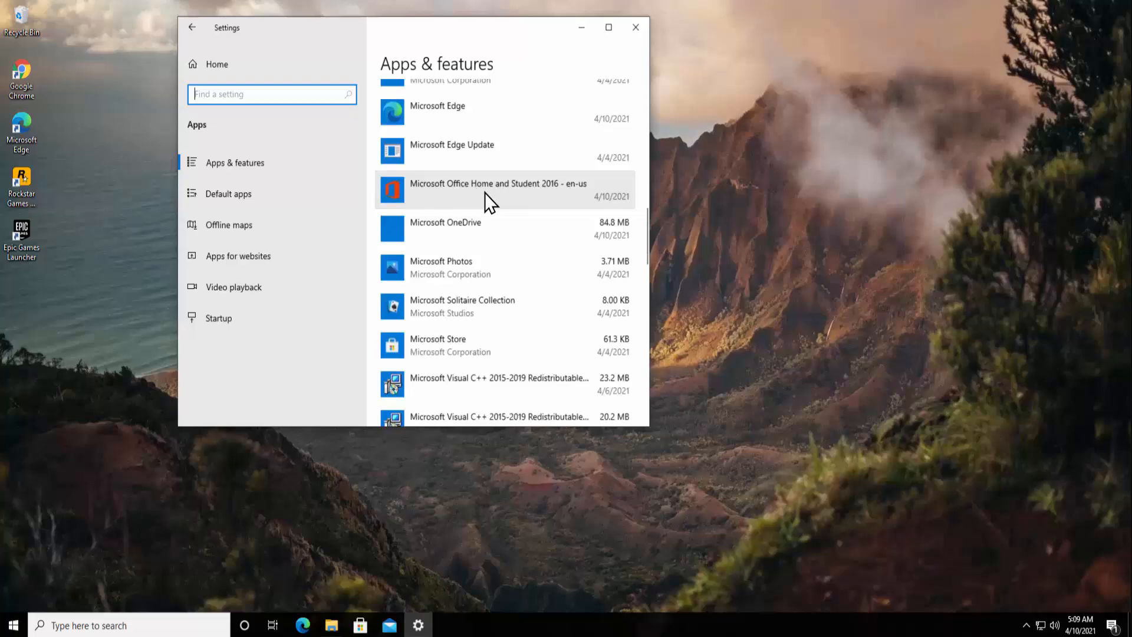
left_click(499, 189)
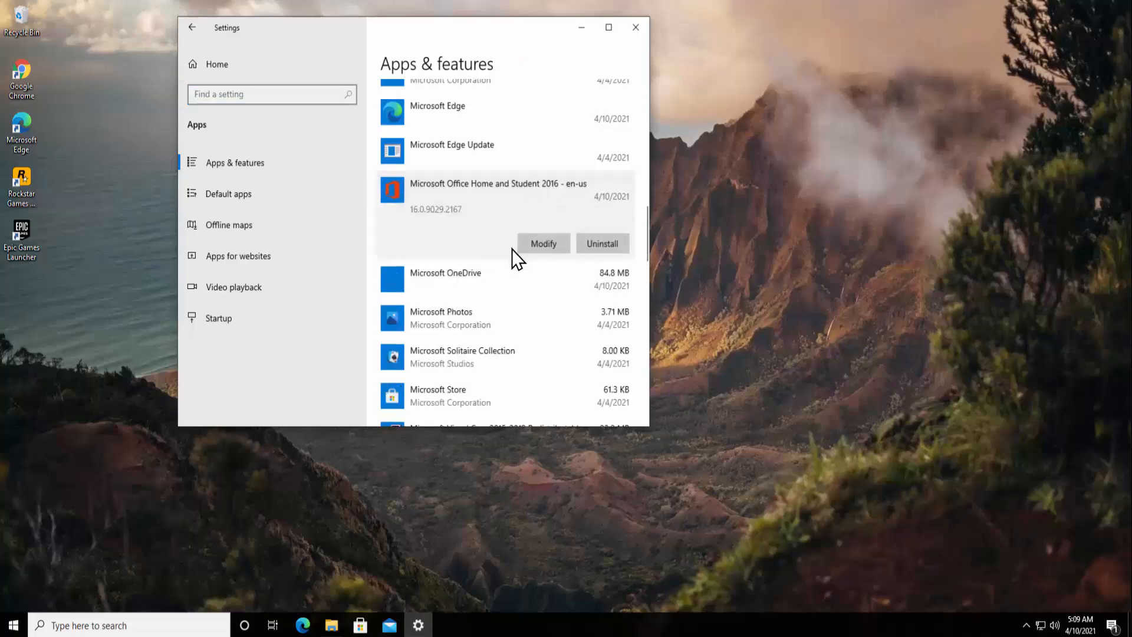
mouse_move(543, 243)
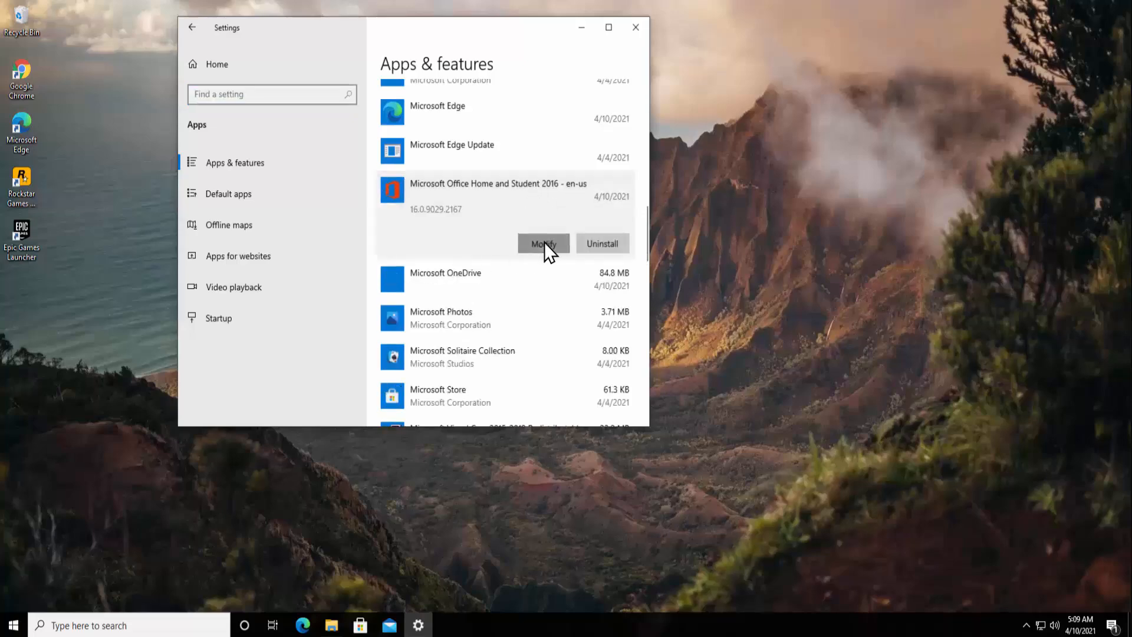
Modify the Office installation, approve User Account Control, and start a Quick Repair.
left_click(543, 244)
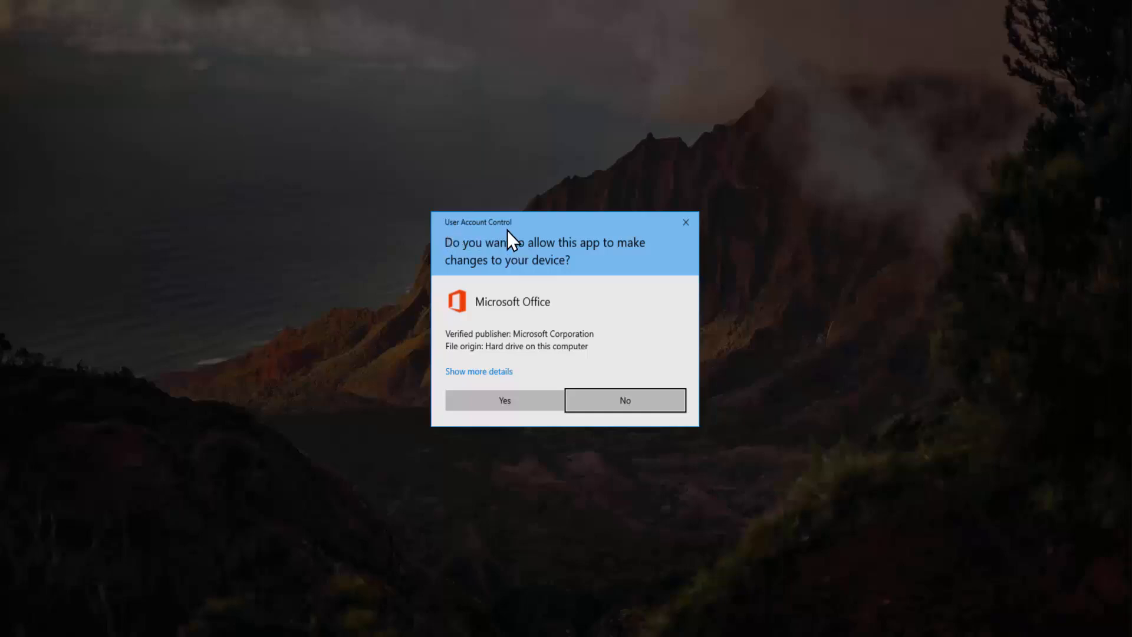
mouse_move(504, 400)
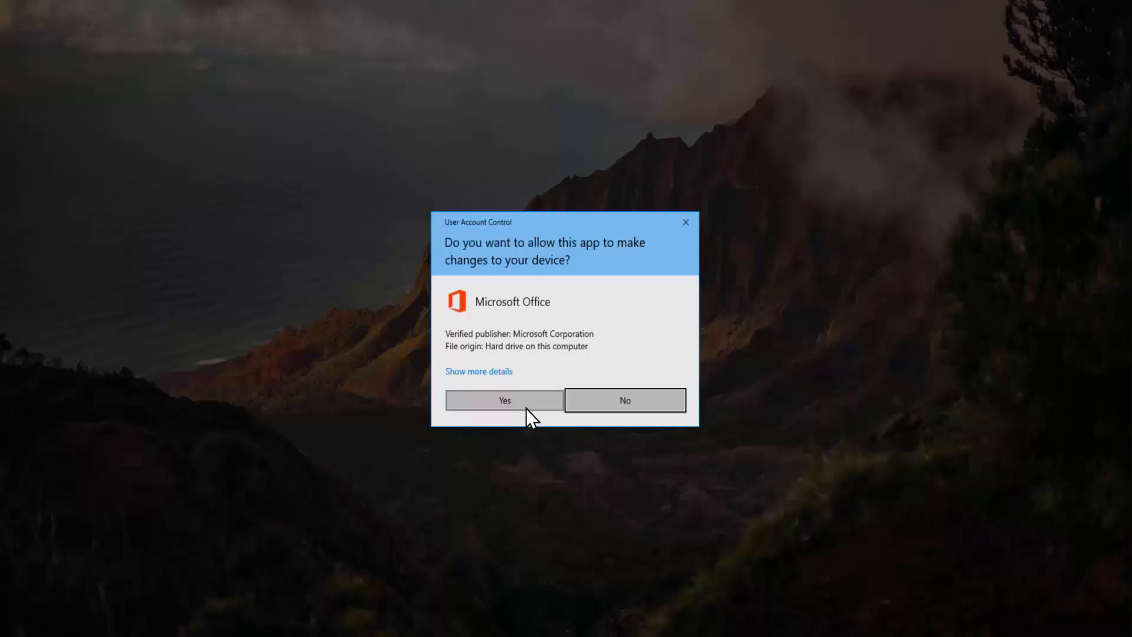
left_click(505, 400)
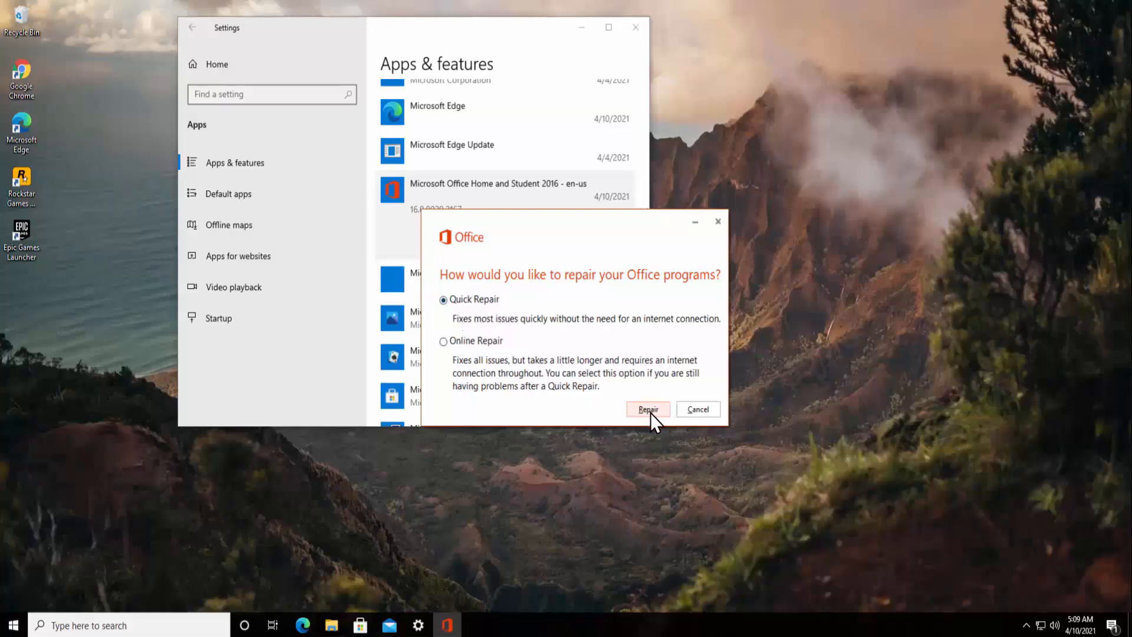
left_click(646, 409)
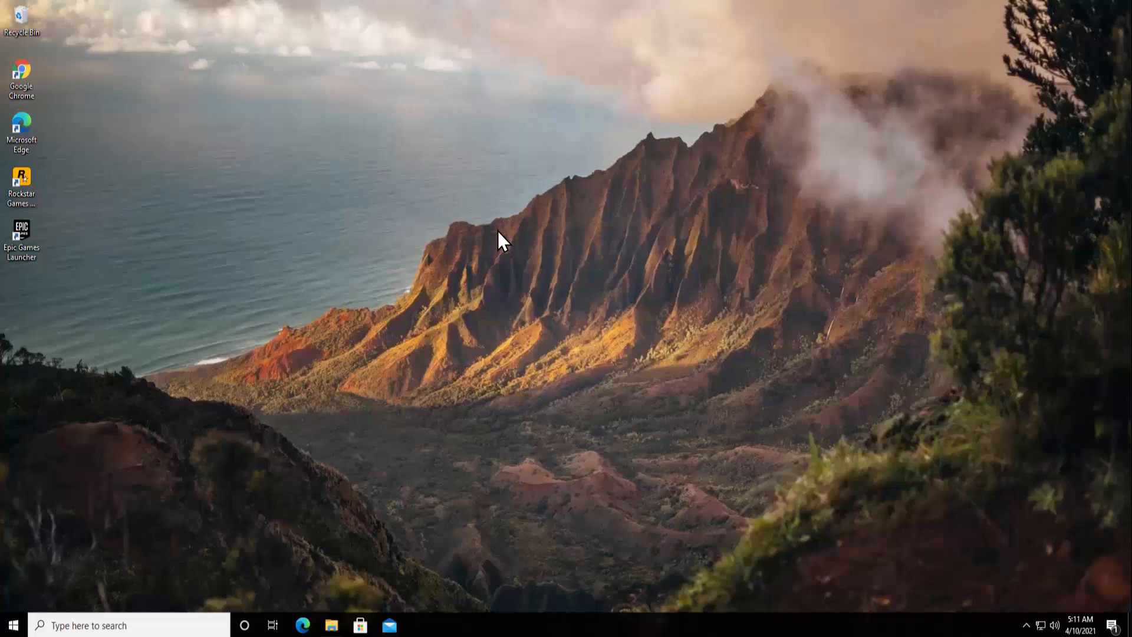
mouse_move(773, 261)
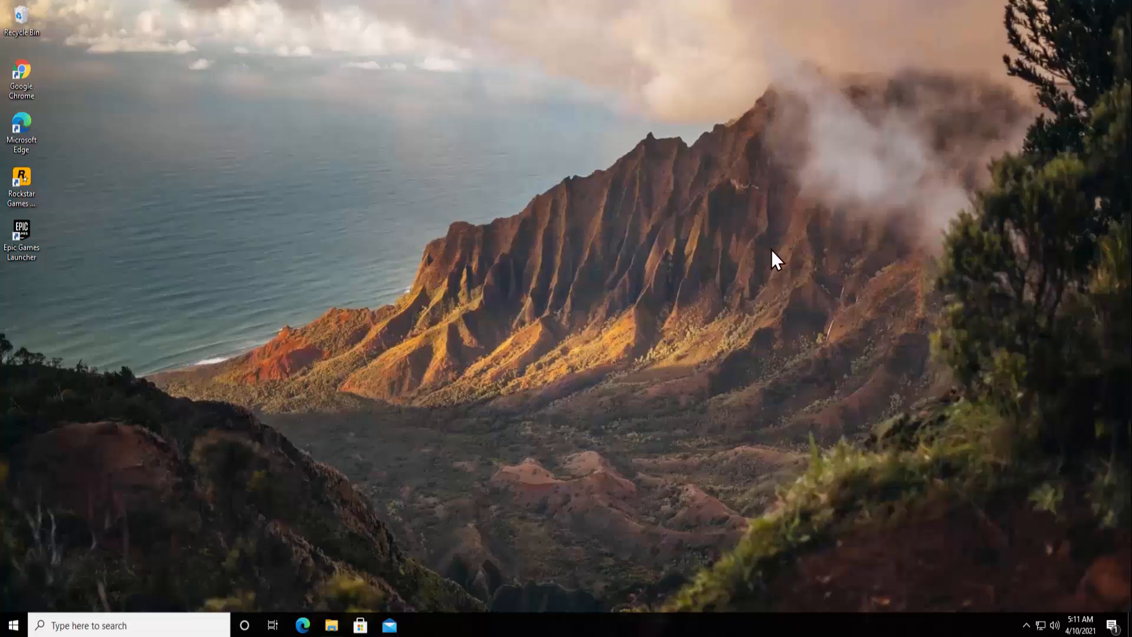
Reopen Settings and go to Update & Security's Windows Update page.
left_click(12, 624)
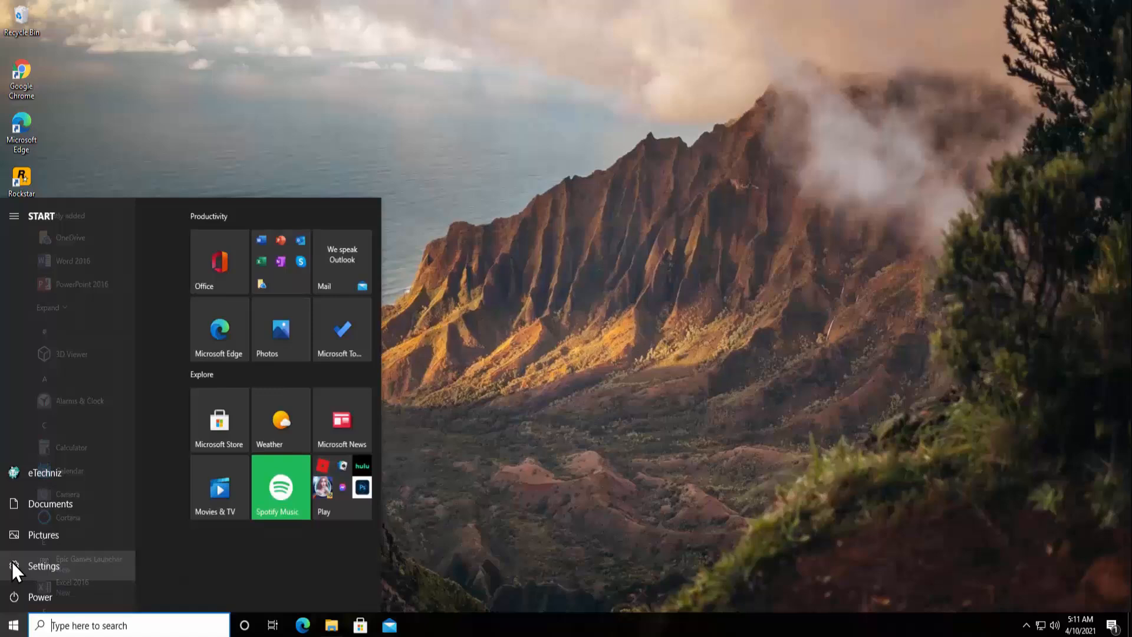
left_click(43, 566)
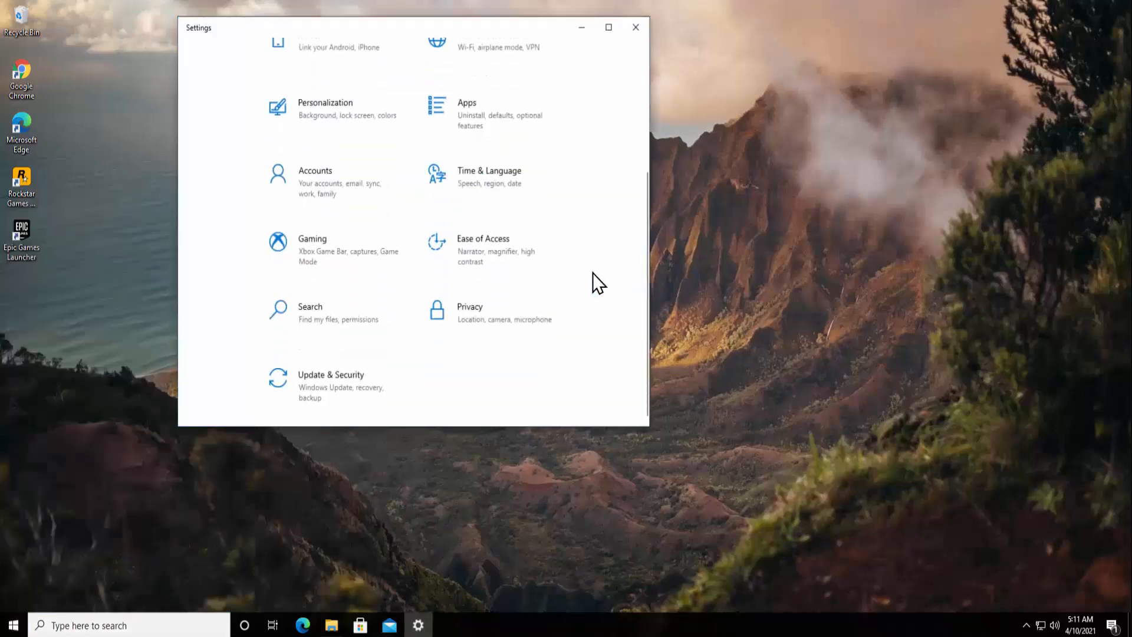
mouse_move(332, 399)
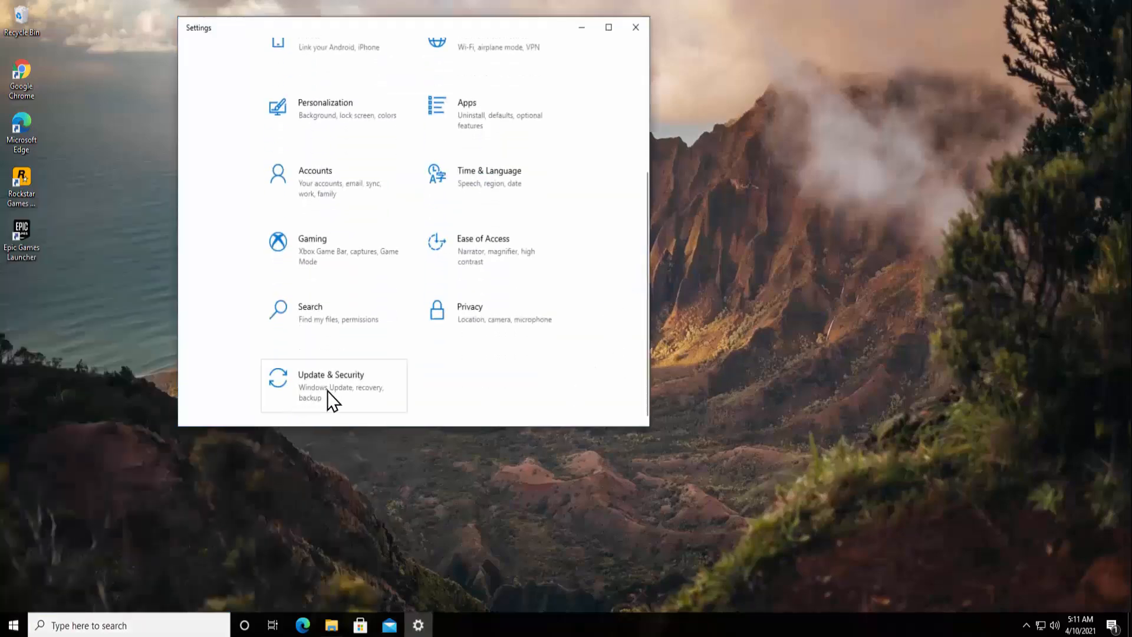
left_click(331, 385)
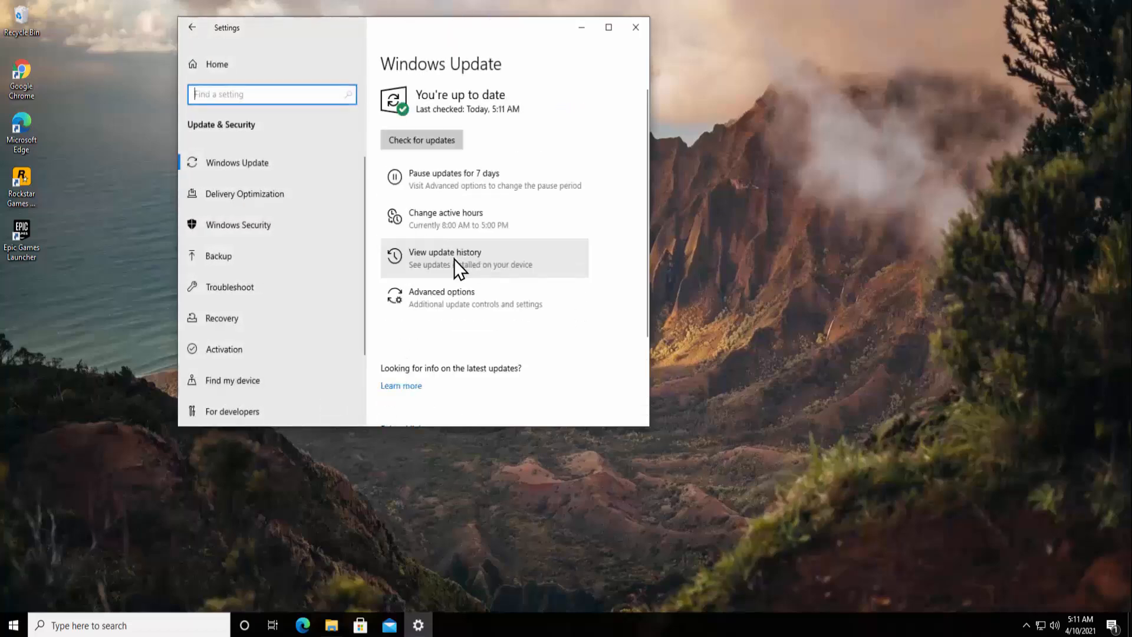
From View update history, follow 'Uninstall updates' to the Installed Updates list.
left_click(445, 252)
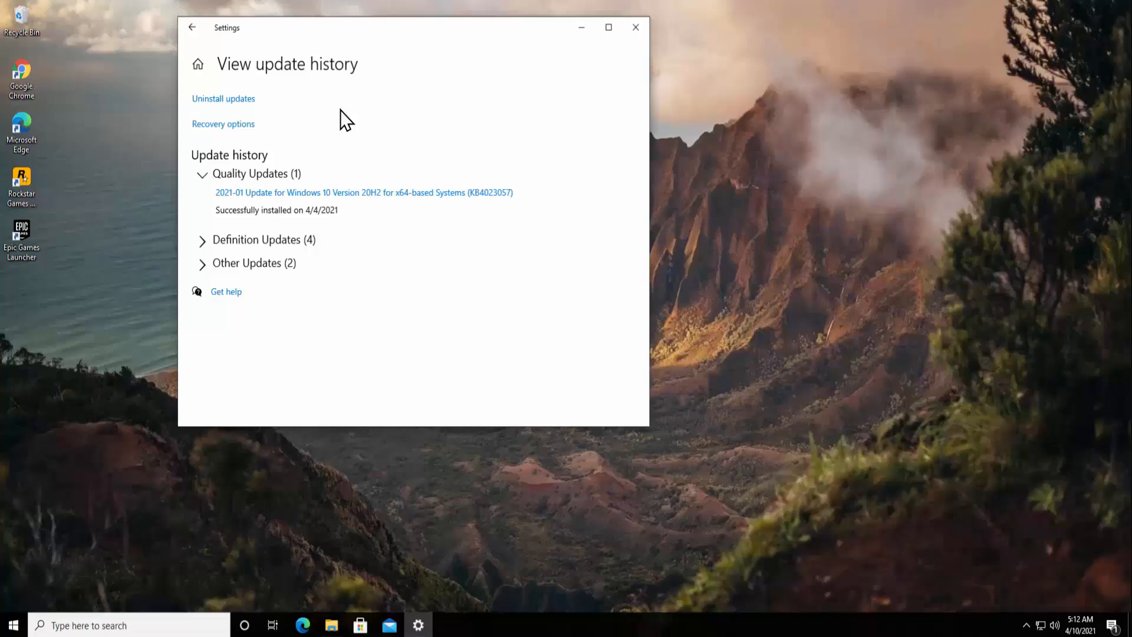
mouse_move(257, 105)
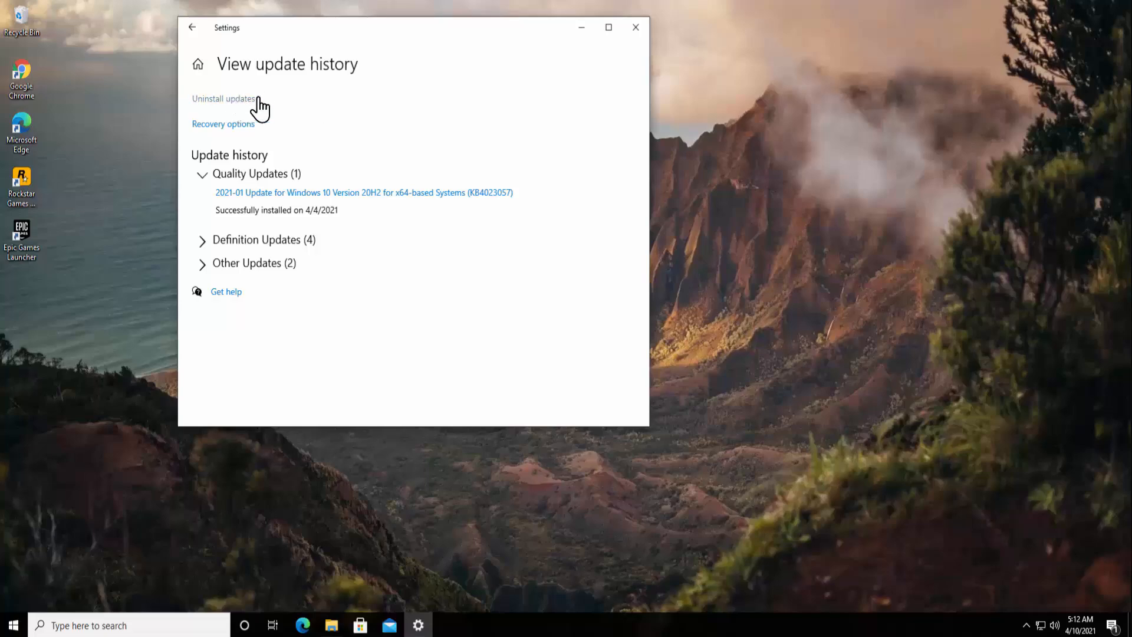
left_click(223, 99)
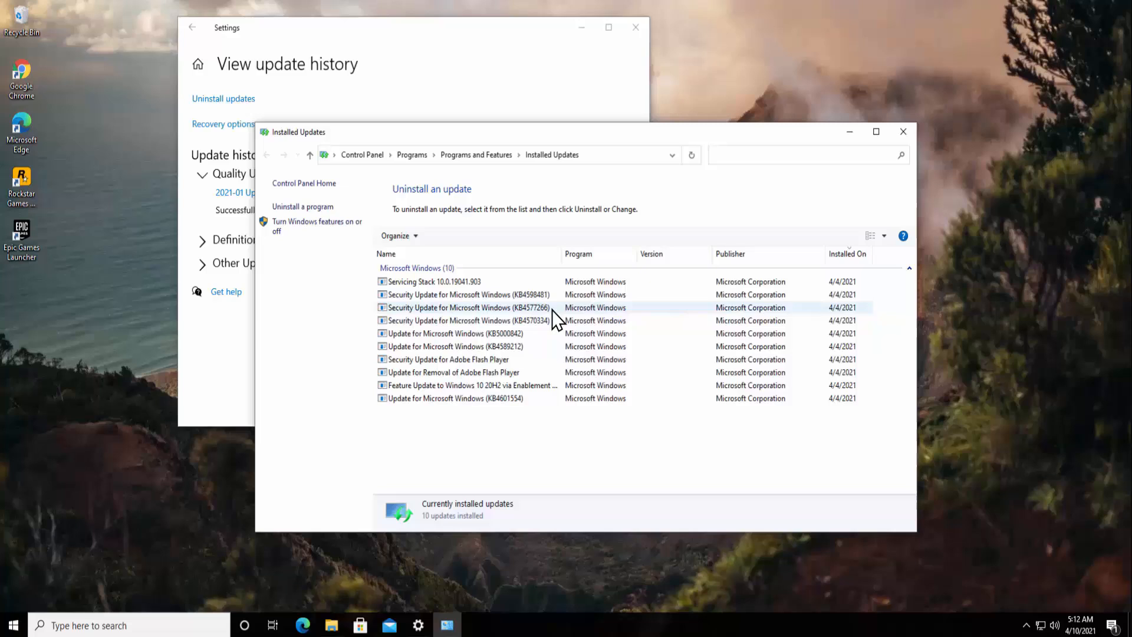
Select the Servicing Stack update, KB4598481, then the Windows 10 20H2 feature update.
left_click(435, 281)
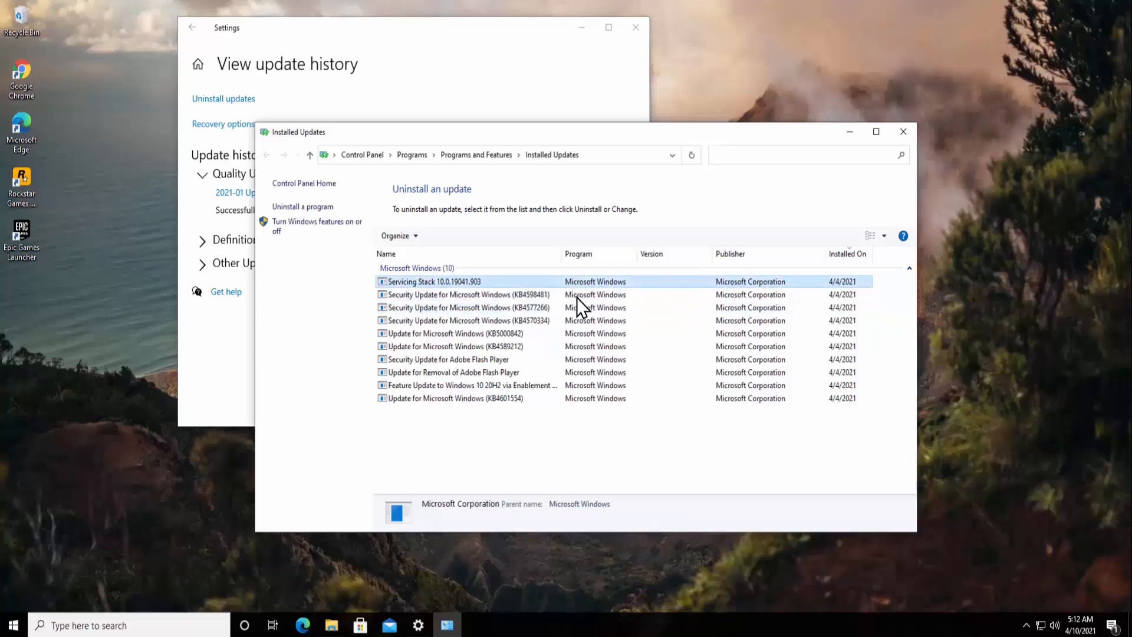
left_click(462, 295)
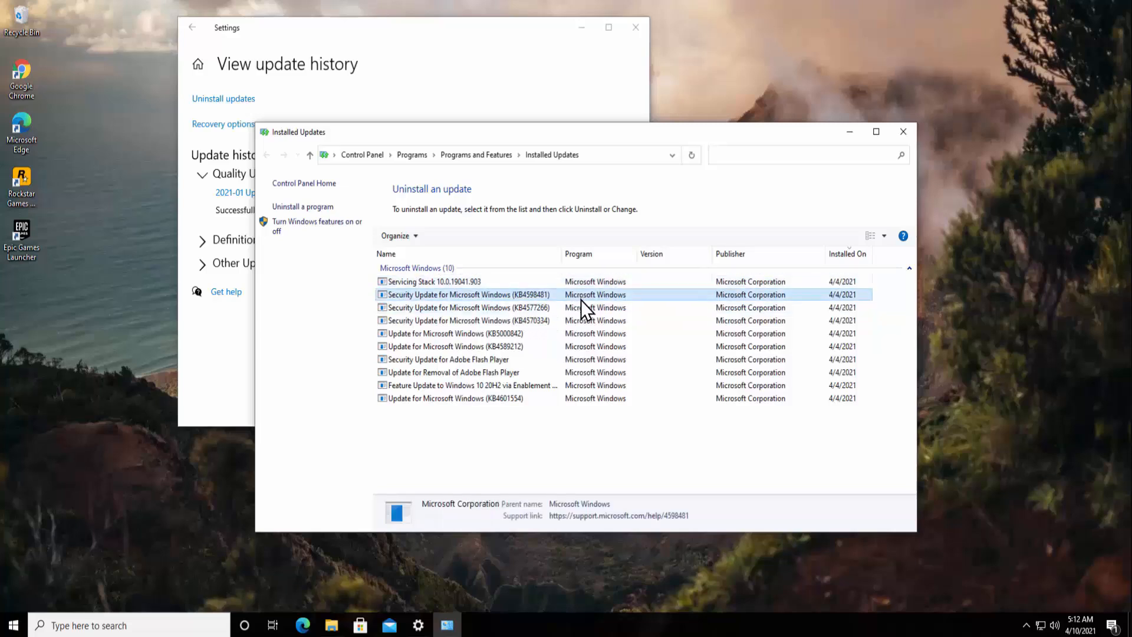
mouse_move(475, 244)
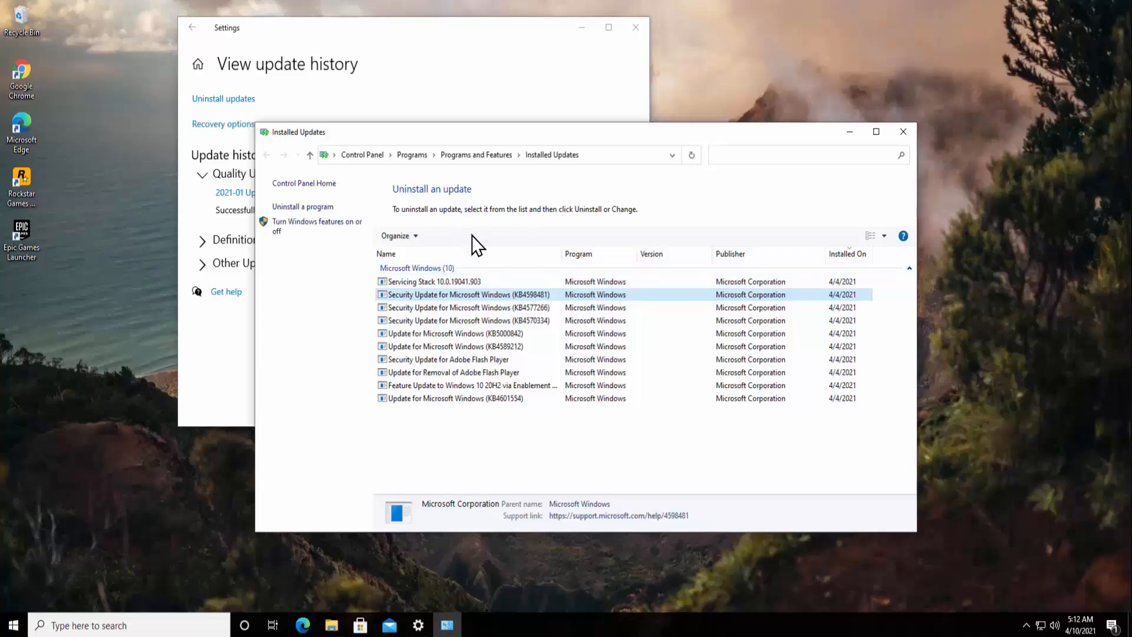
mouse_move(506, 365)
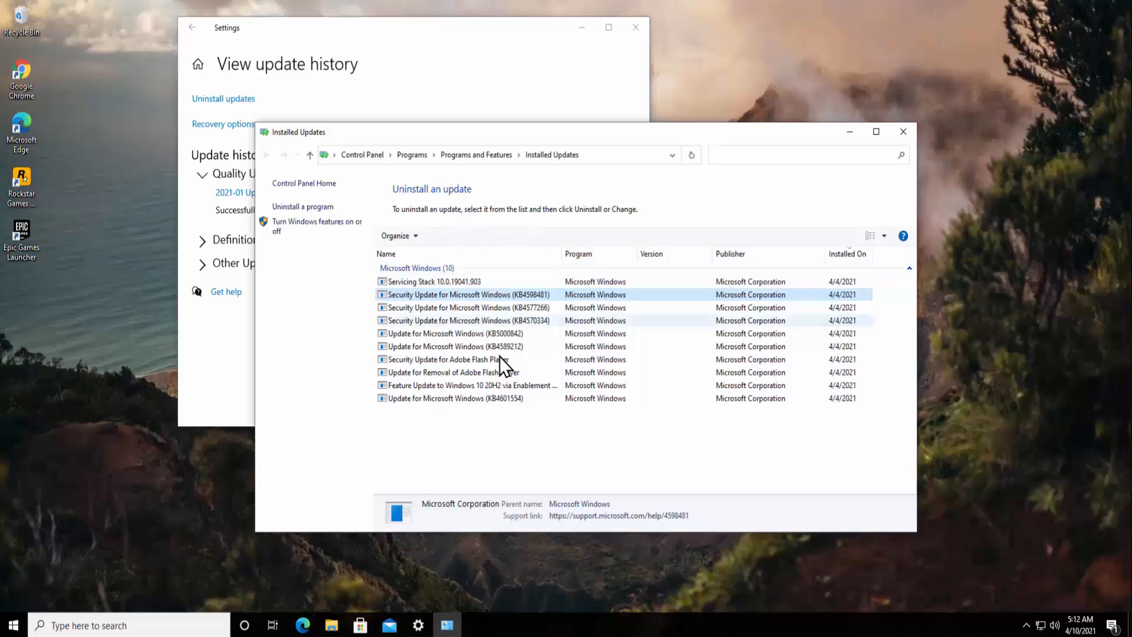
left_click(469, 385)
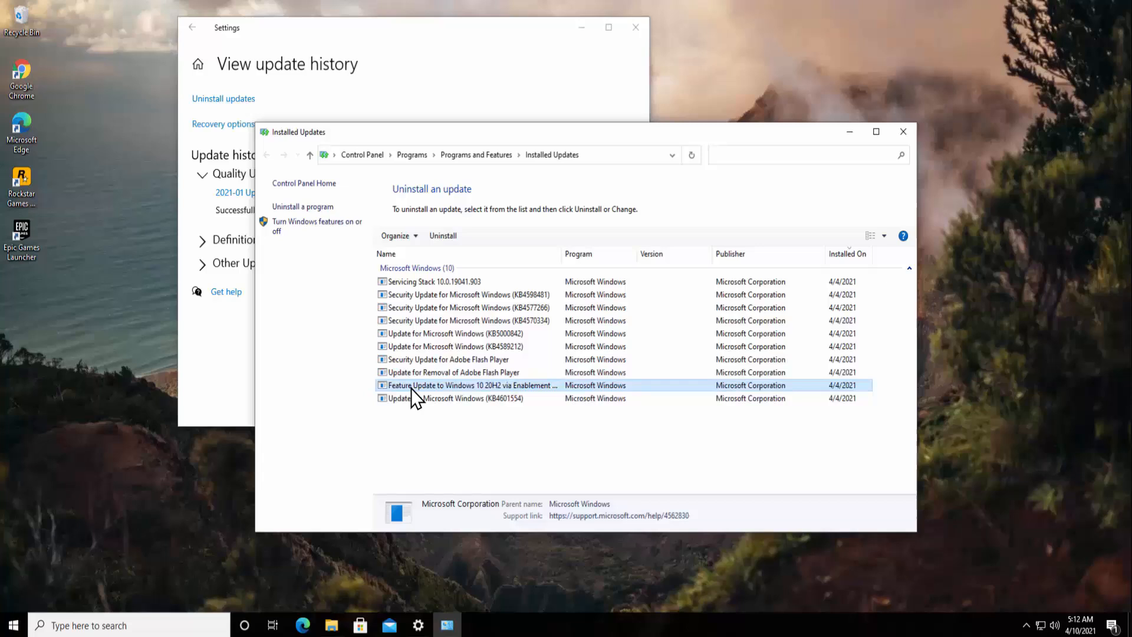
mouse_move(482, 402)
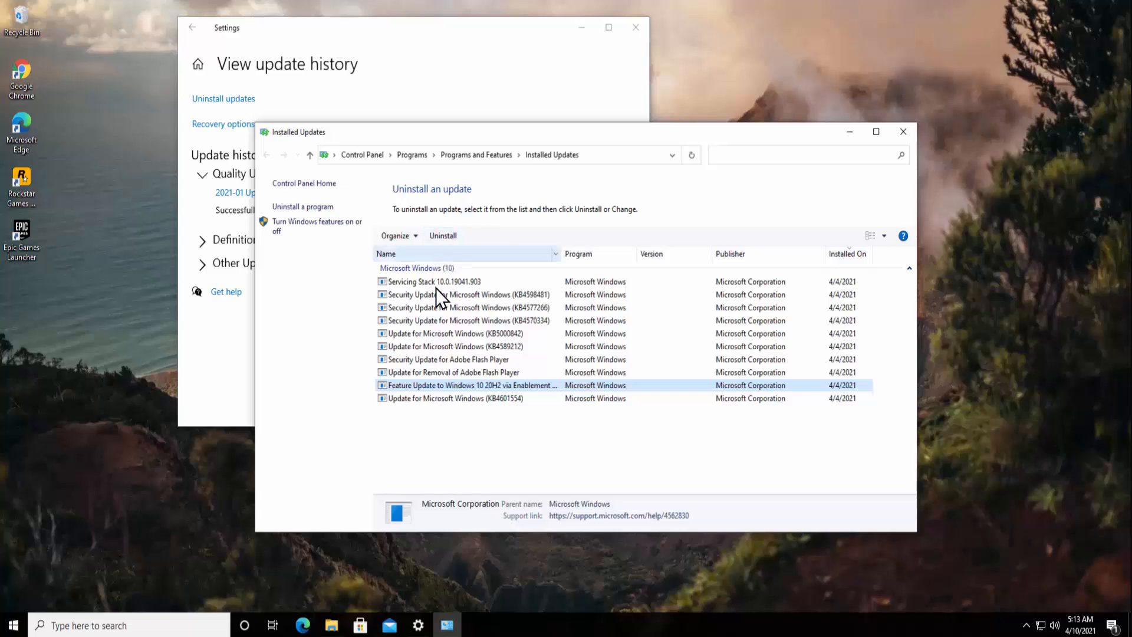
mouse_move(521, 269)
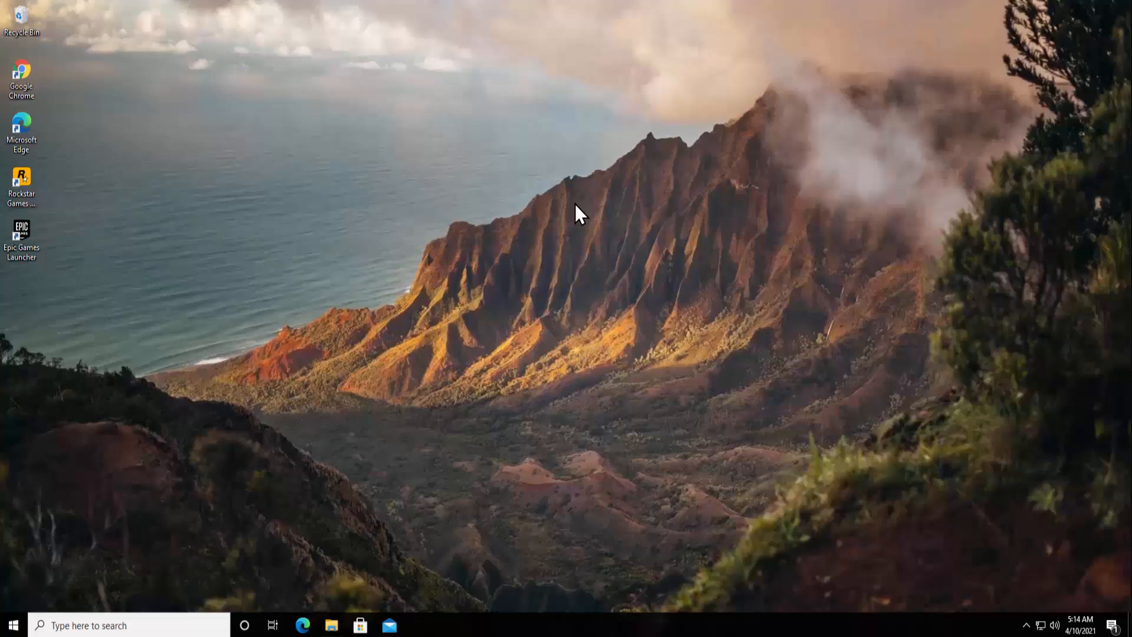
mouse_move(138, 486)
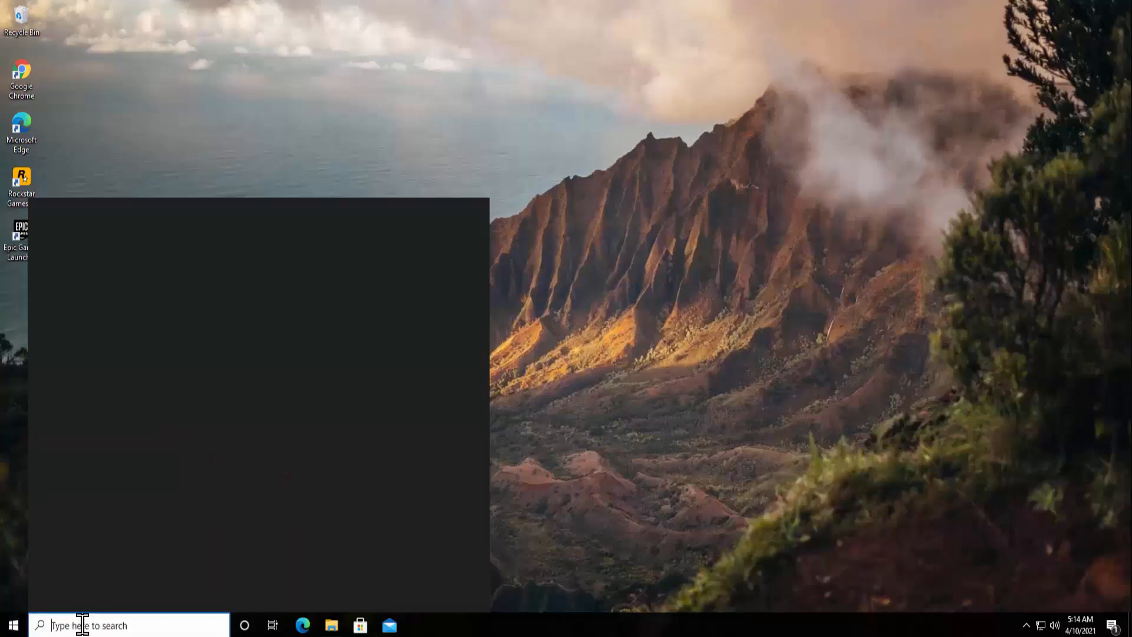
Search 'restore', open Create a restore point, and advance System Restore to the restore point list.
type("restore")
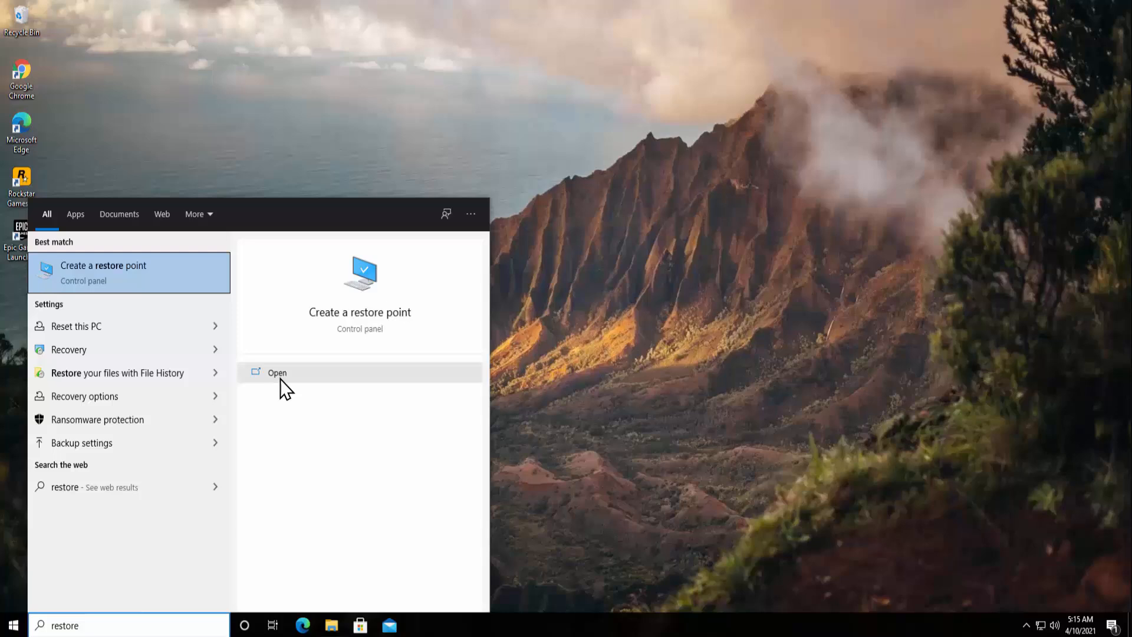
left_click(277, 372)
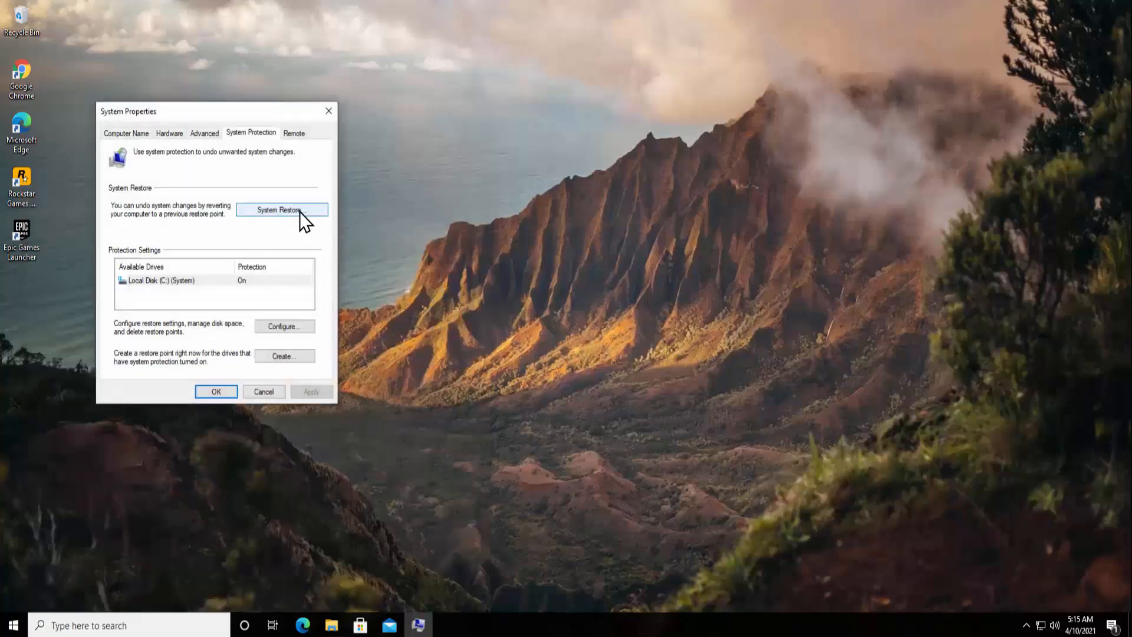
left_click(282, 210)
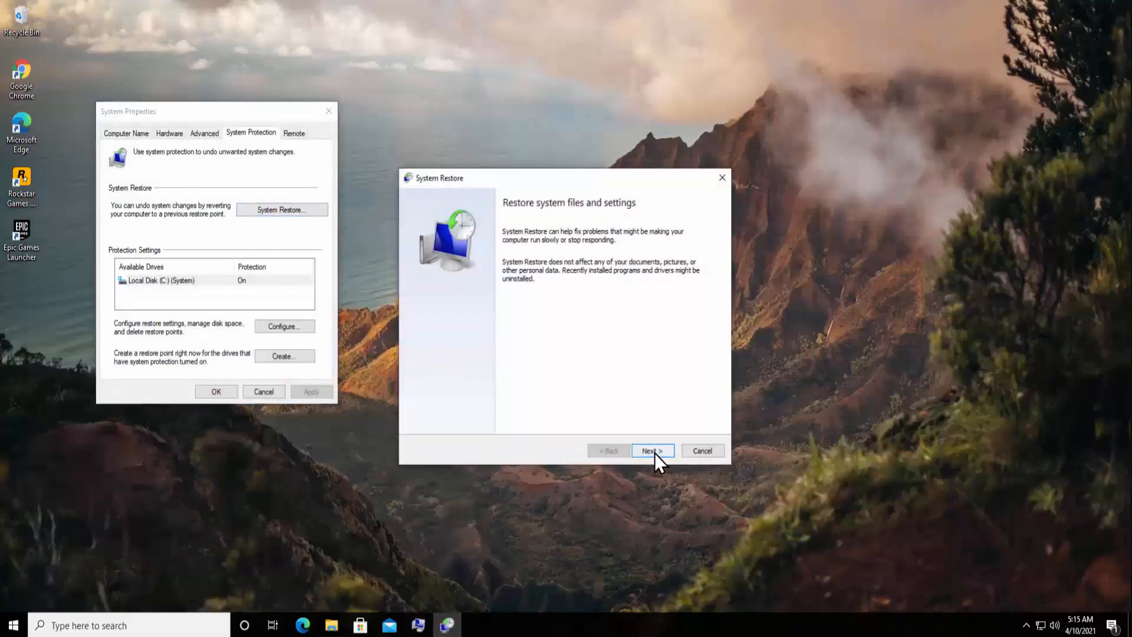
left_click(651, 450)
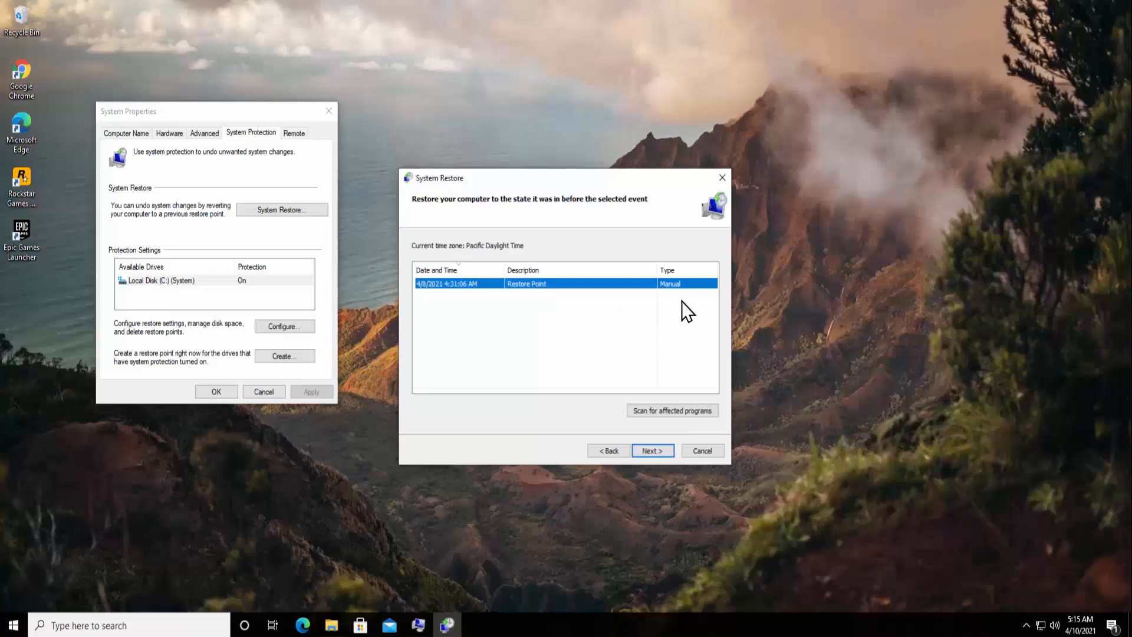
mouse_move(759, 344)
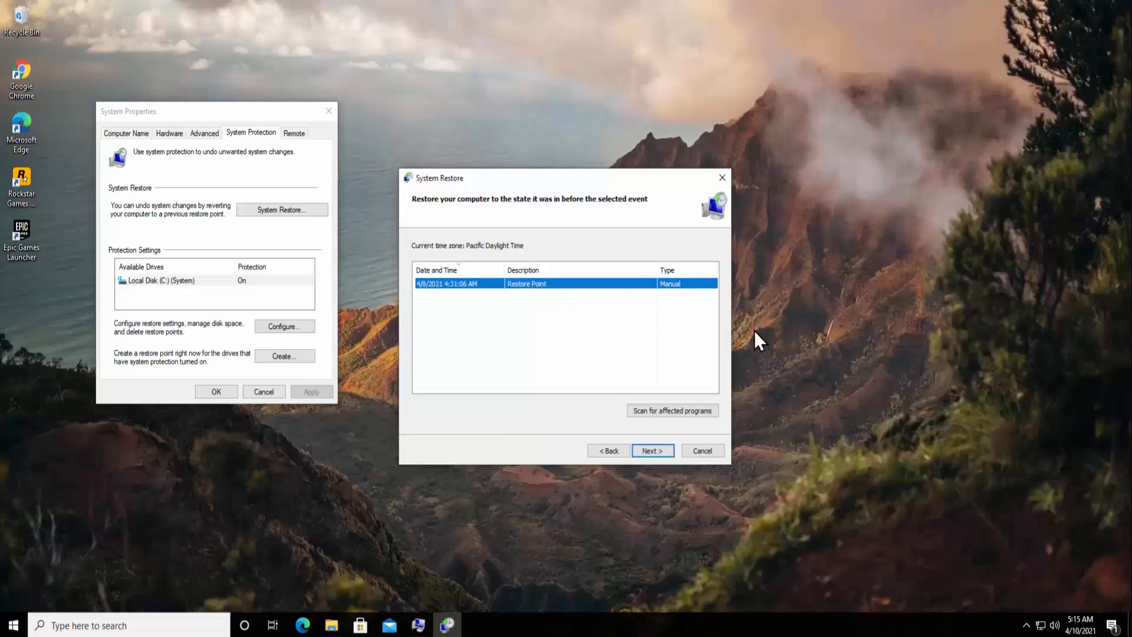
mouse_move(426, 415)
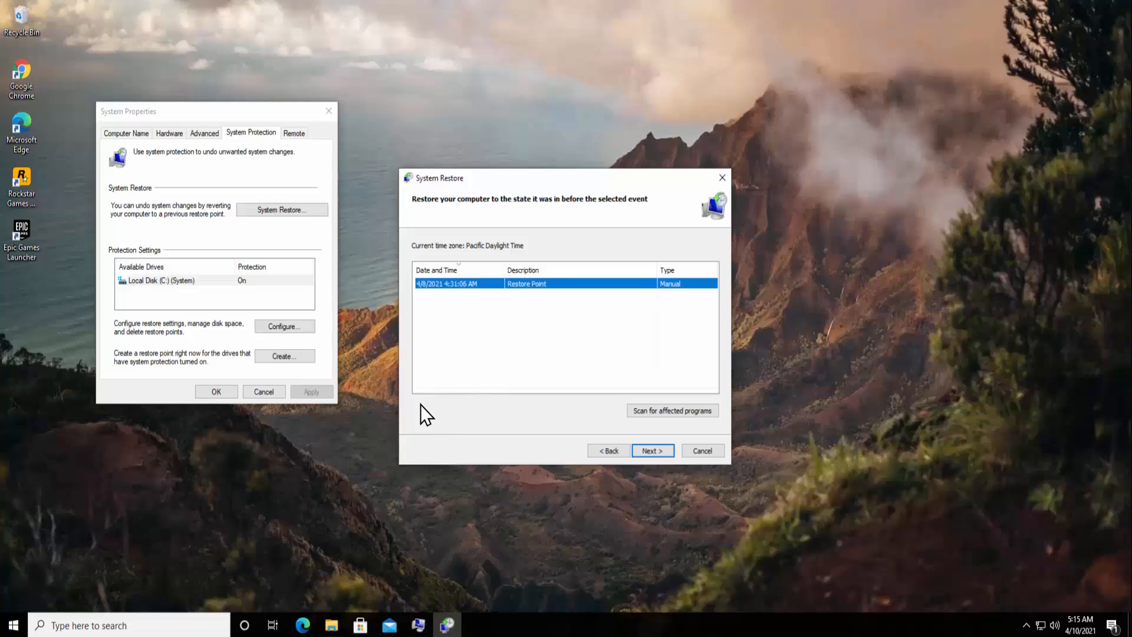
mouse_move(607, 375)
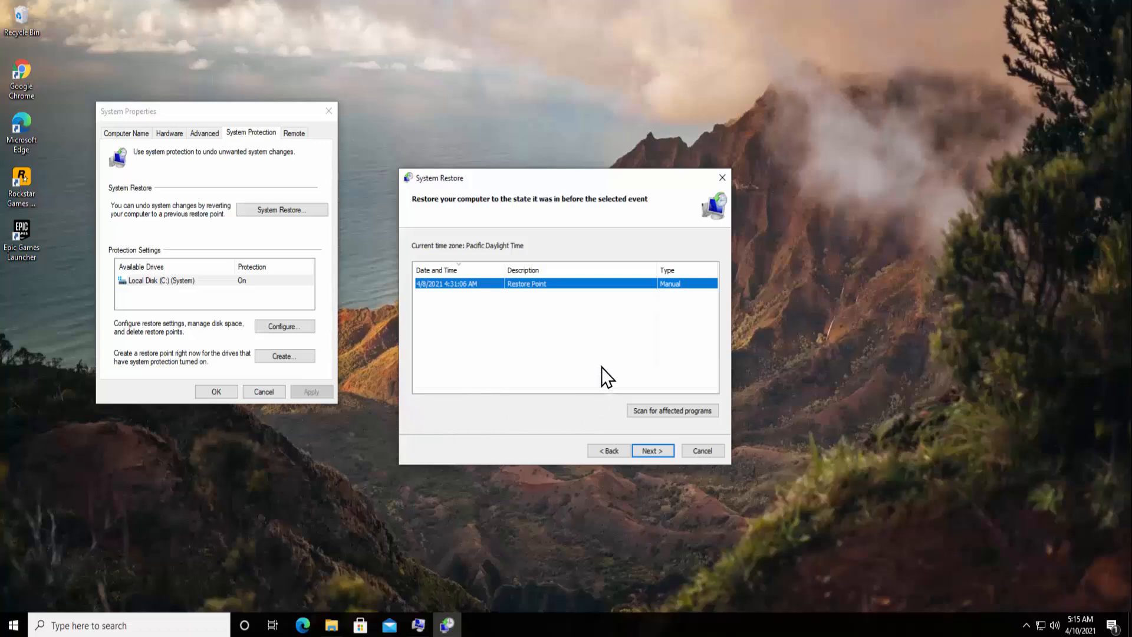
mouse_move(454, 417)
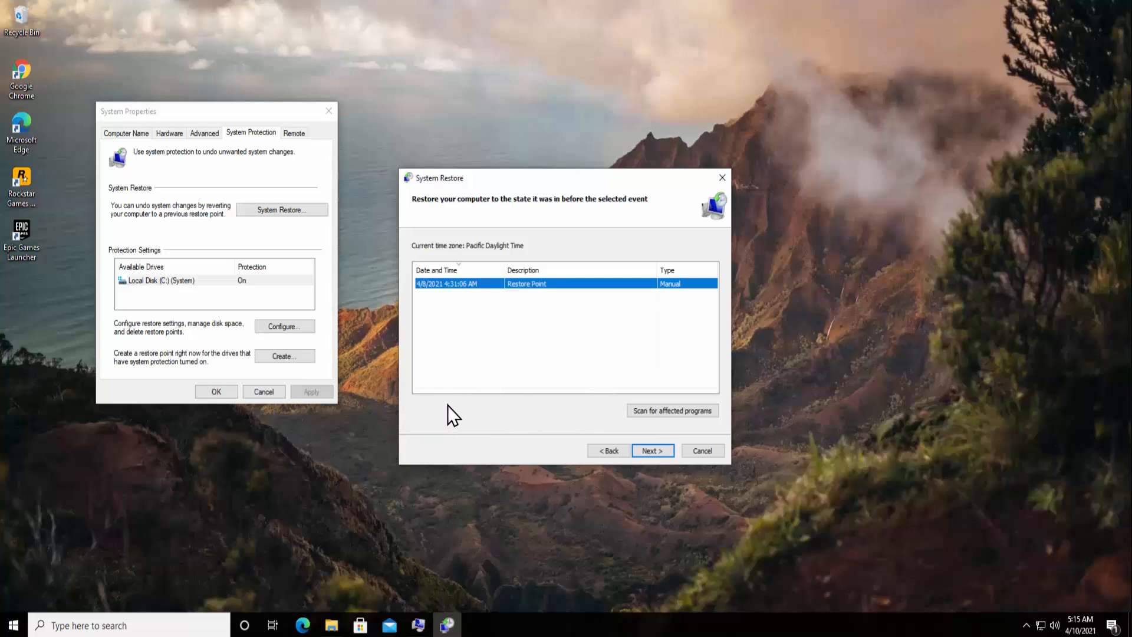
mouse_move(422, 414)
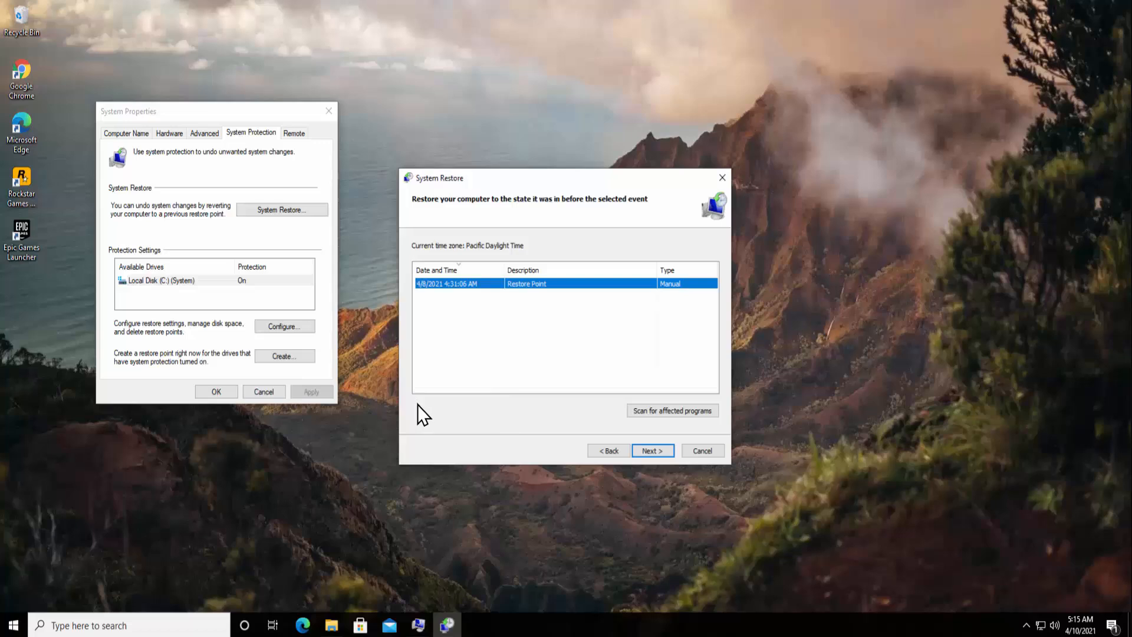
mouse_move(558, 296)
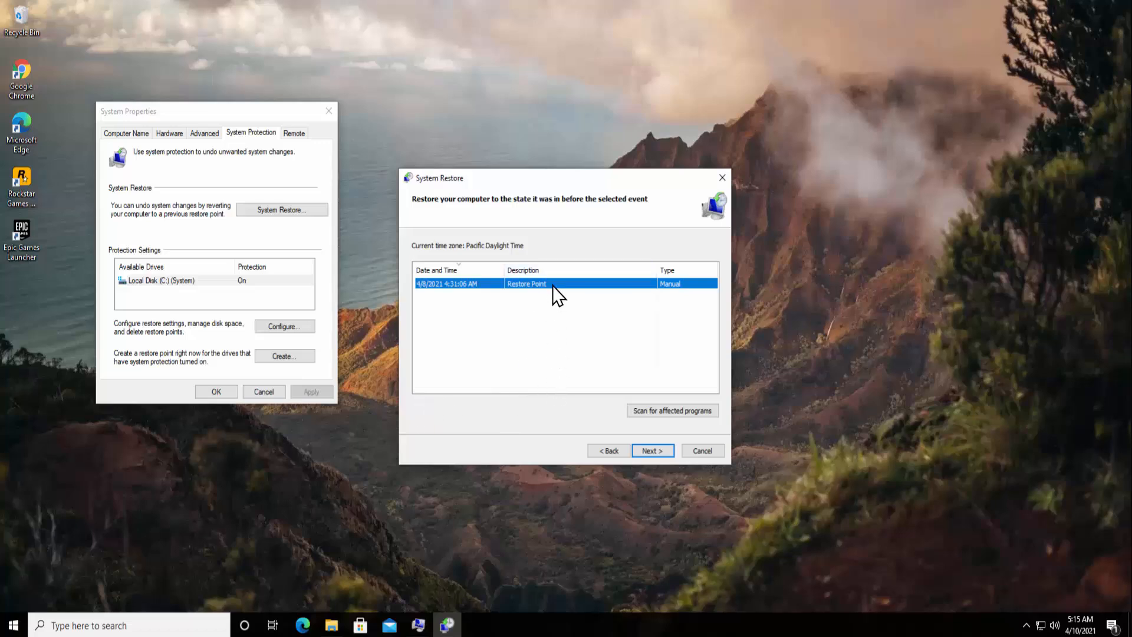
mouse_move(560, 337)
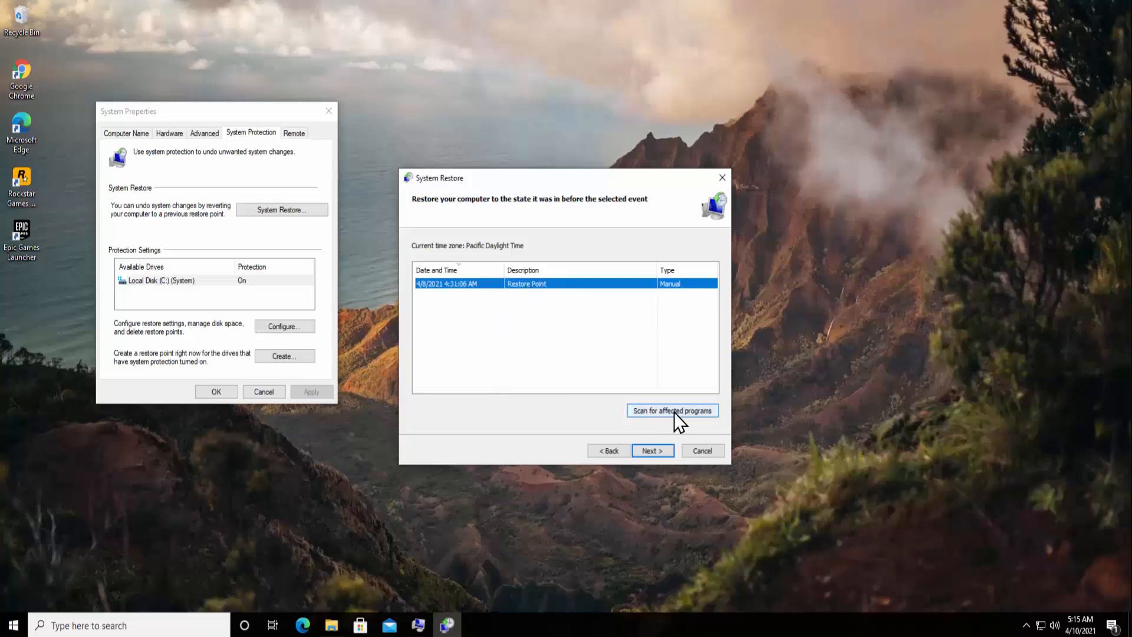
left_click(672, 411)
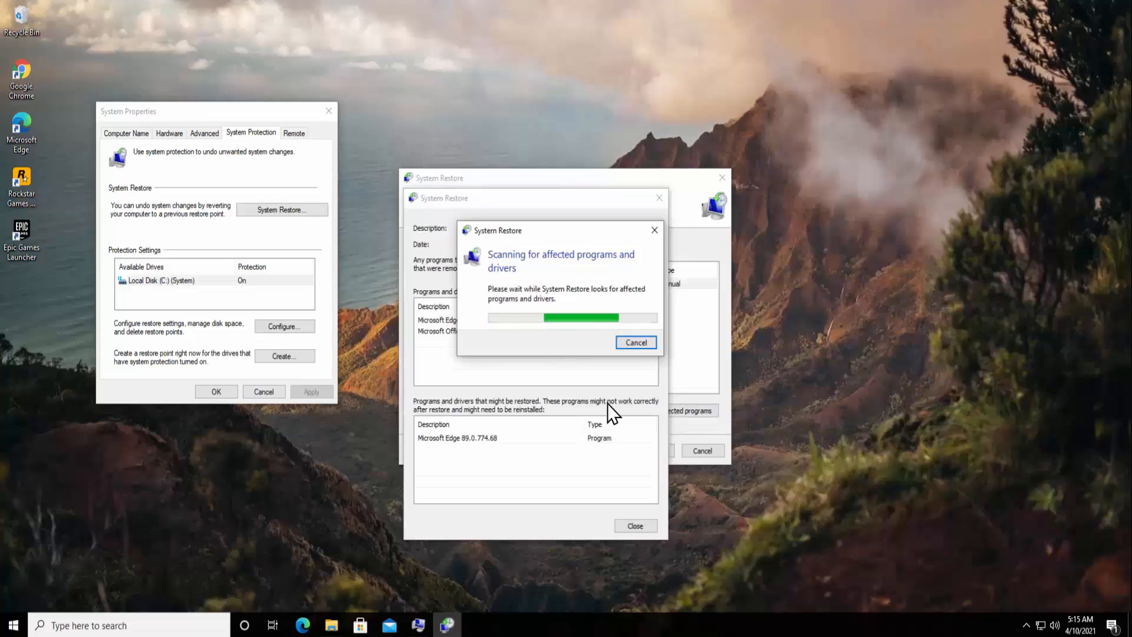
mouse_move(554, 270)
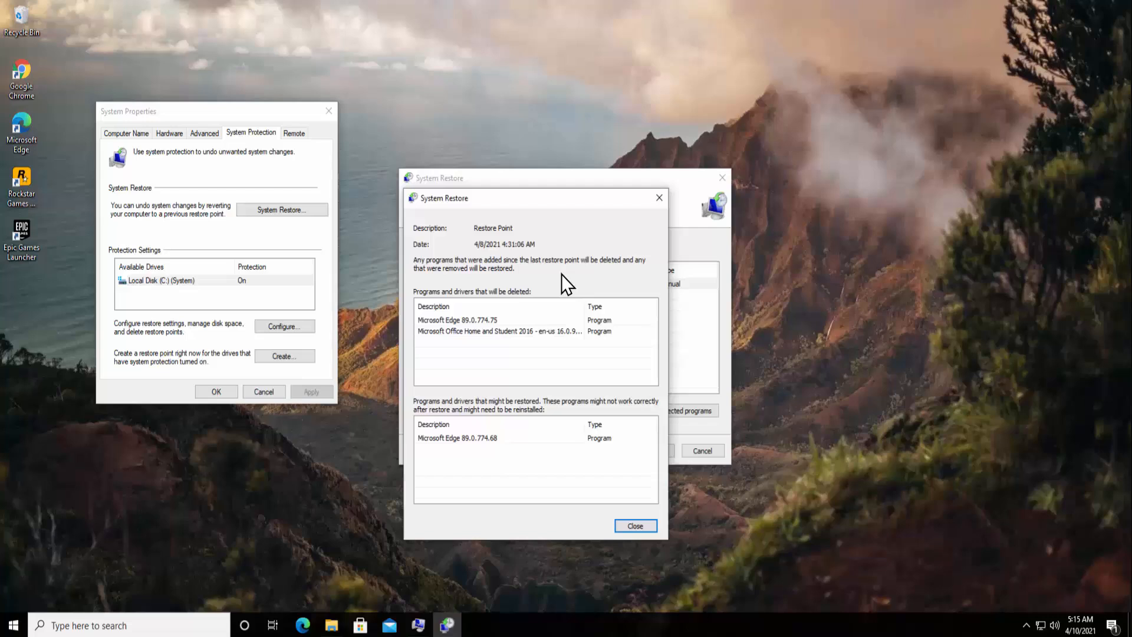
mouse_move(560, 286)
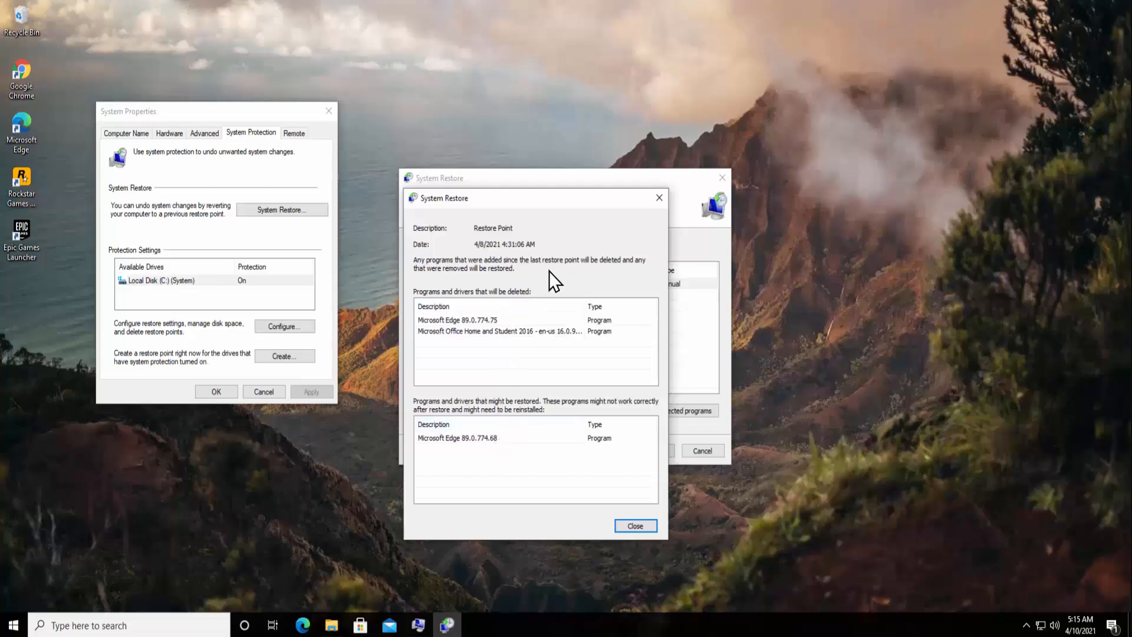
left_click(634, 526)
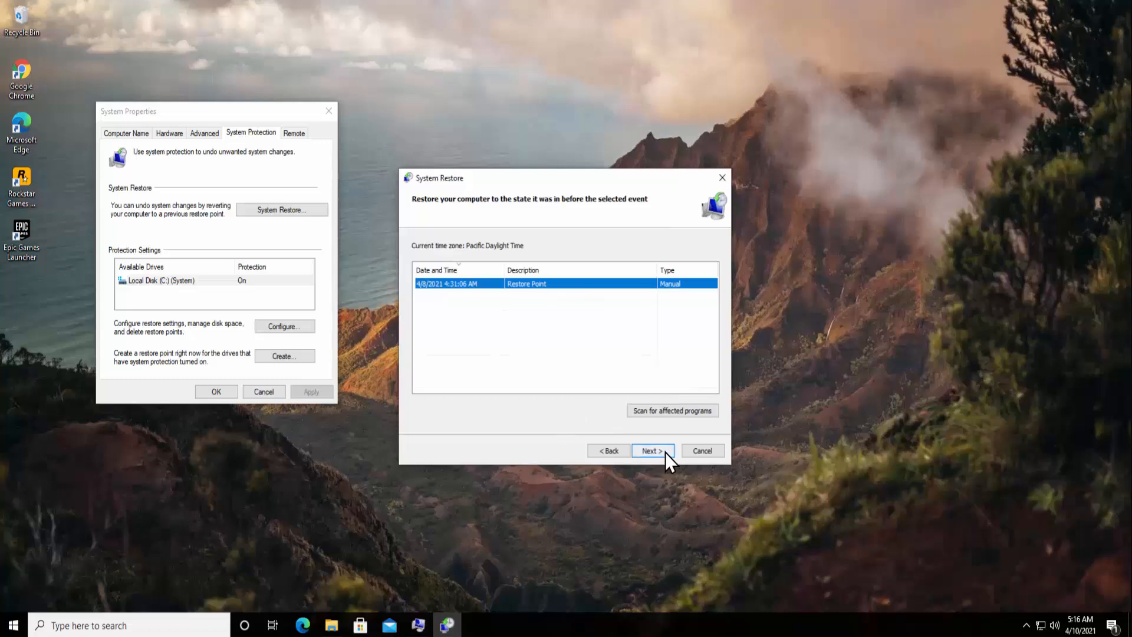
Advance to the restore point confirmation, then cancel and close System Restore.
left_click(652, 450)
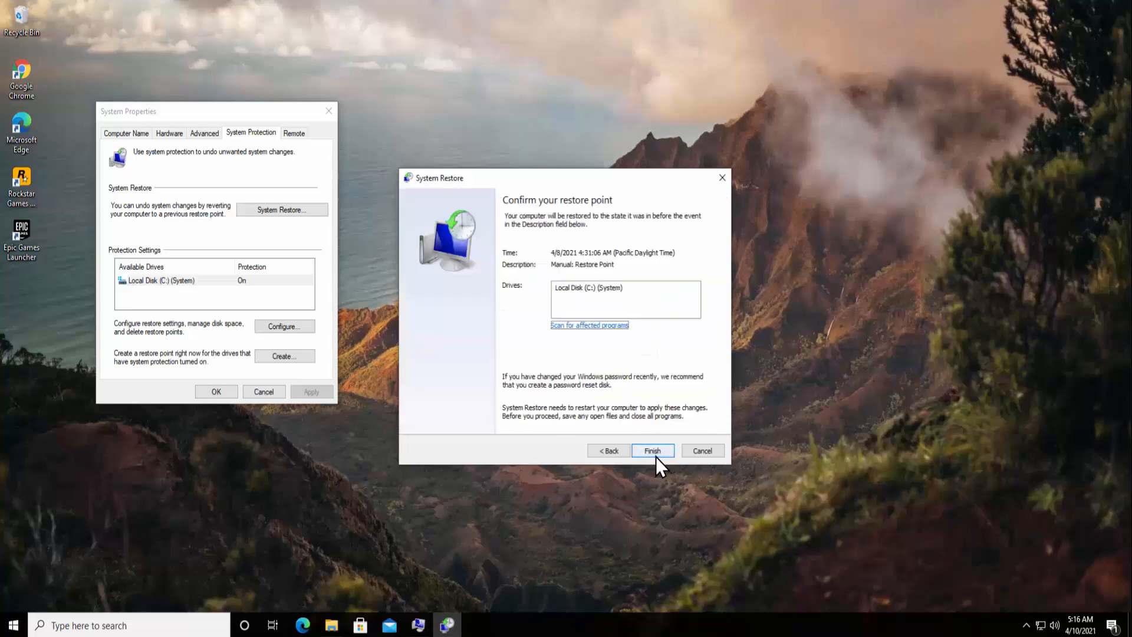
mouse_move(722, 178)
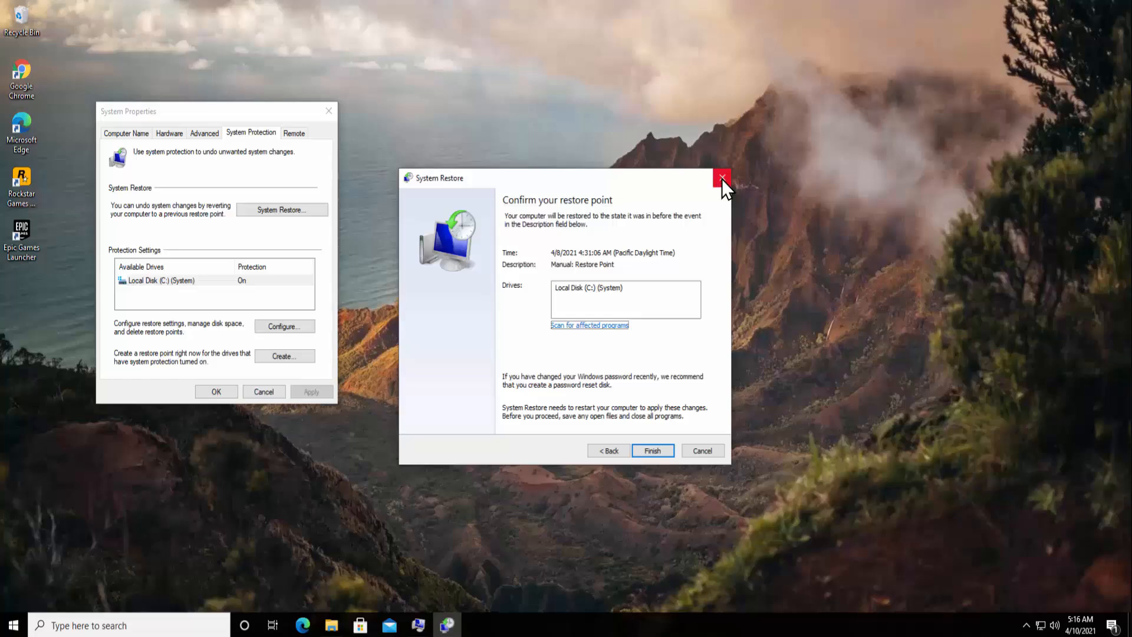
left_click(721, 178)
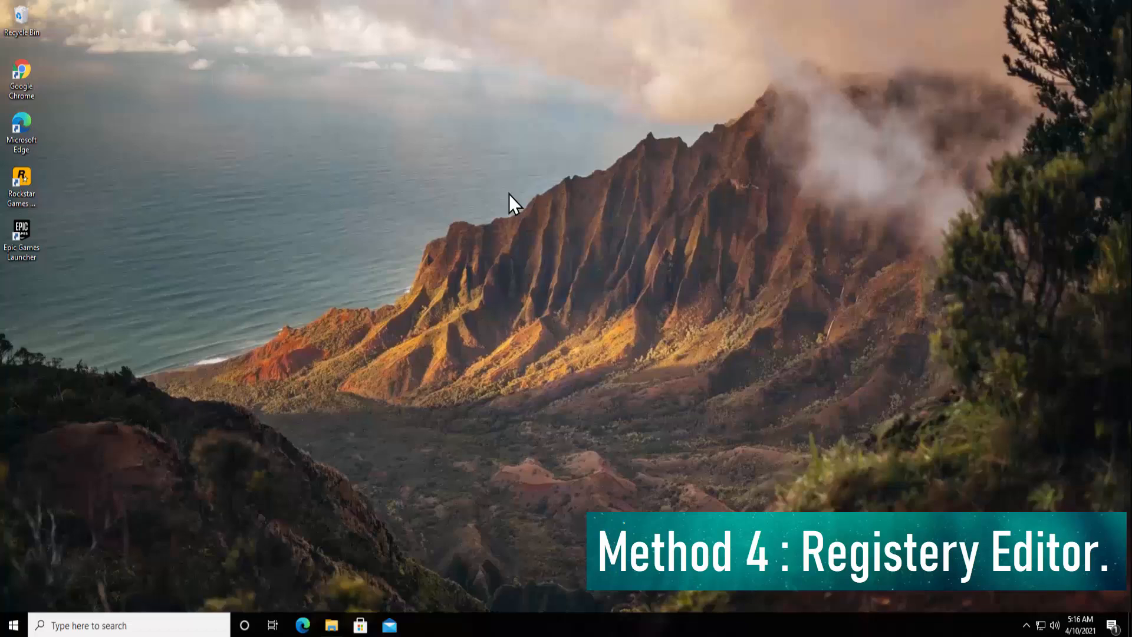
Find Registry Editor via taskbar search, run it as administrator, and approve UAC.
left_click(130, 625)
type("register")
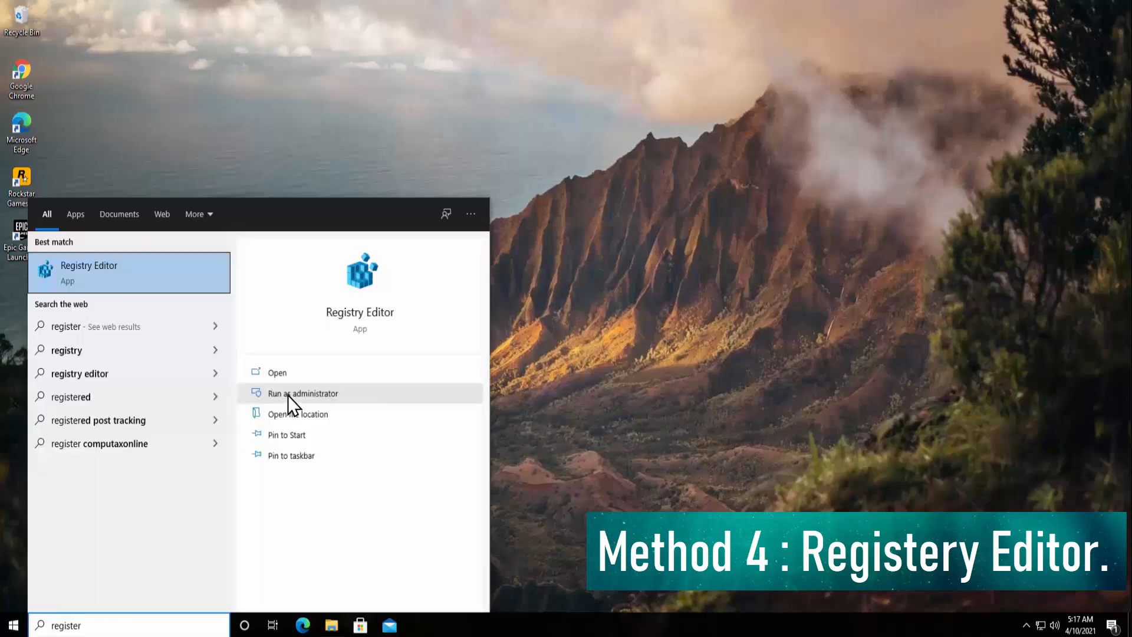
left_click(302, 393)
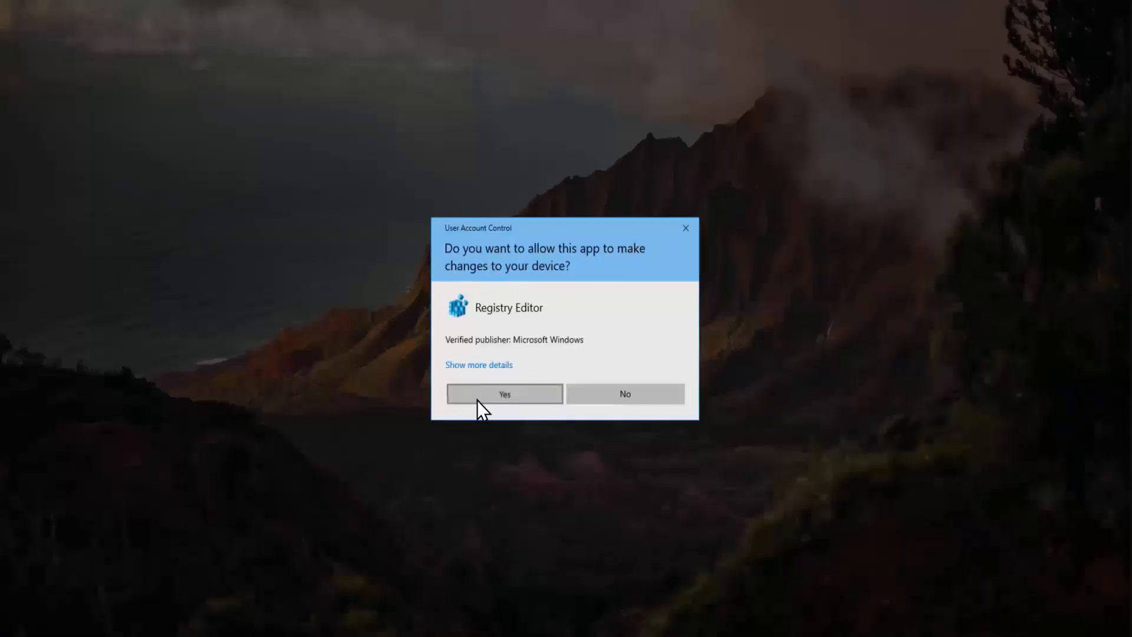
left_click(504, 393)
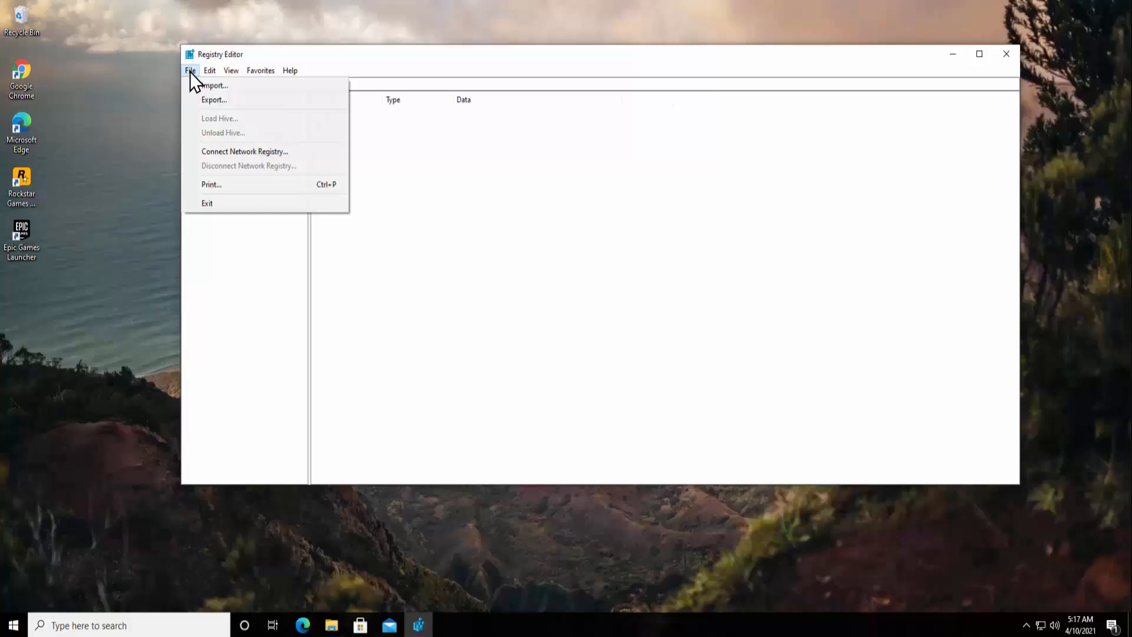
Export the entire registry to the desktop as a file named 'Backup'.
left_click(214, 100)
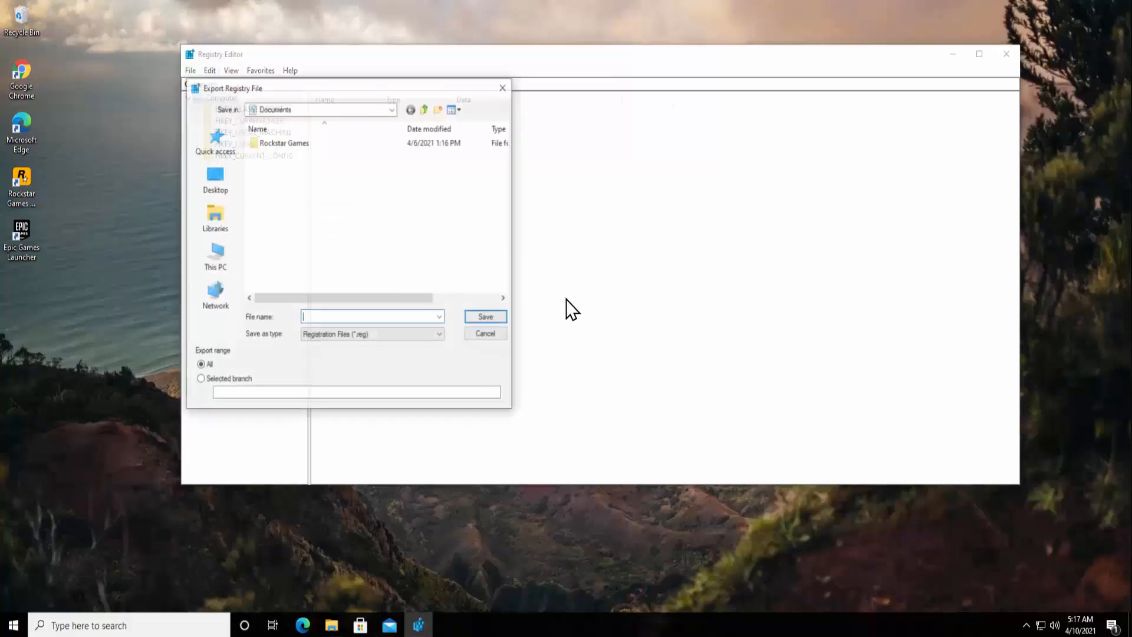
left_click(215, 177)
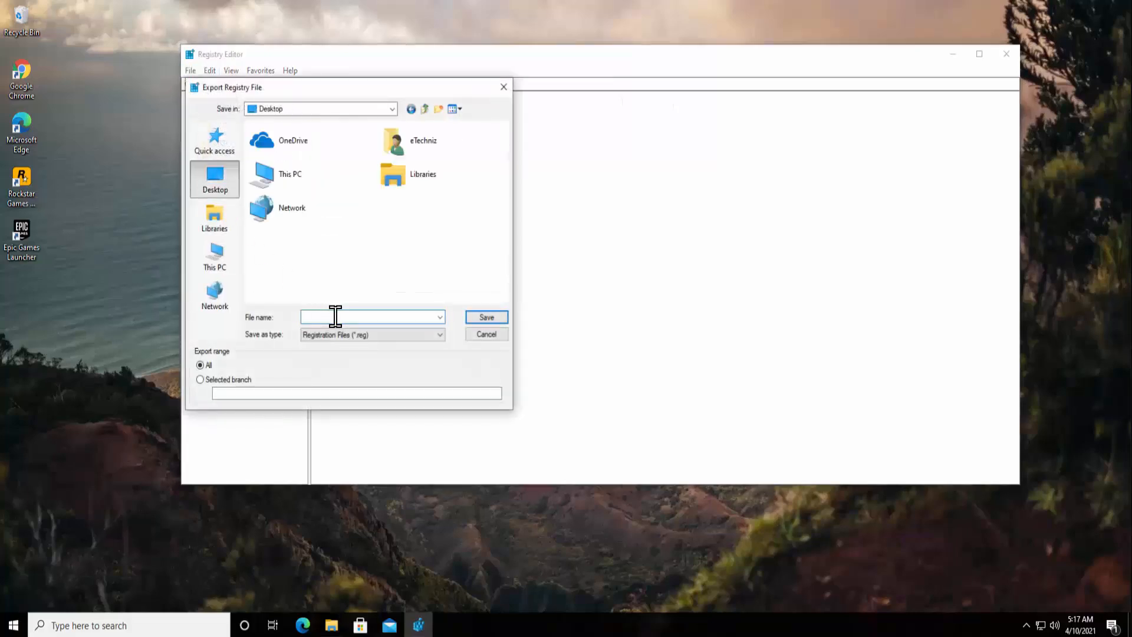
type("Backup")
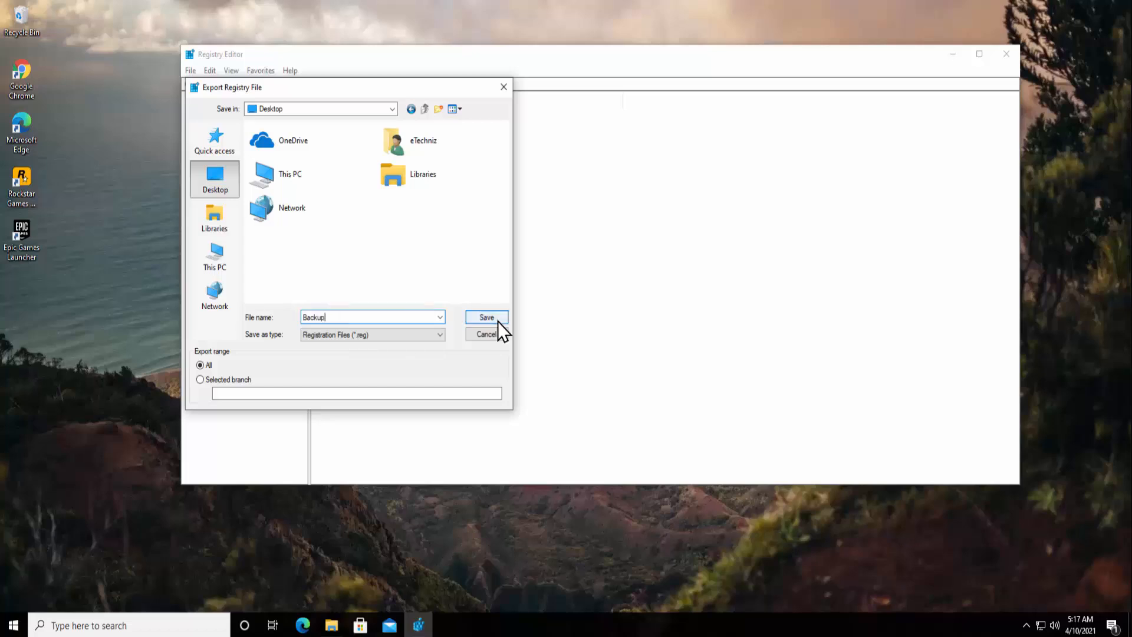
left_click(486, 317)
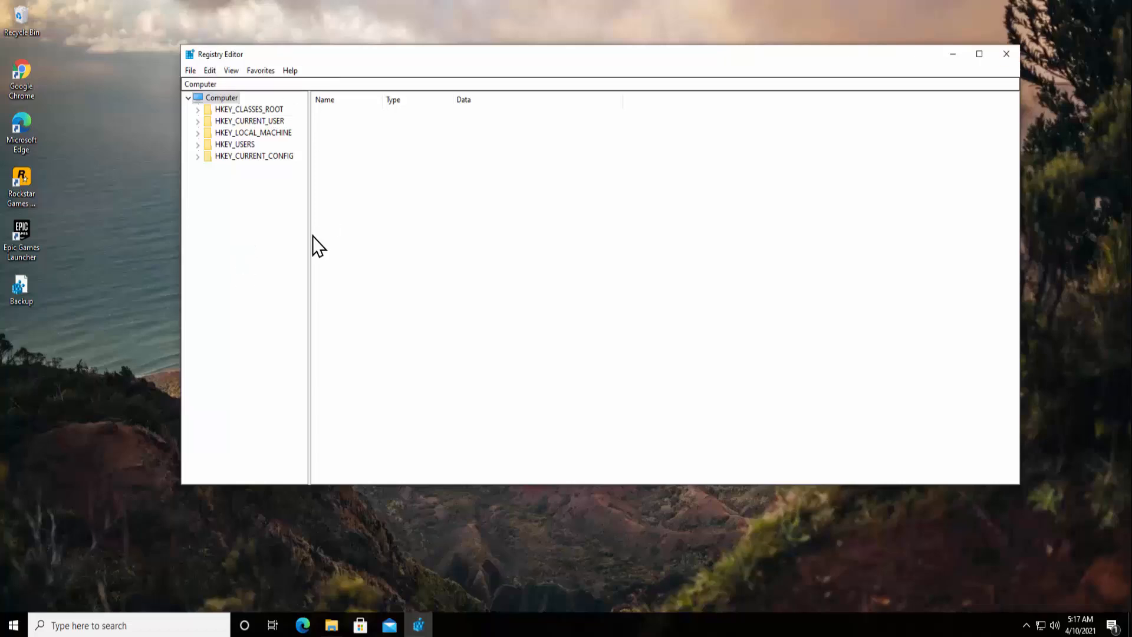
mouse_move(359, 229)
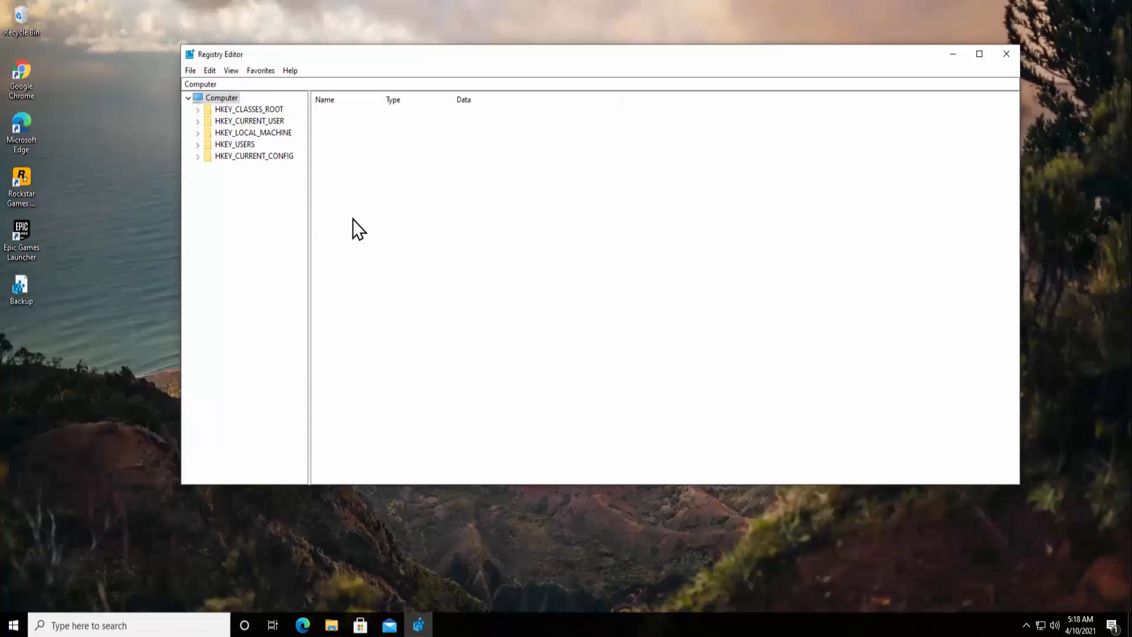
Expand HKEY_CURRENT_USER down through Office > 16.0 and select its Common key.
left_click(249, 120)
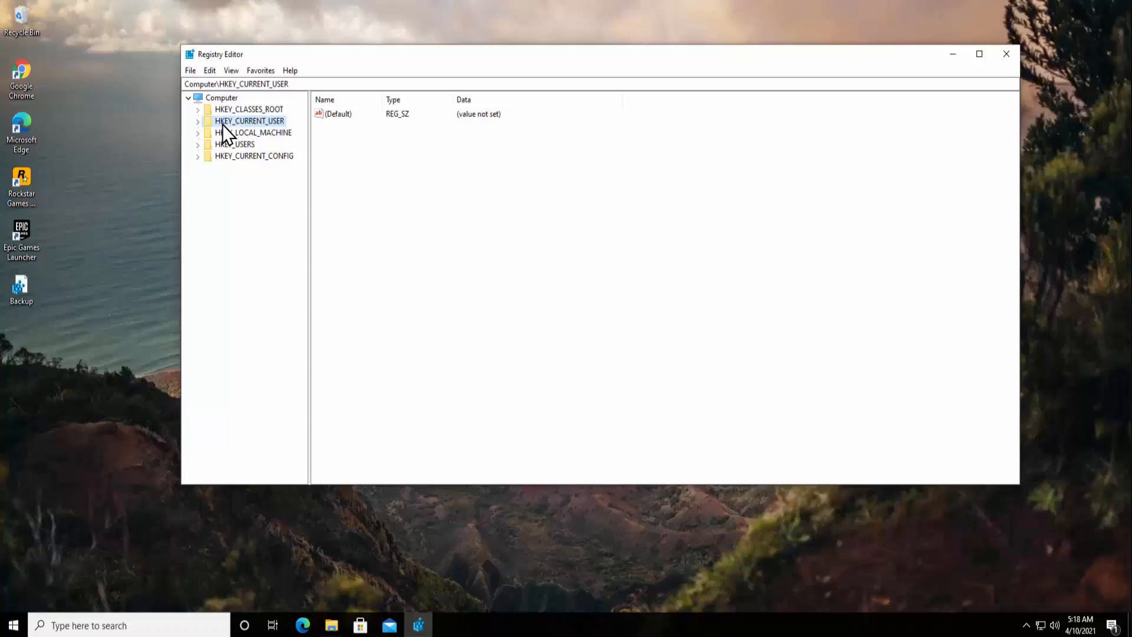
left_click(198, 120)
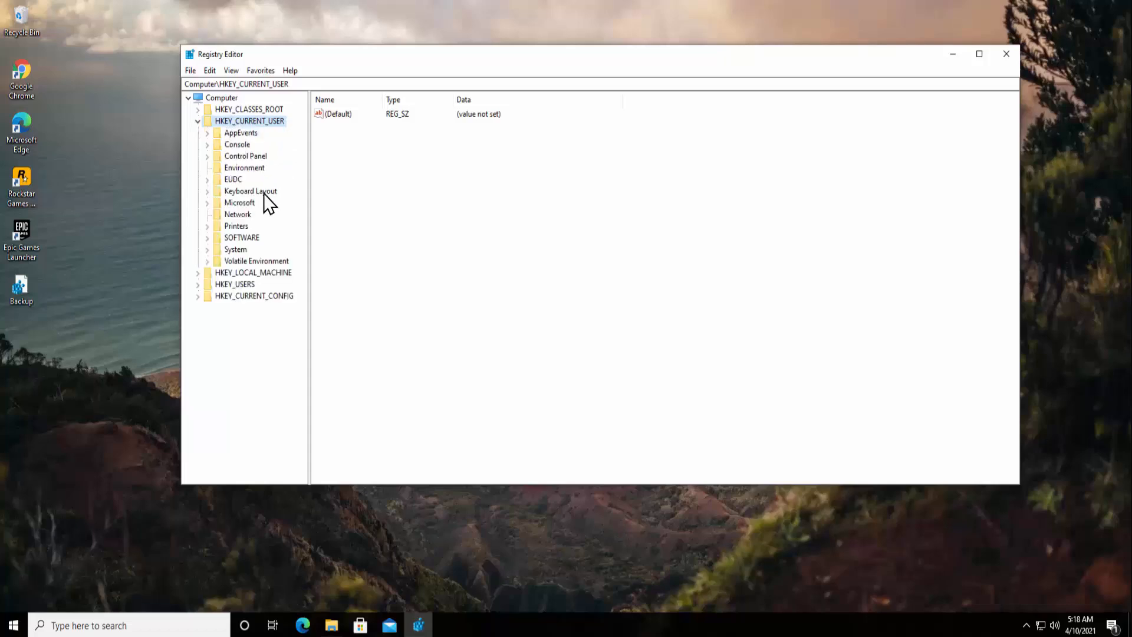
mouse_move(237, 249)
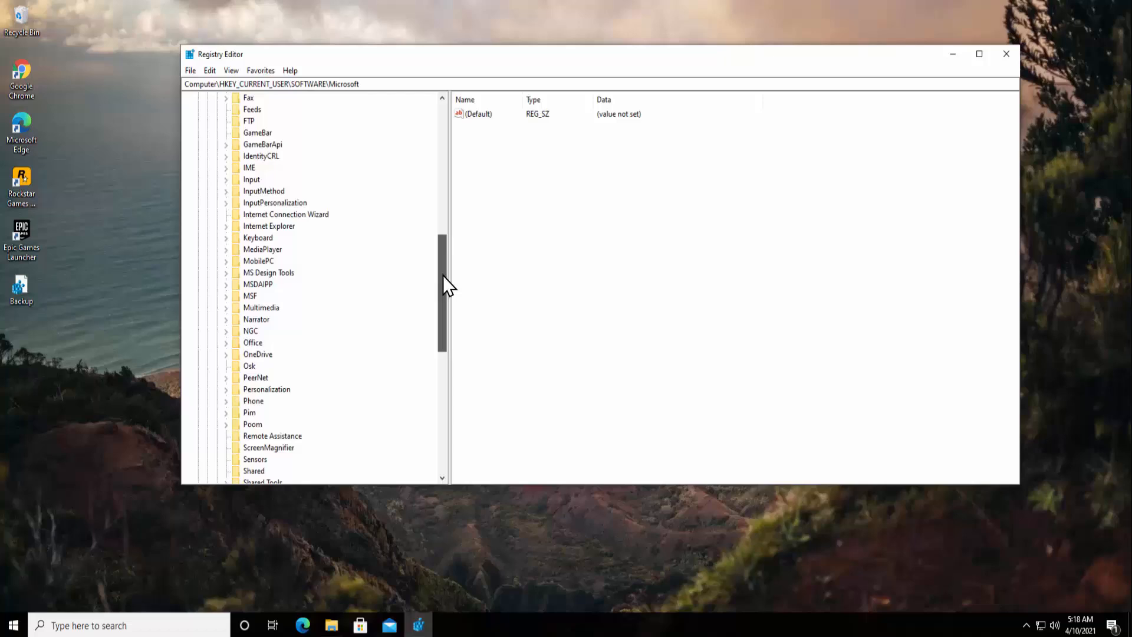
left_click(253, 342)
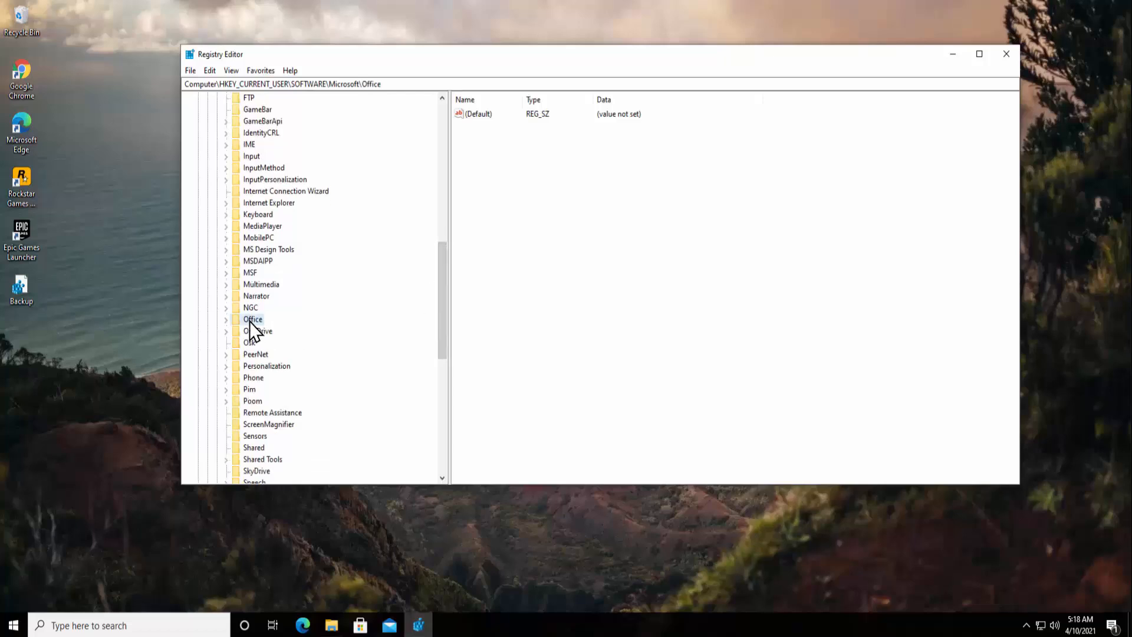
left_click(226, 319)
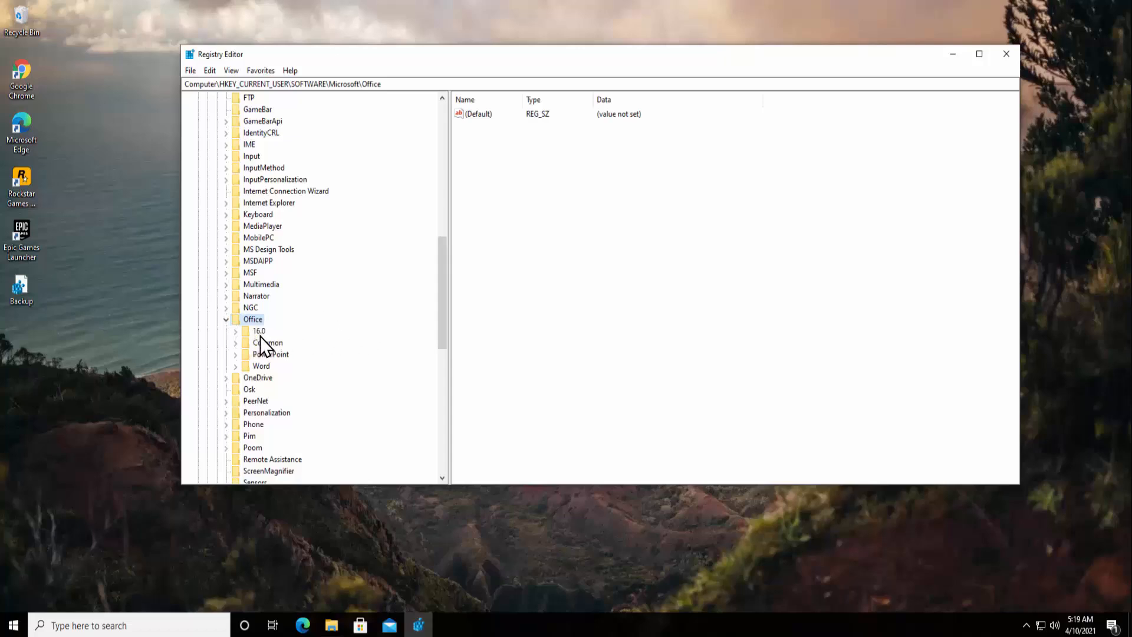
left_click(260, 331)
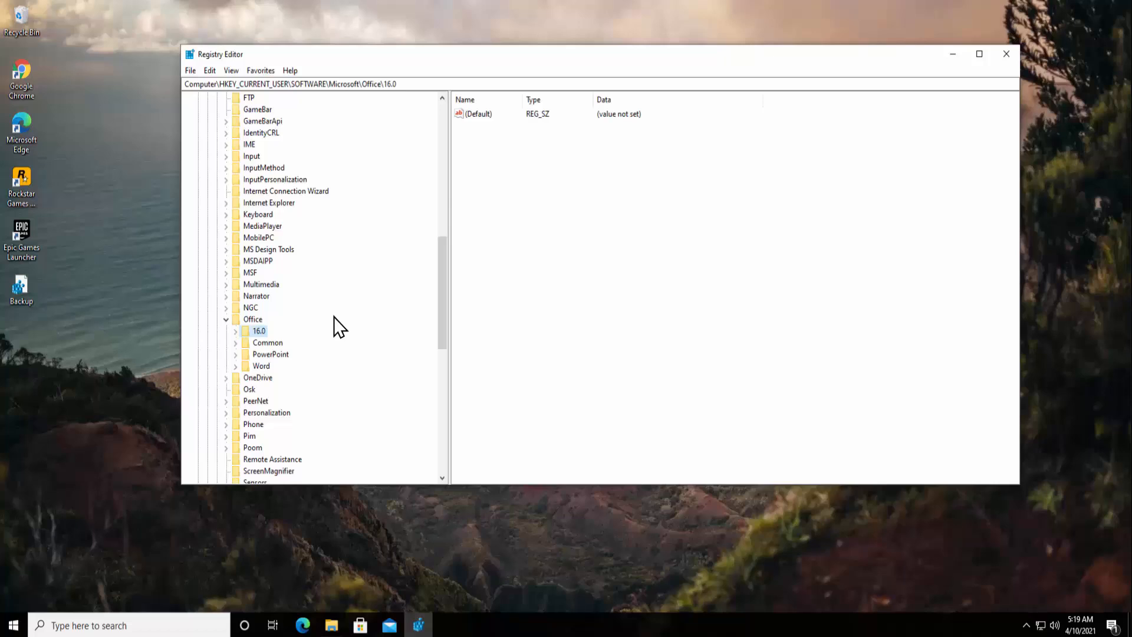
mouse_move(284, 327)
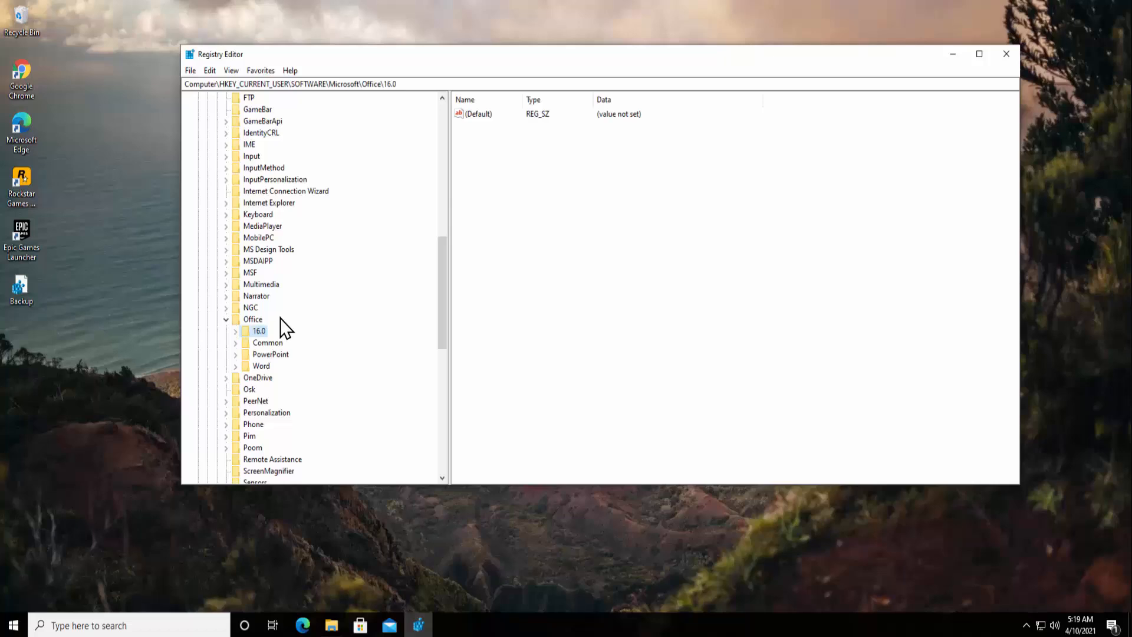
mouse_move(269, 345)
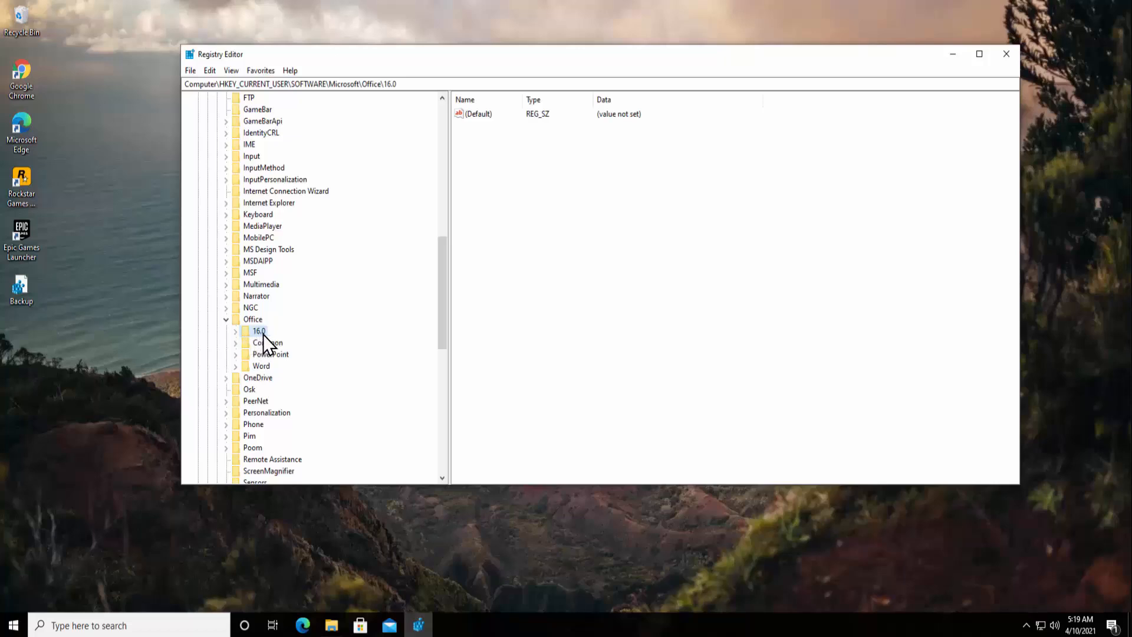
mouse_move(333, 333)
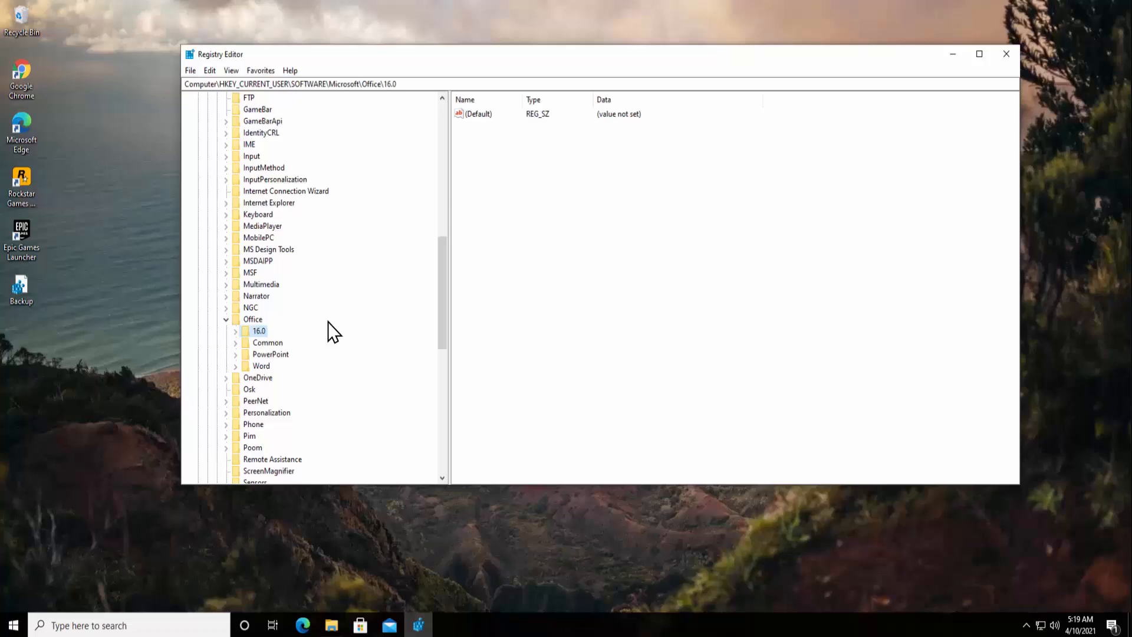
mouse_move(256, 343)
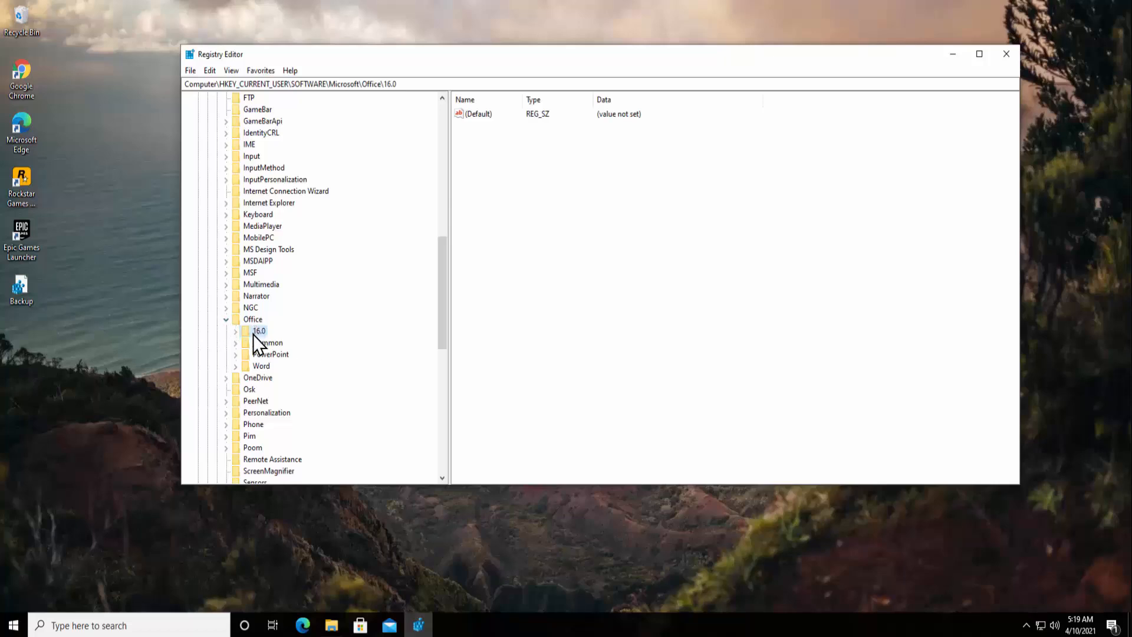
mouse_move(266, 346)
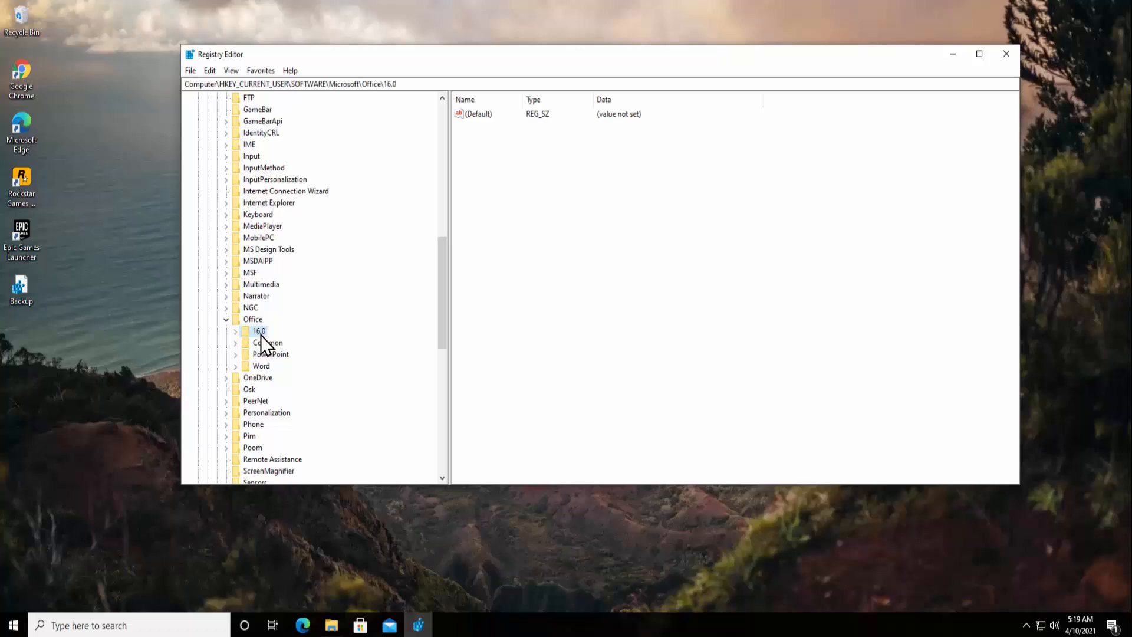
left_click(235, 330)
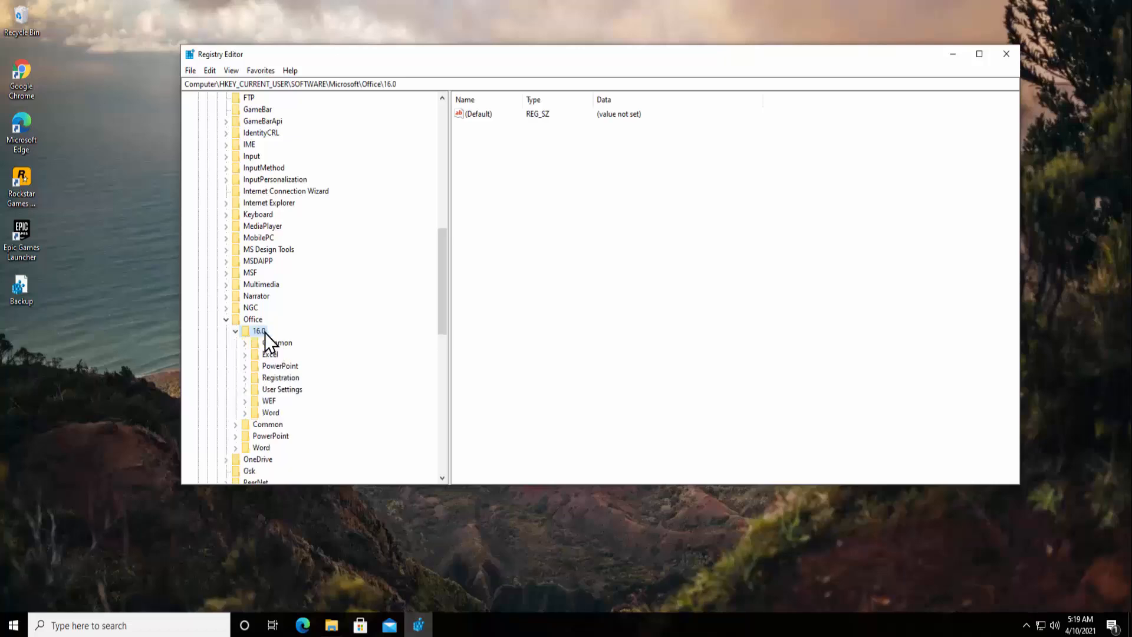
mouse_move(287, 354)
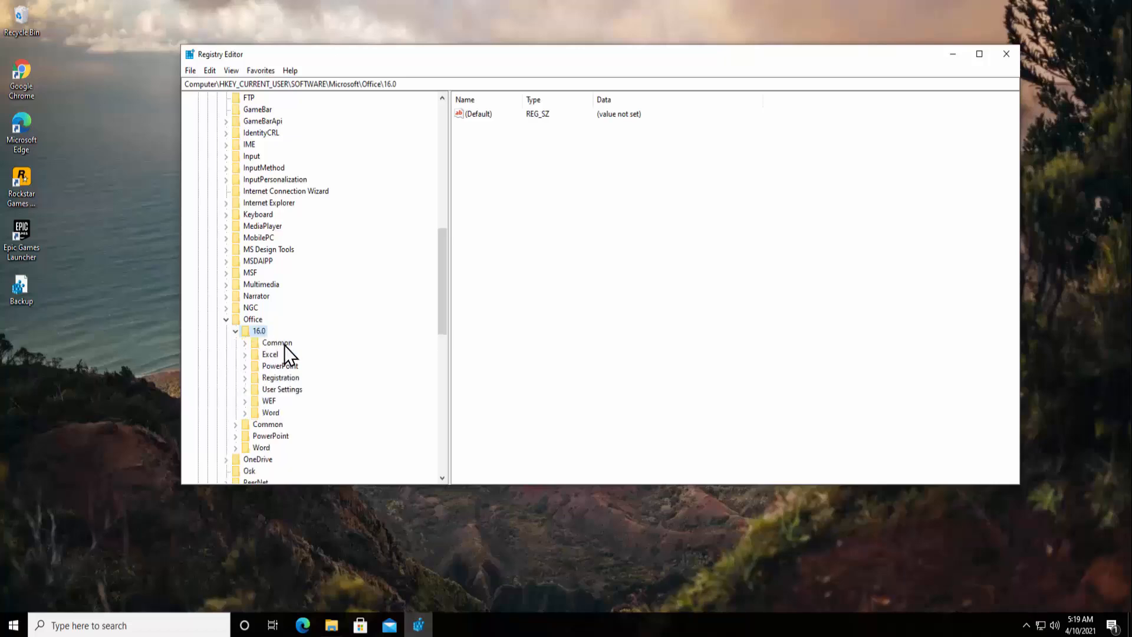
left_click(277, 342)
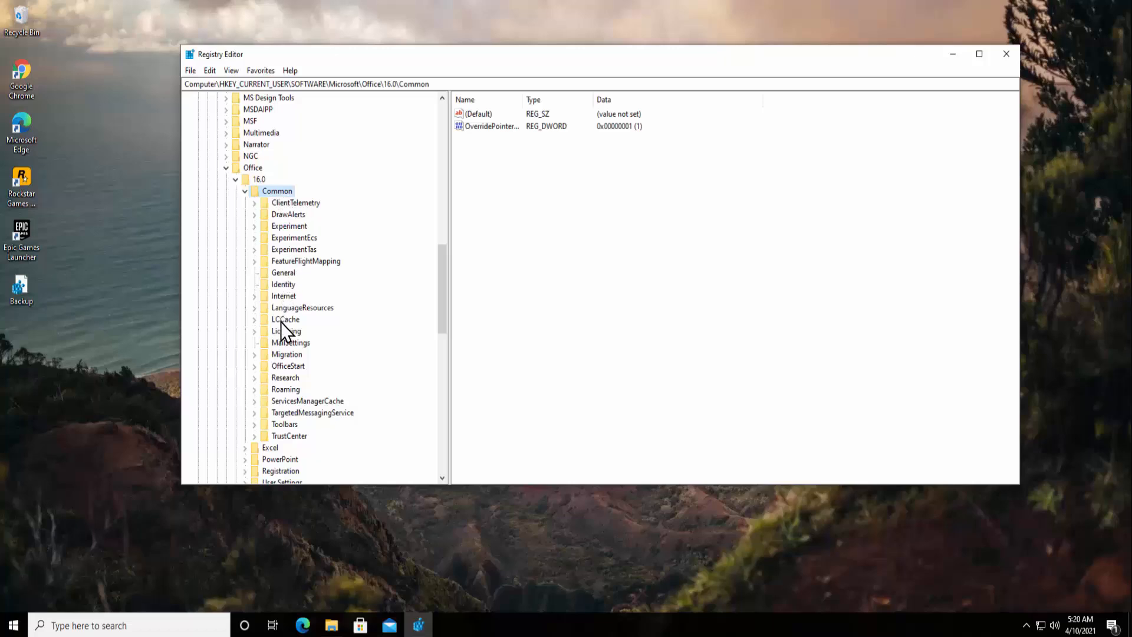
mouse_move(372, 274)
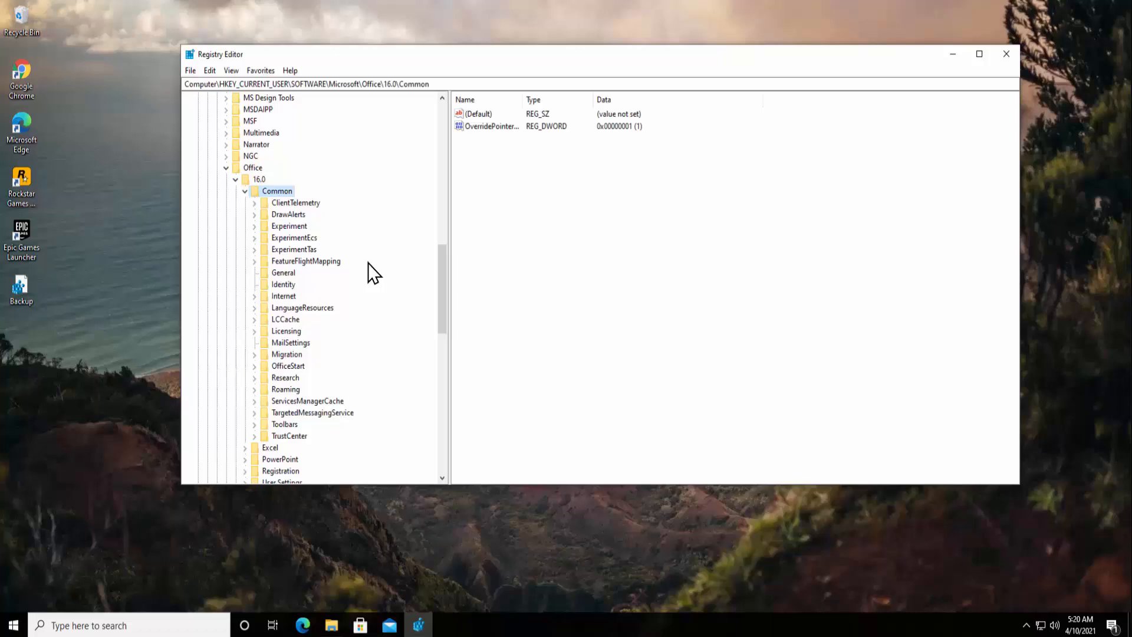
mouse_move(280, 200)
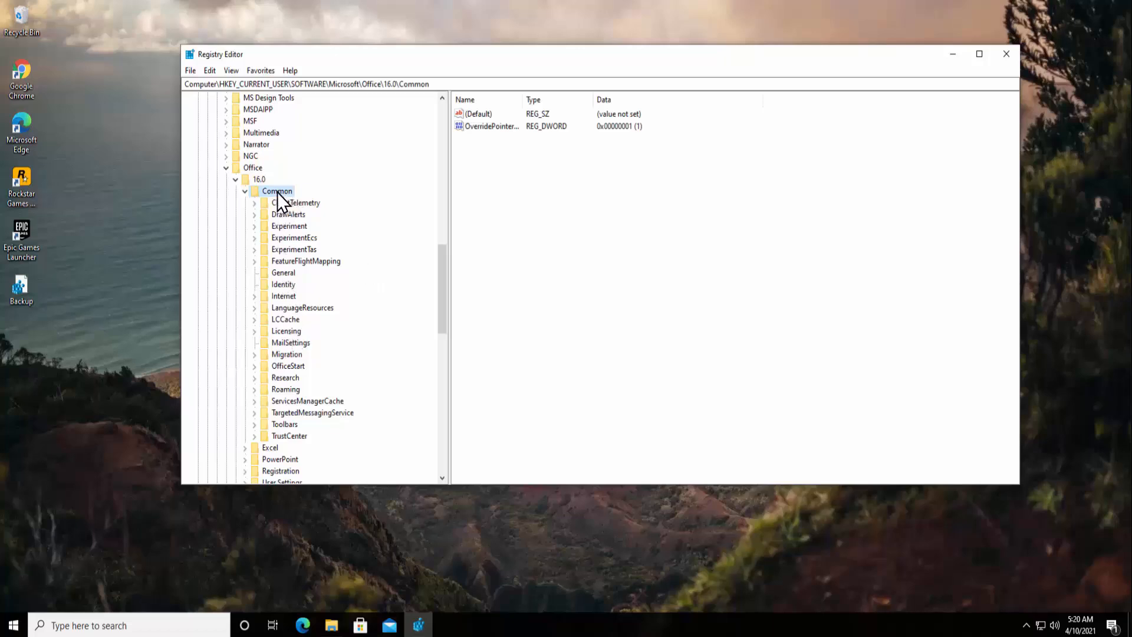
Create a new key under Common and name it 'Open Find'.
right_click(278, 190)
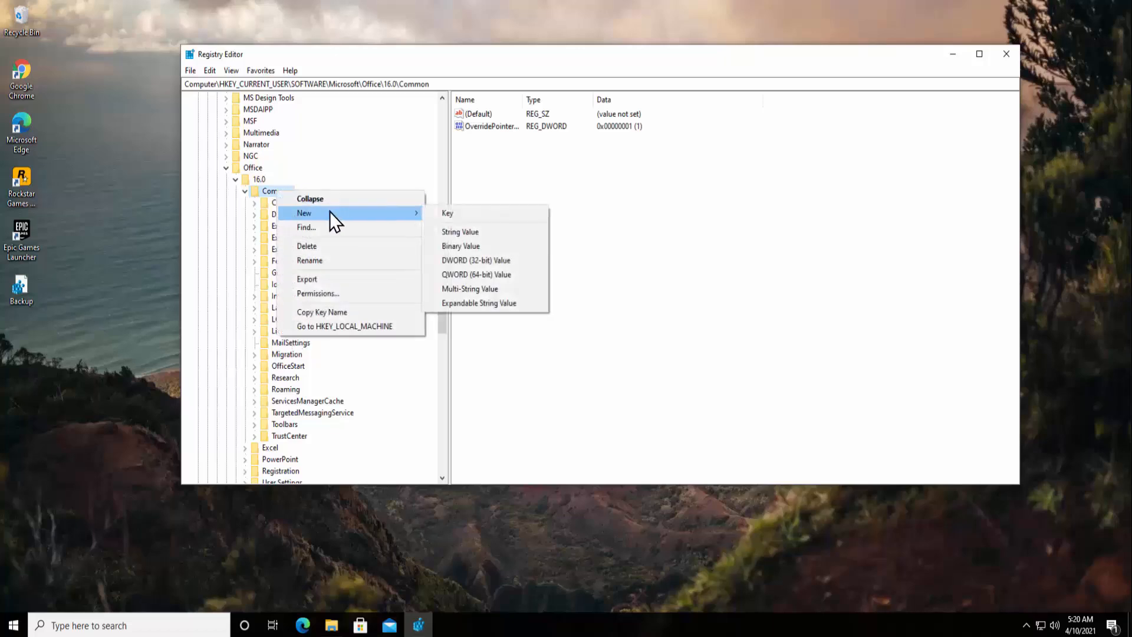
mouse_move(469, 213)
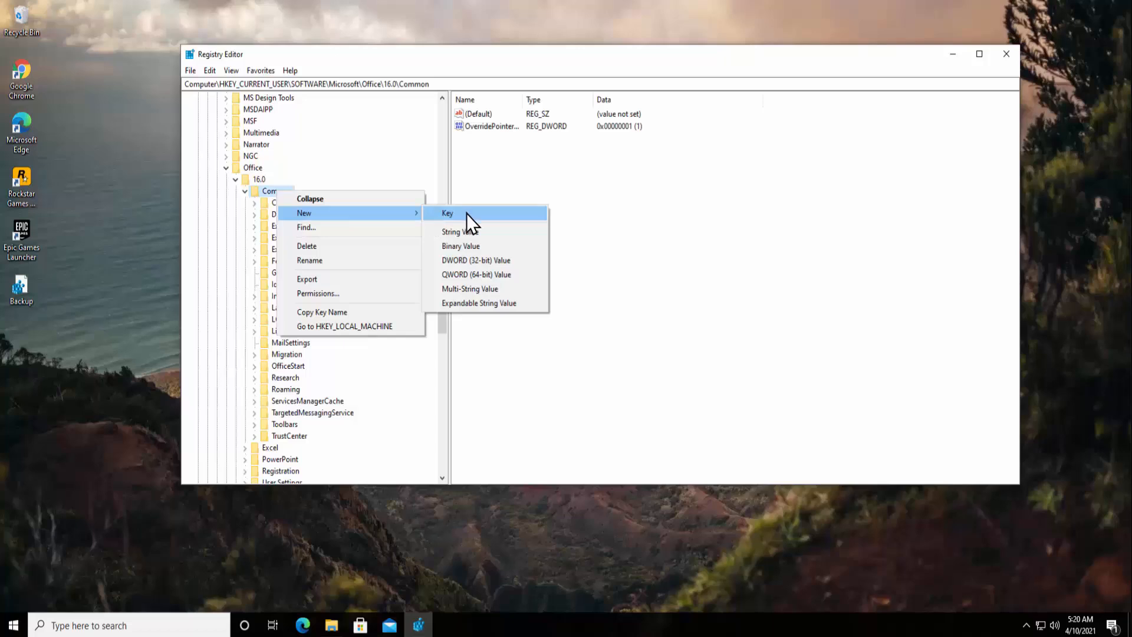
left_click(447, 213)
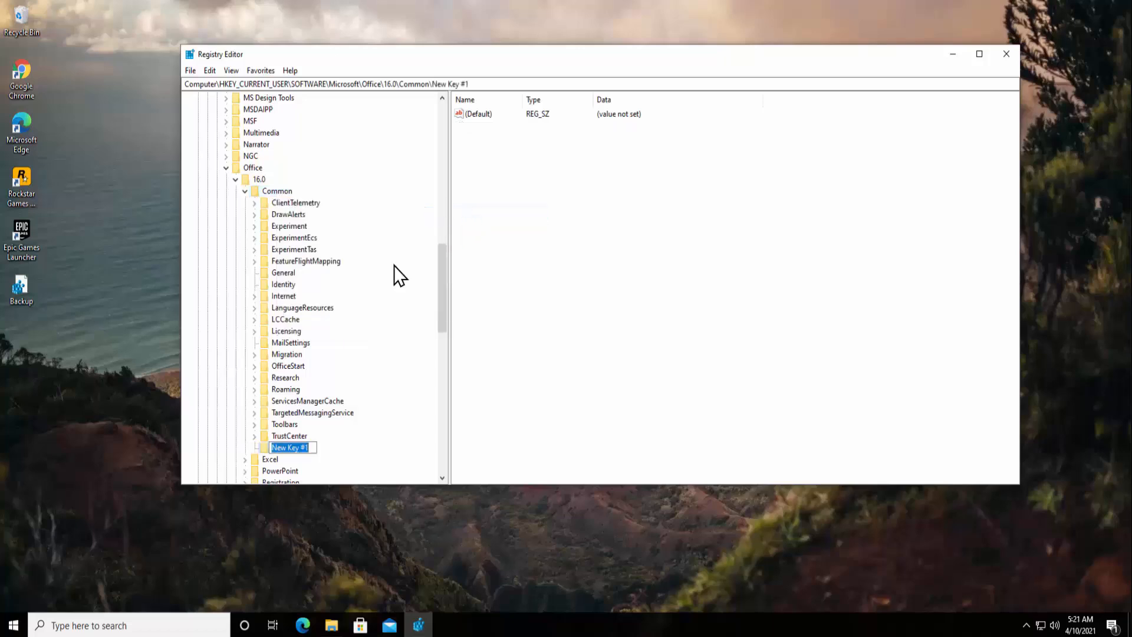
type("Open Find")
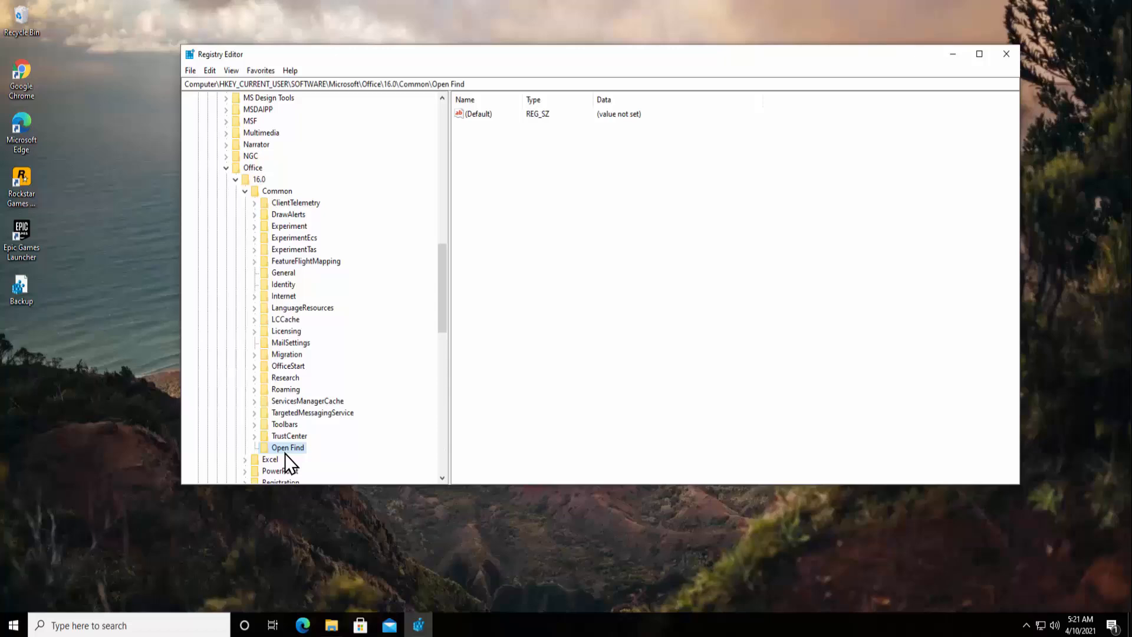
mouse_move(316, 461)
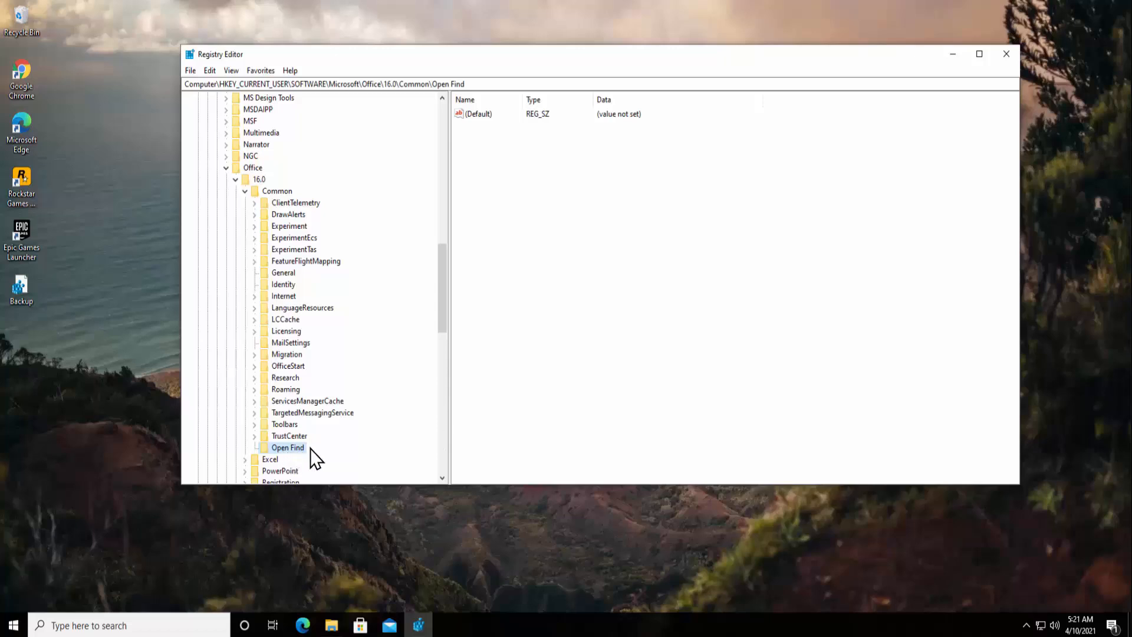
mouse_move(308, 459)
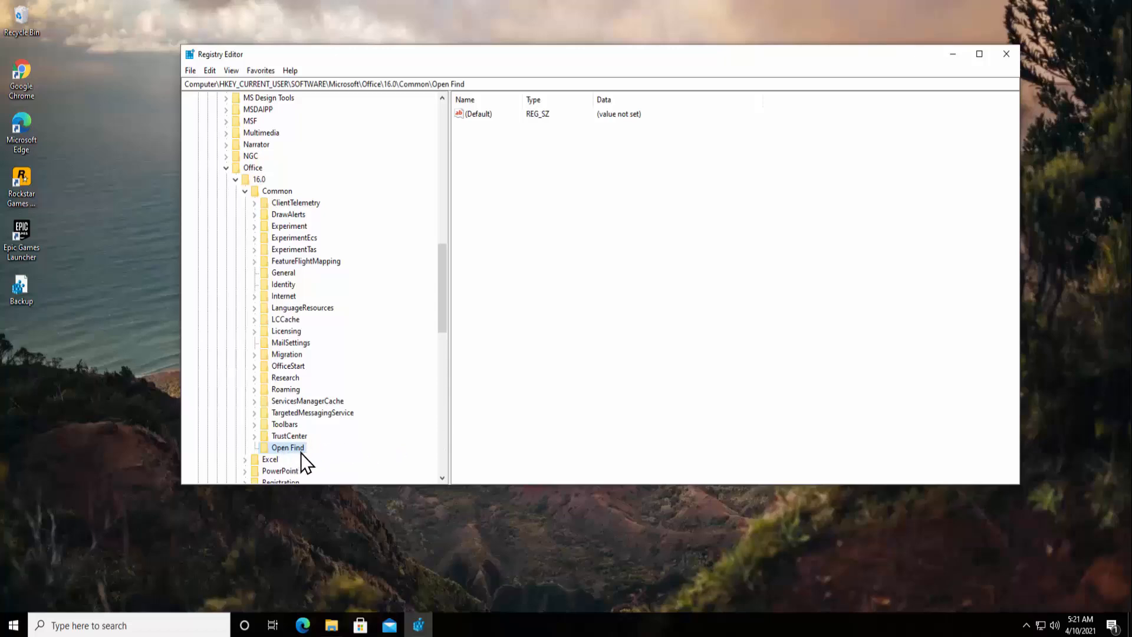
mouse_move(559, 165)
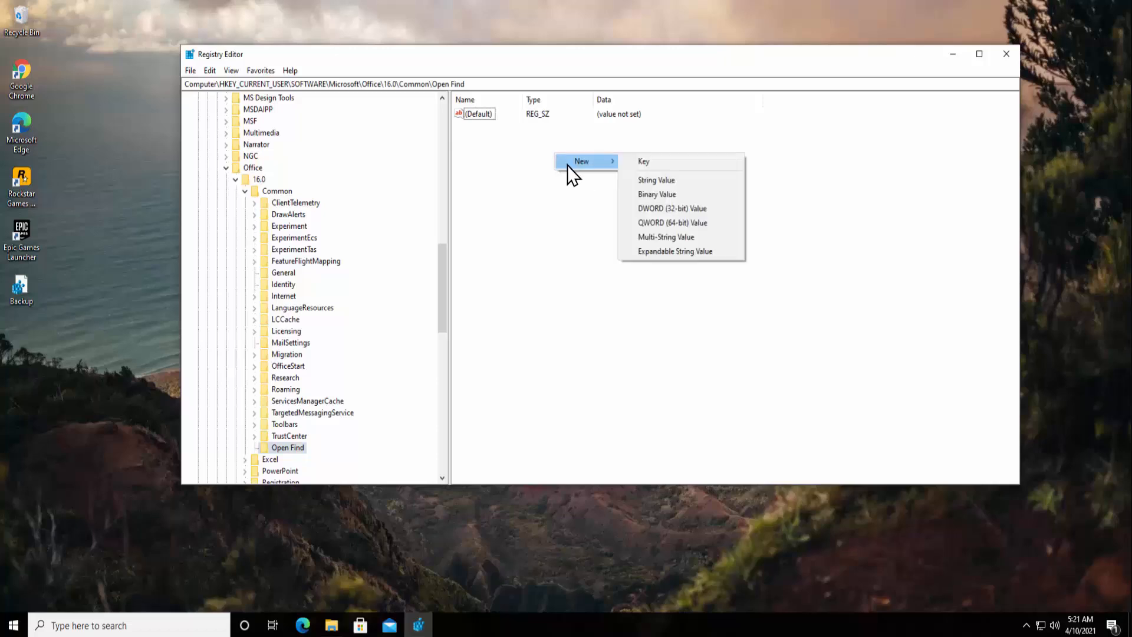
mouse_move(701, 216)
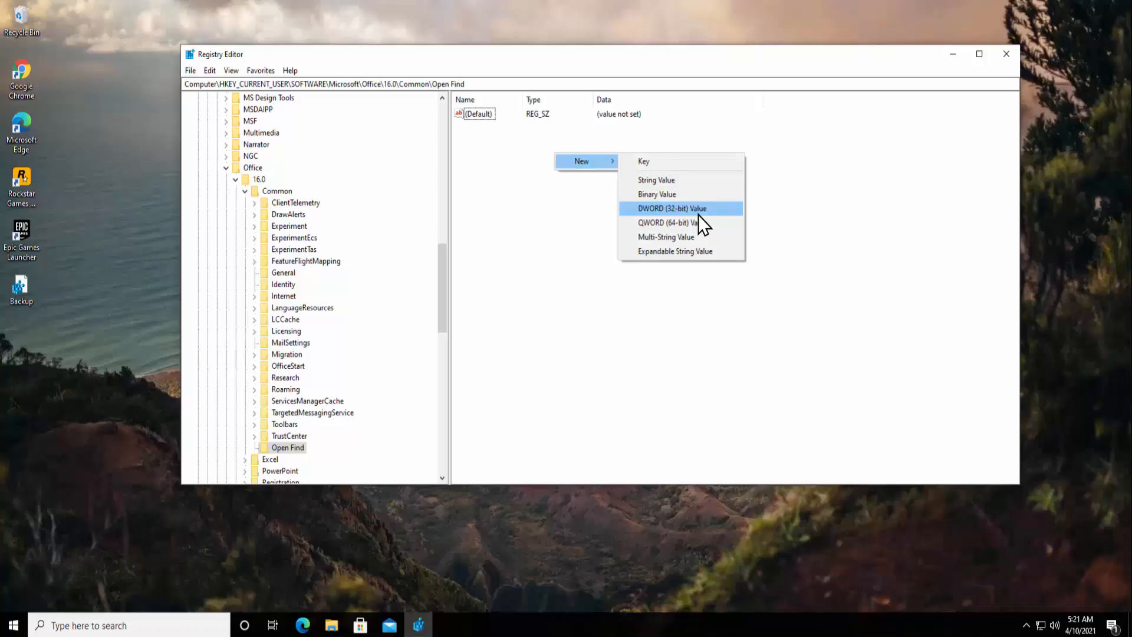
Add a DWORD (32-bit) value named EnableShellDataCaching inside Open Find and select it.
left_click(672, 208)
type("EnableShellDataCaching")
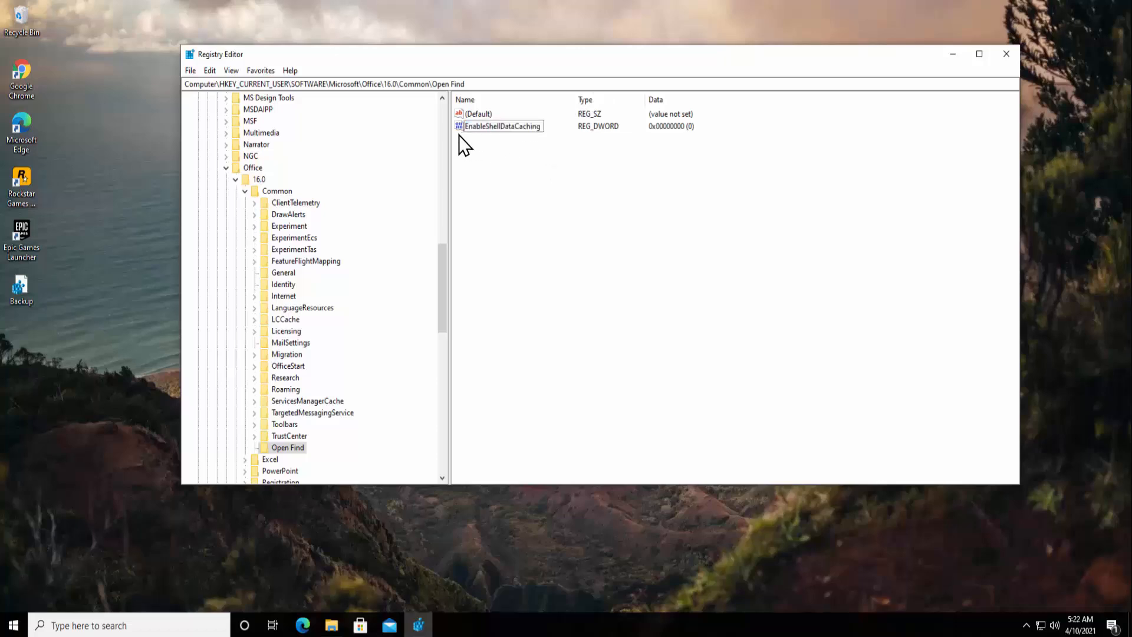
mouse_move(540, 142)
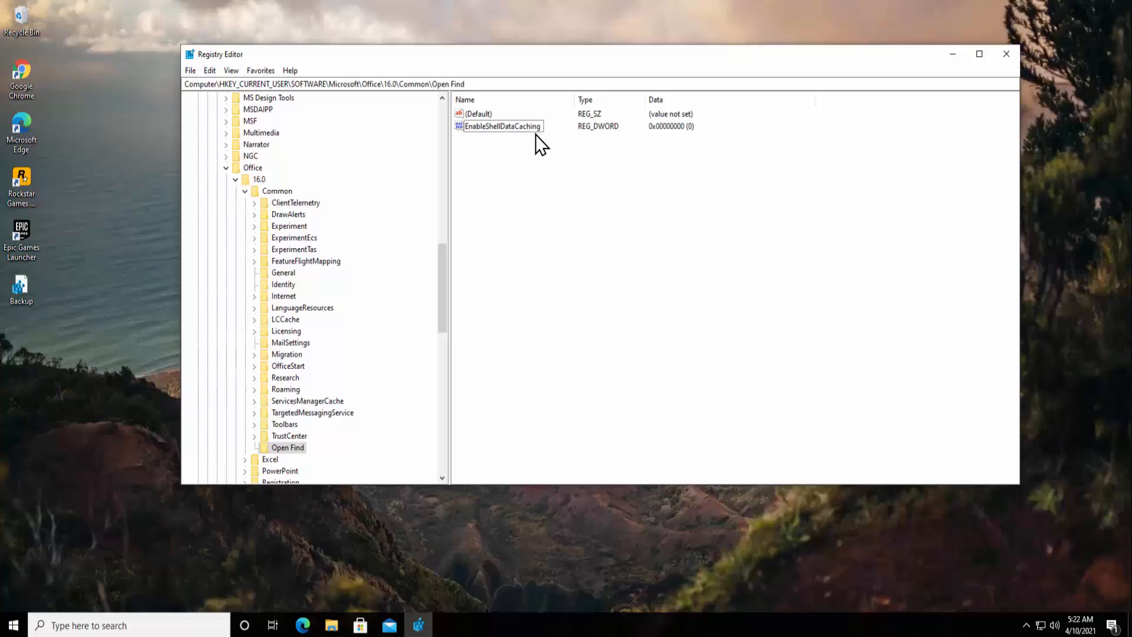
mouse_move(494, 137)
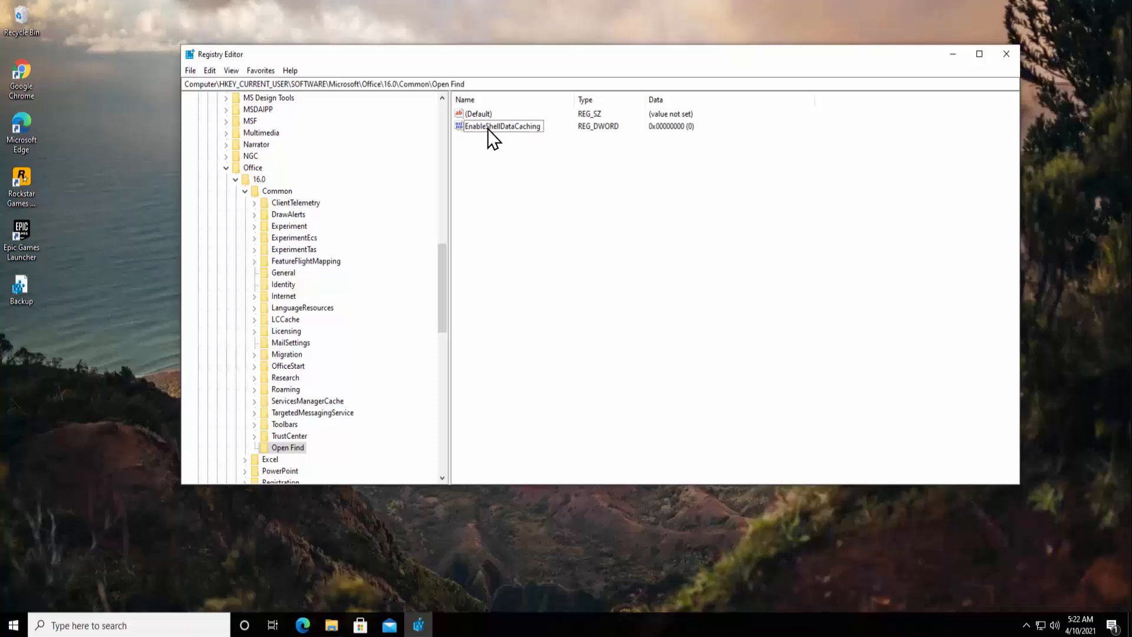
mouse_move(512, 142)
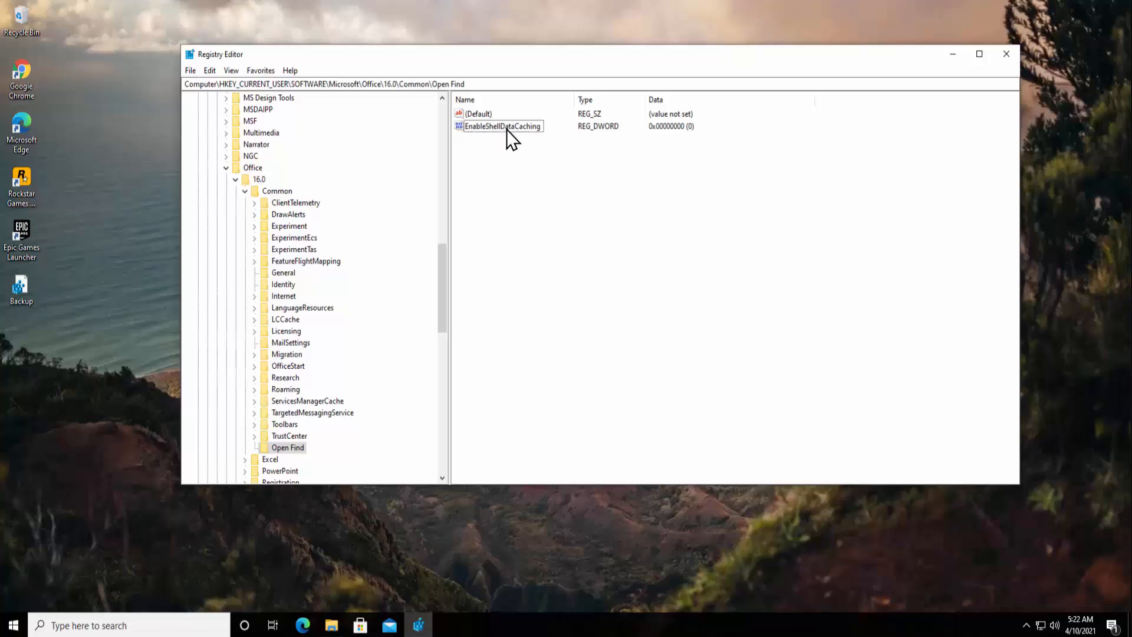
mouse_move(550, 187)
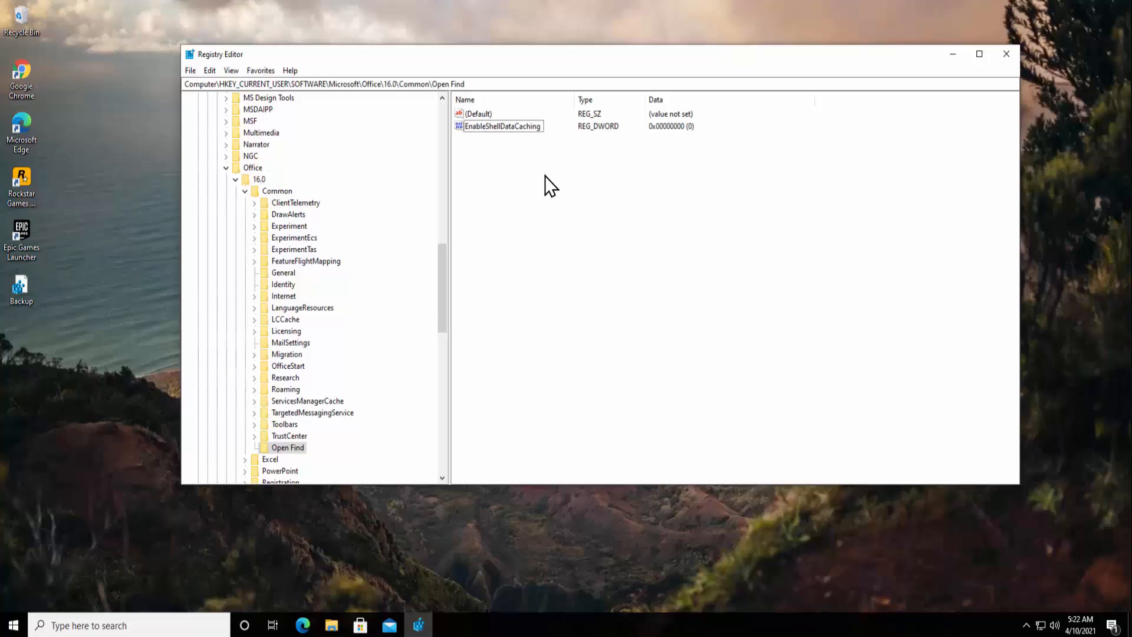
left_click(501, 126)
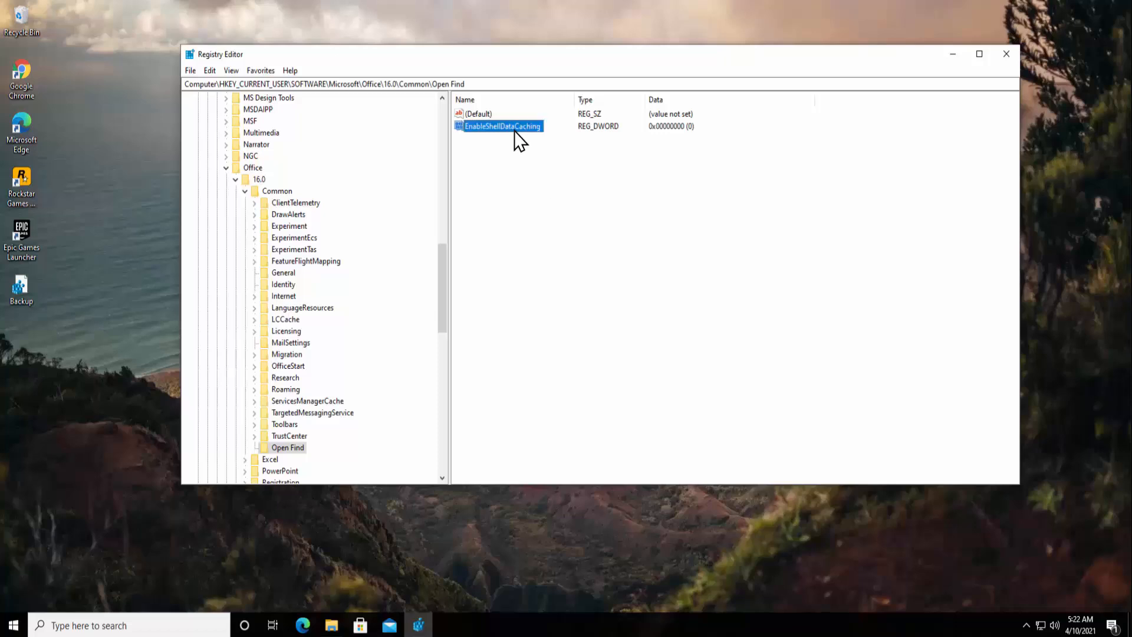
Modify EnableShellDataCaching so its value data is 1.
right_click(498, 126)
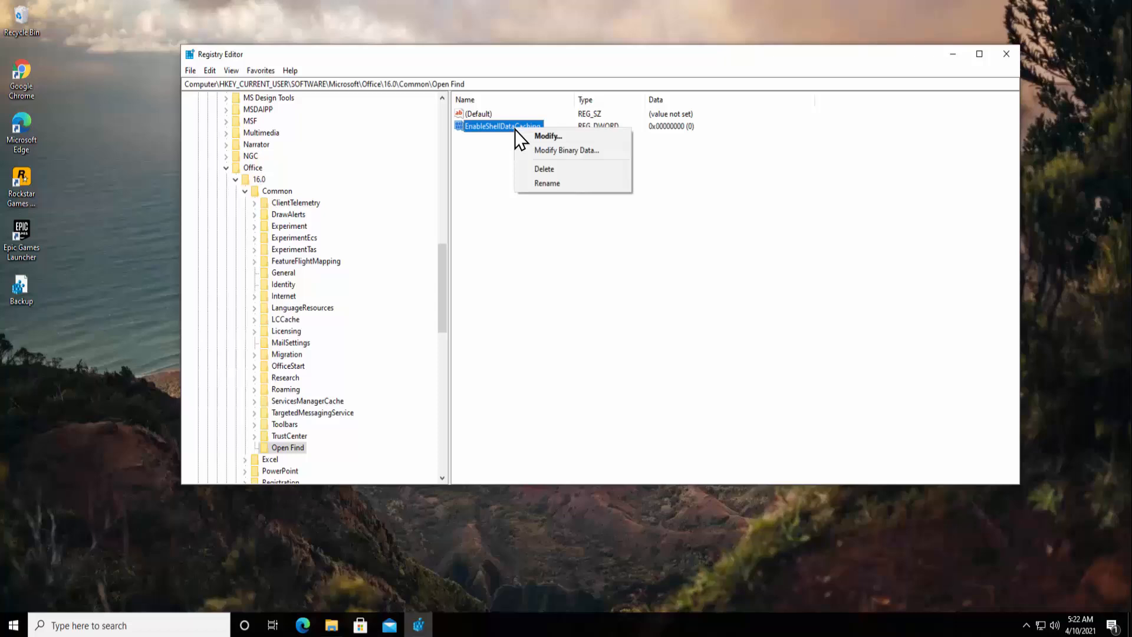
left_click(547, 136)
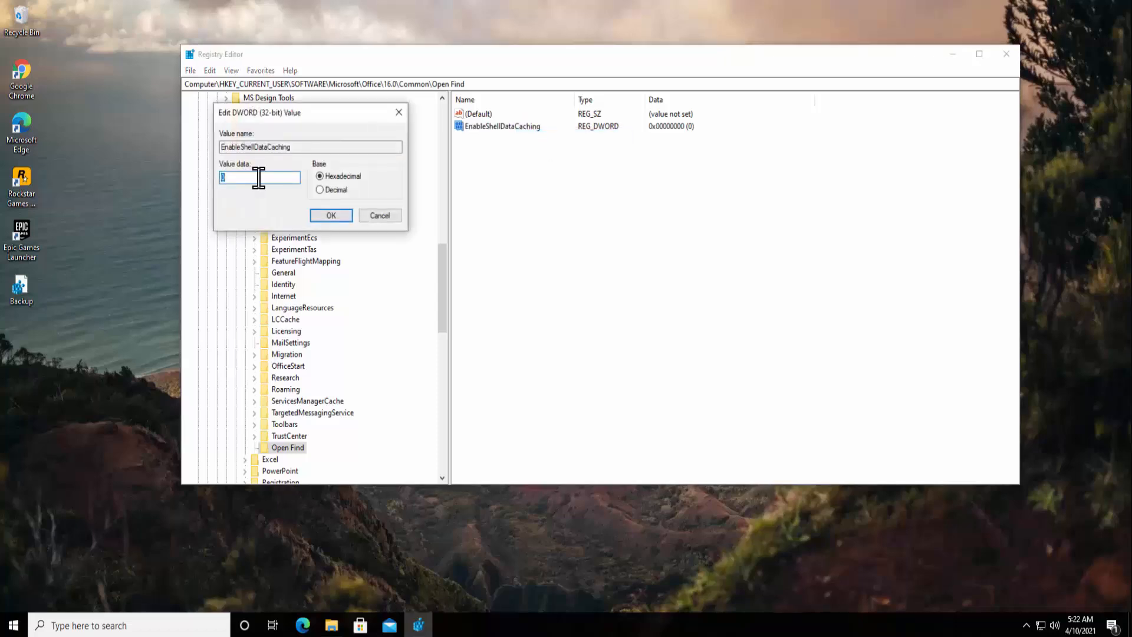
type("1")
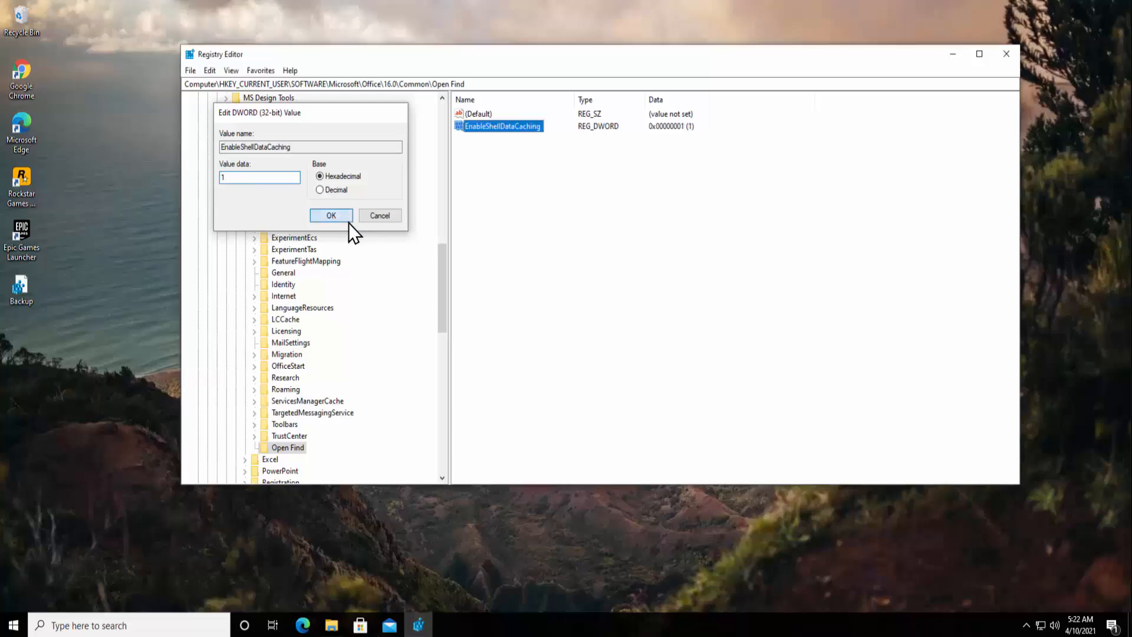
left_click(331, 215)
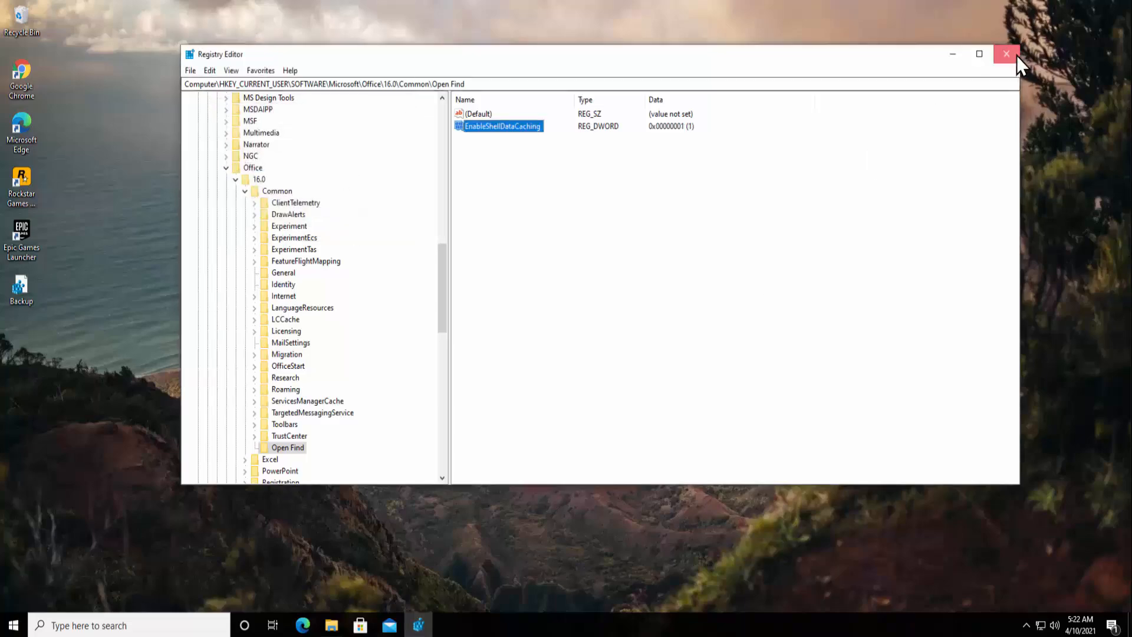
Close Registry Editor, then briefly open and dismiss the Start menu.
left_click(1006, 54)
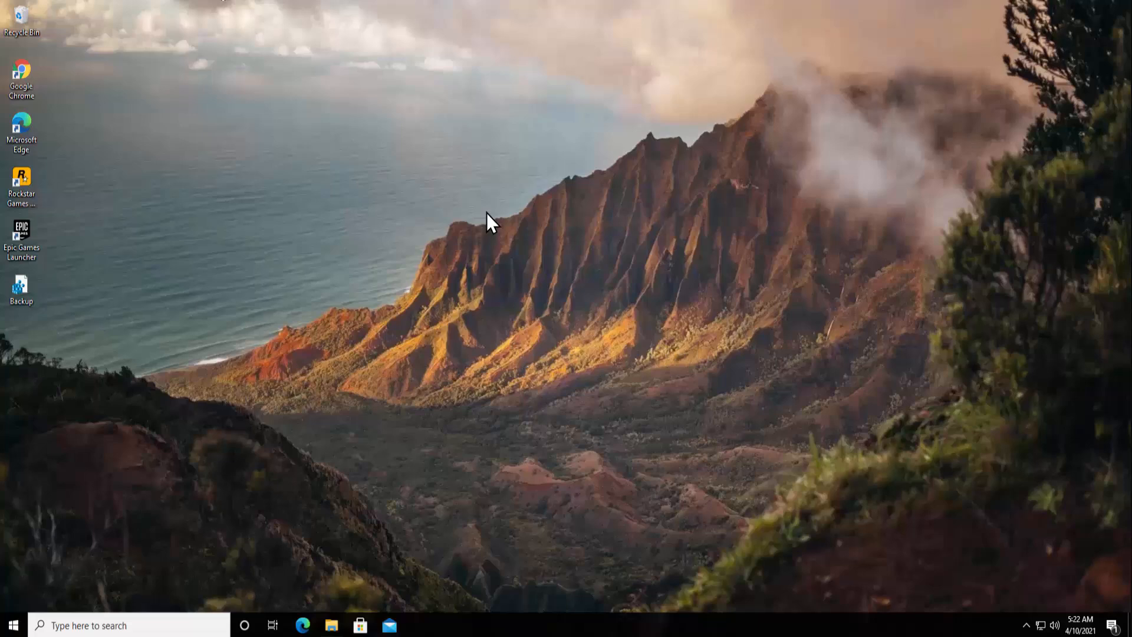
mouse_move(525, 275)
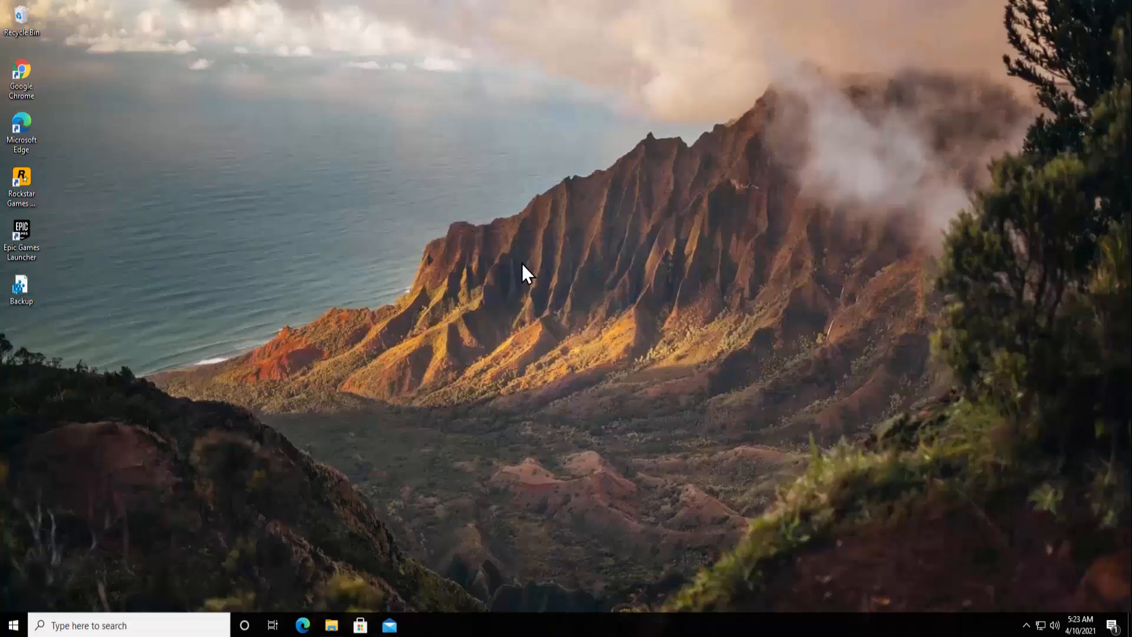
mouse_move(300, 263)
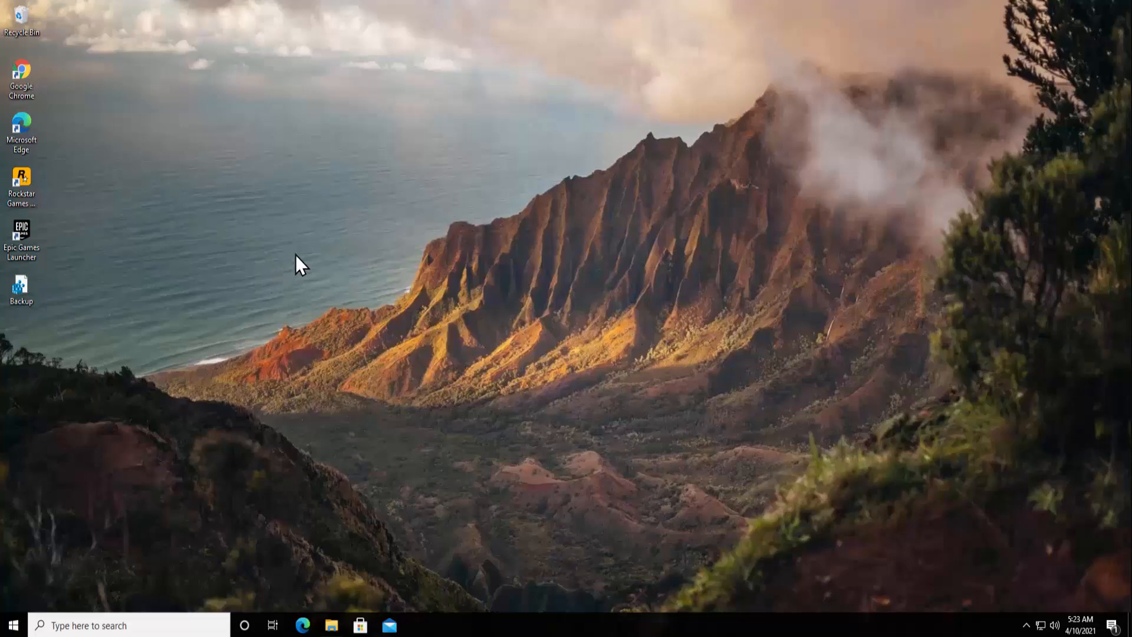
mouse_move(21, 596)
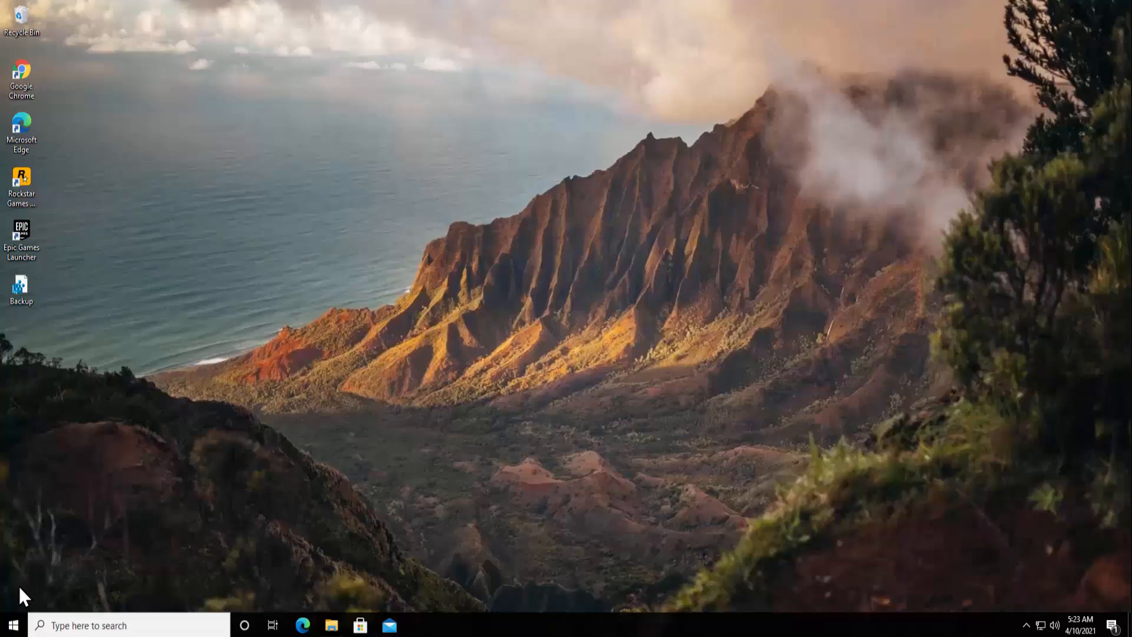
left_click(10, 625)
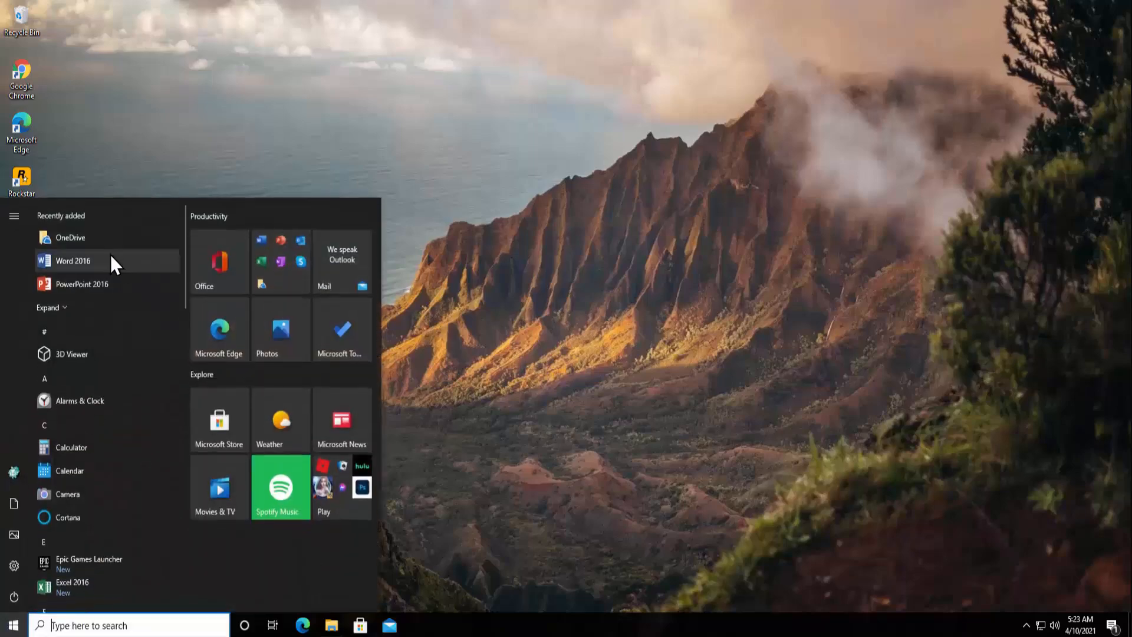
left_click(71, 261)
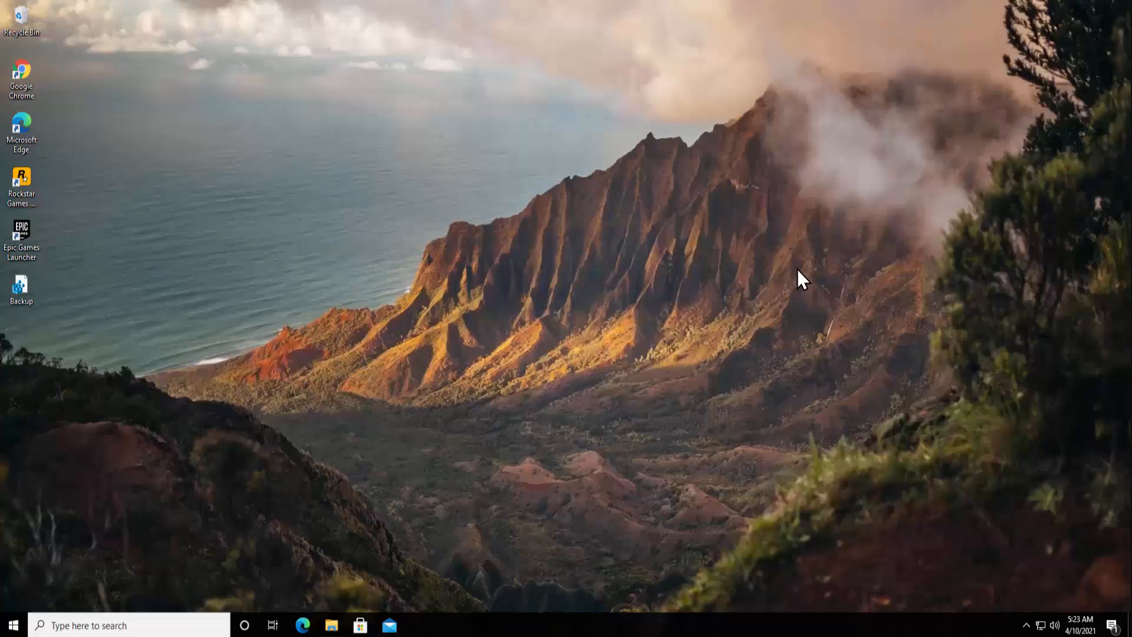
mouse_move(654, 390)
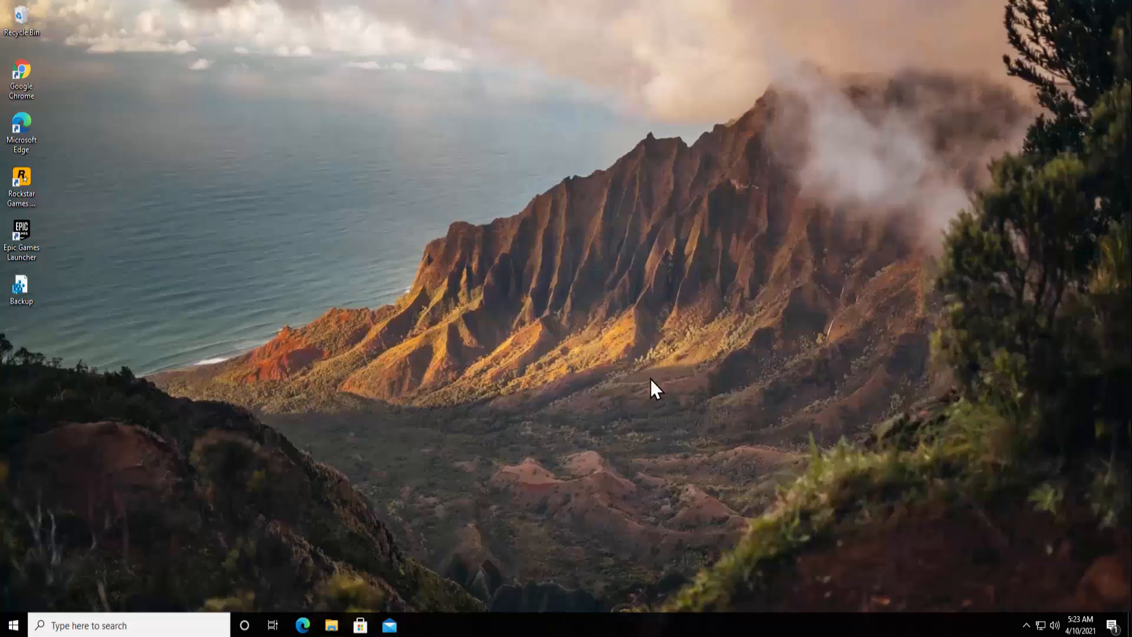
left_click(11, 625)
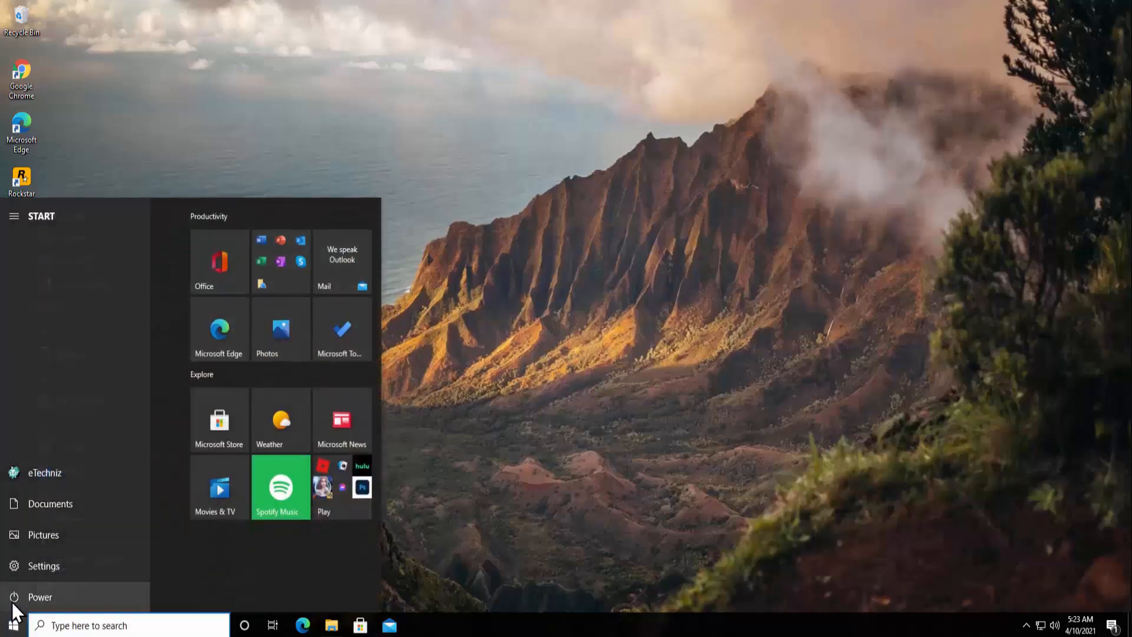
left_click(39, 597)
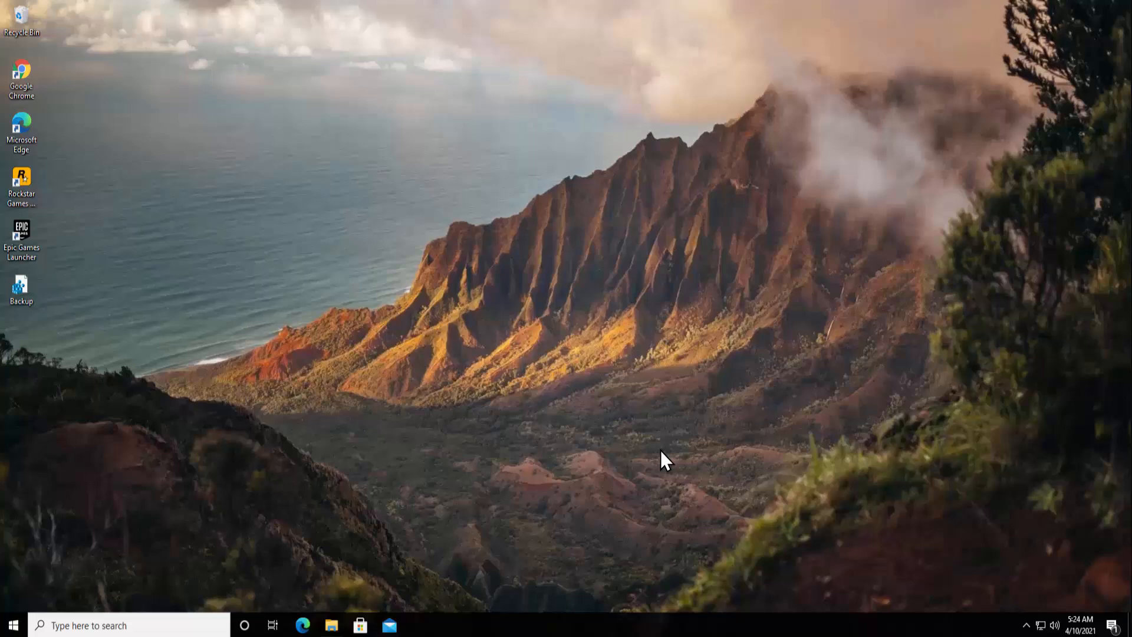
mouse_move(614, 228)
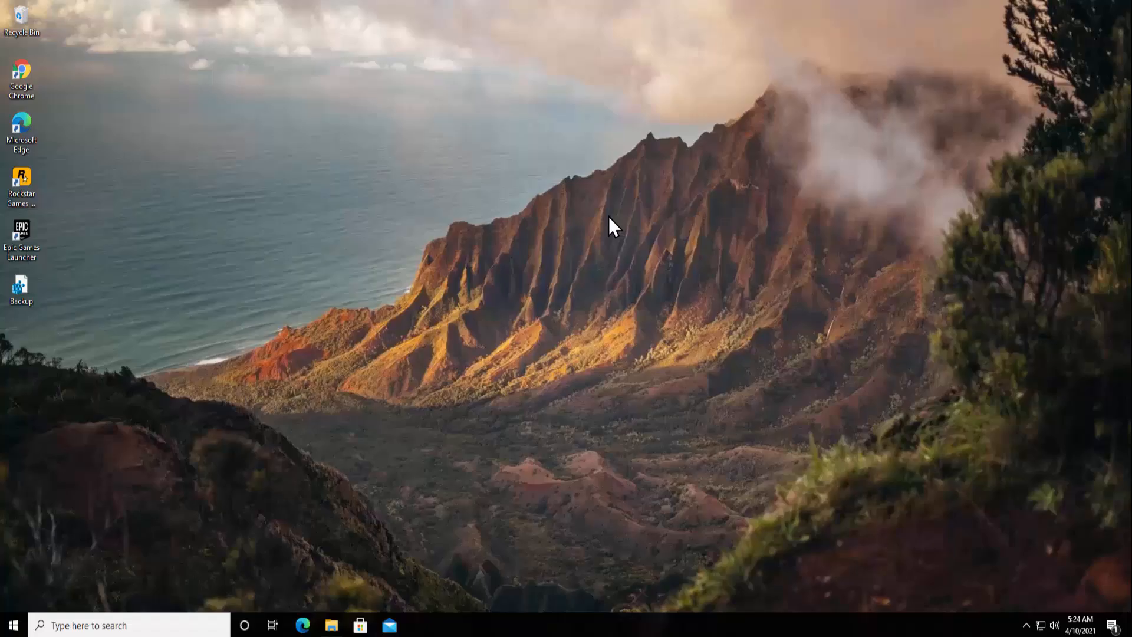